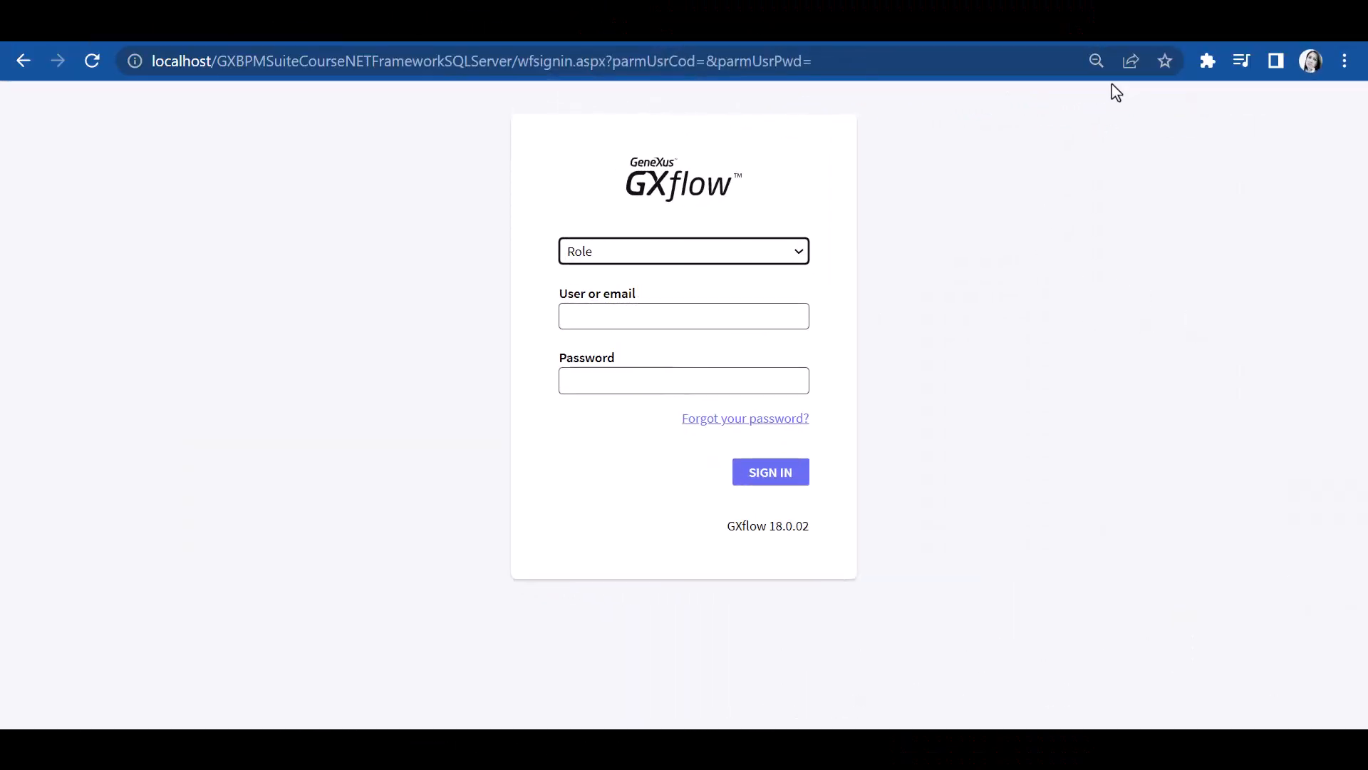
Sign in to GXflow as WFADMINISTRATOR with the administrator password.
click(684, 316)
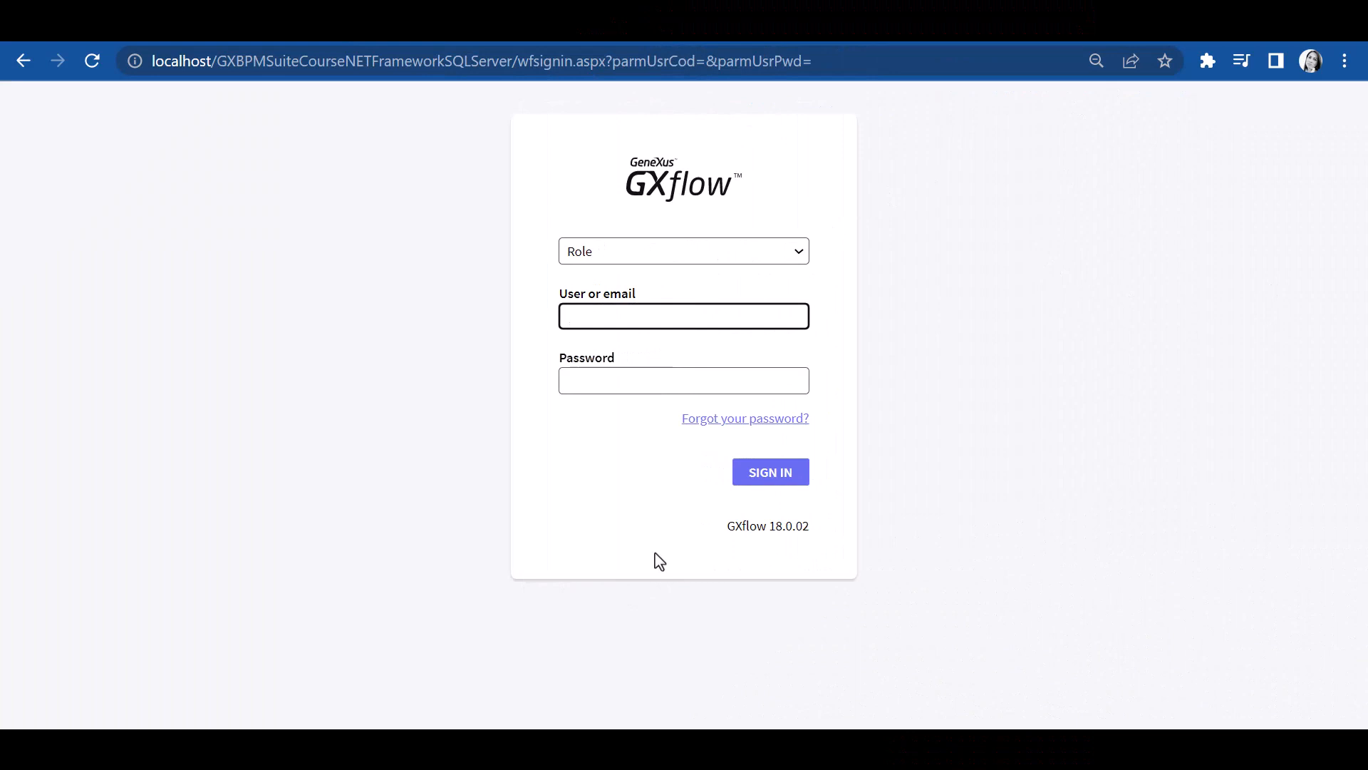
text(WFADMINISTRATOR)
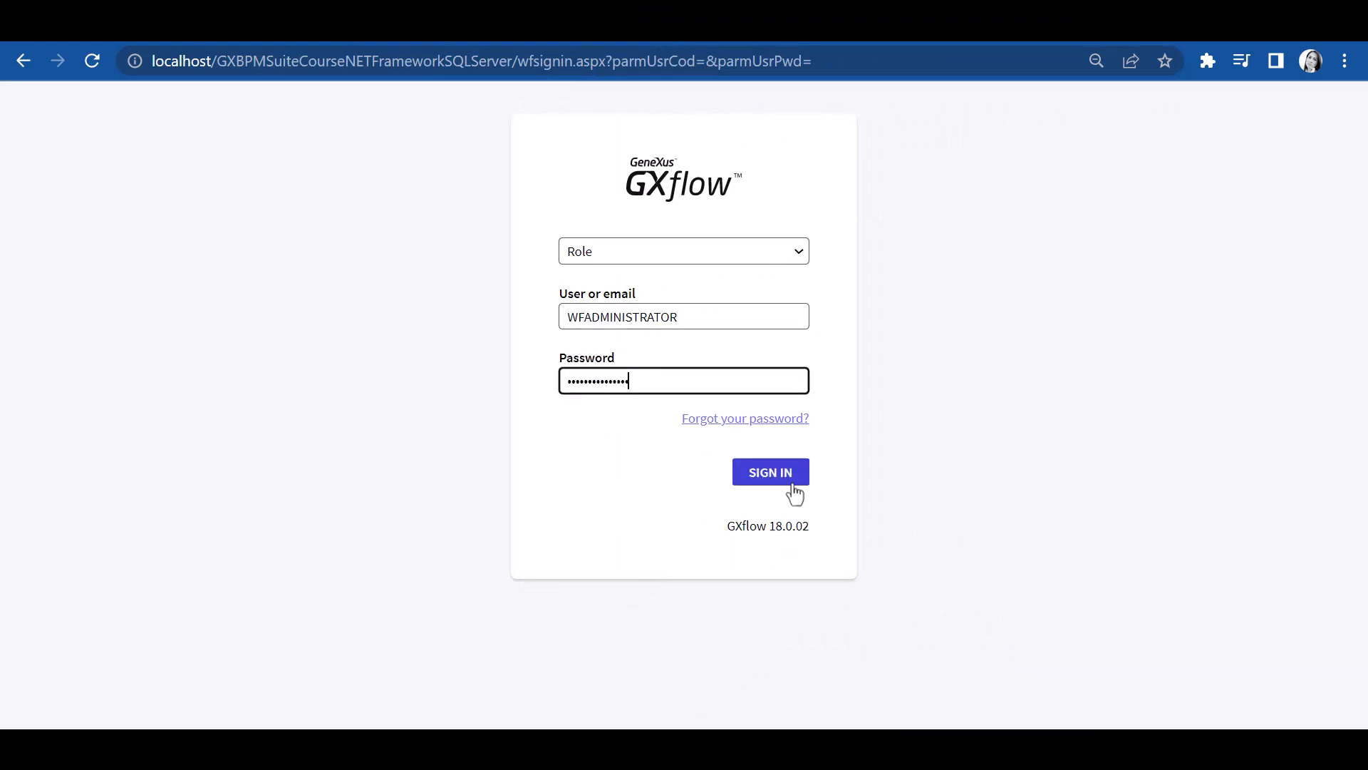
click(770, 472)
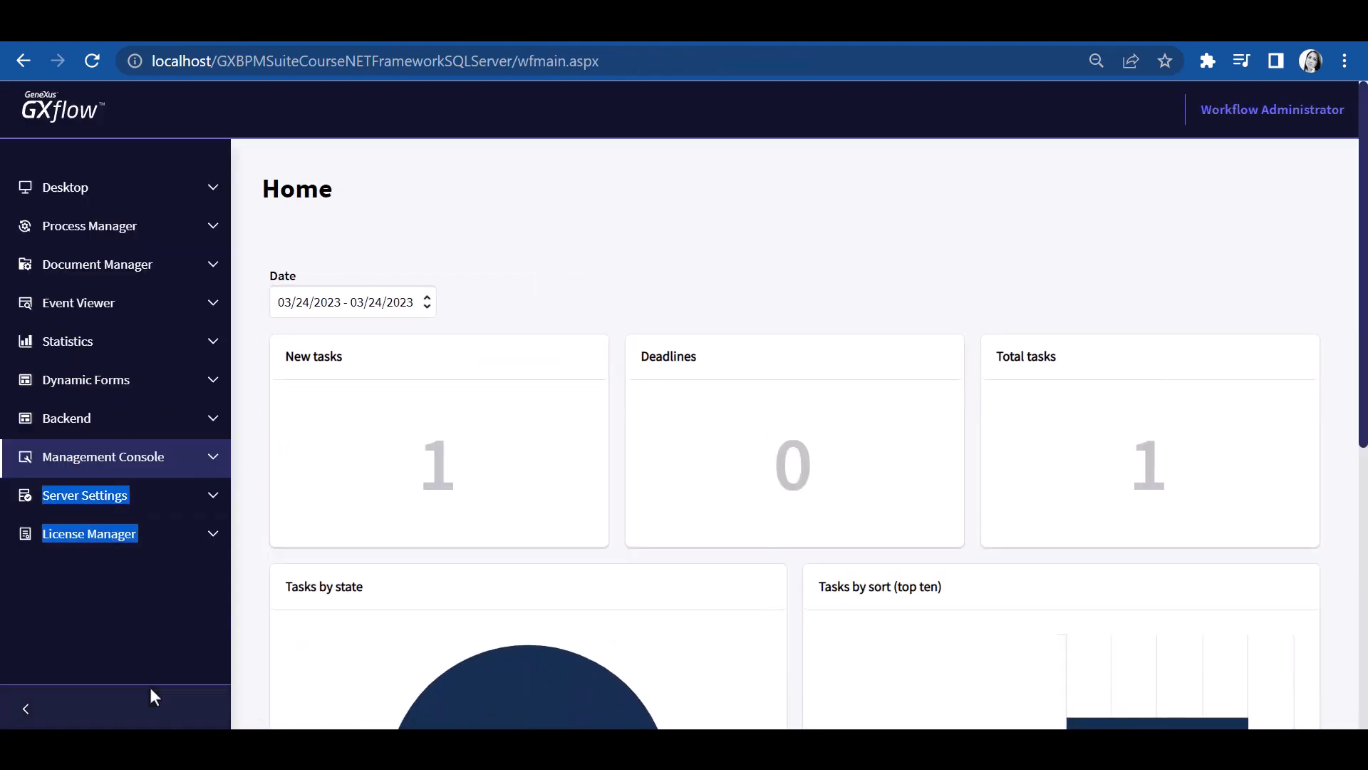
Open the Org. Unit Definitions list from the Management Console.
click(114, 457)
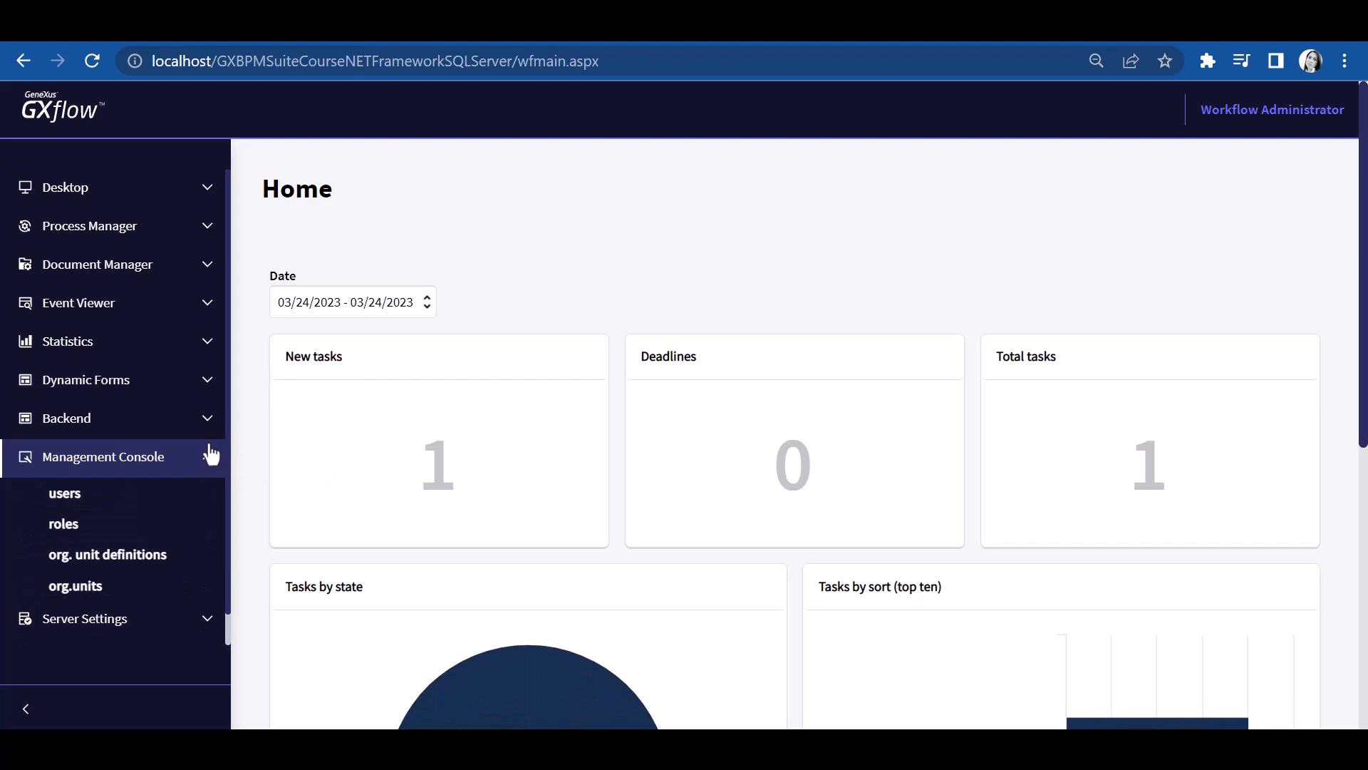
click(107, 554)
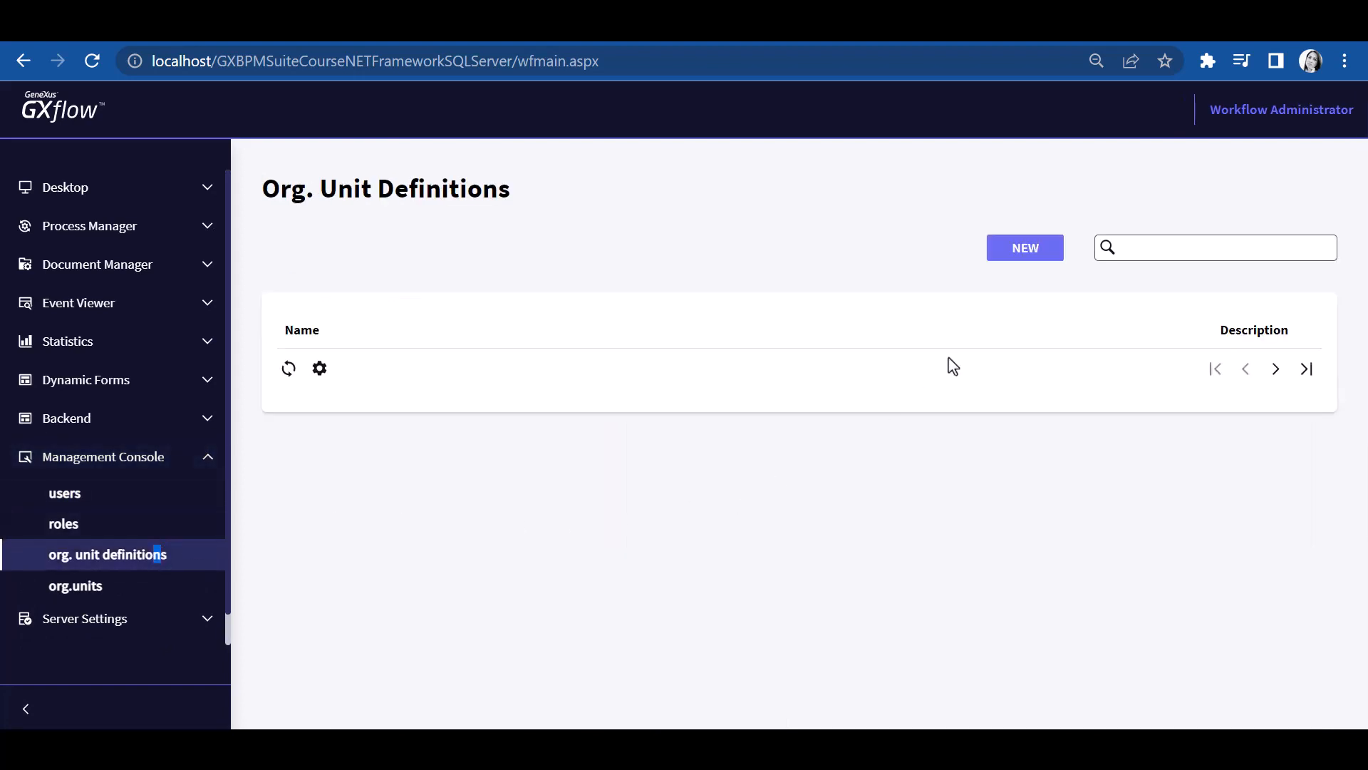
mouse_move(1017, 261)
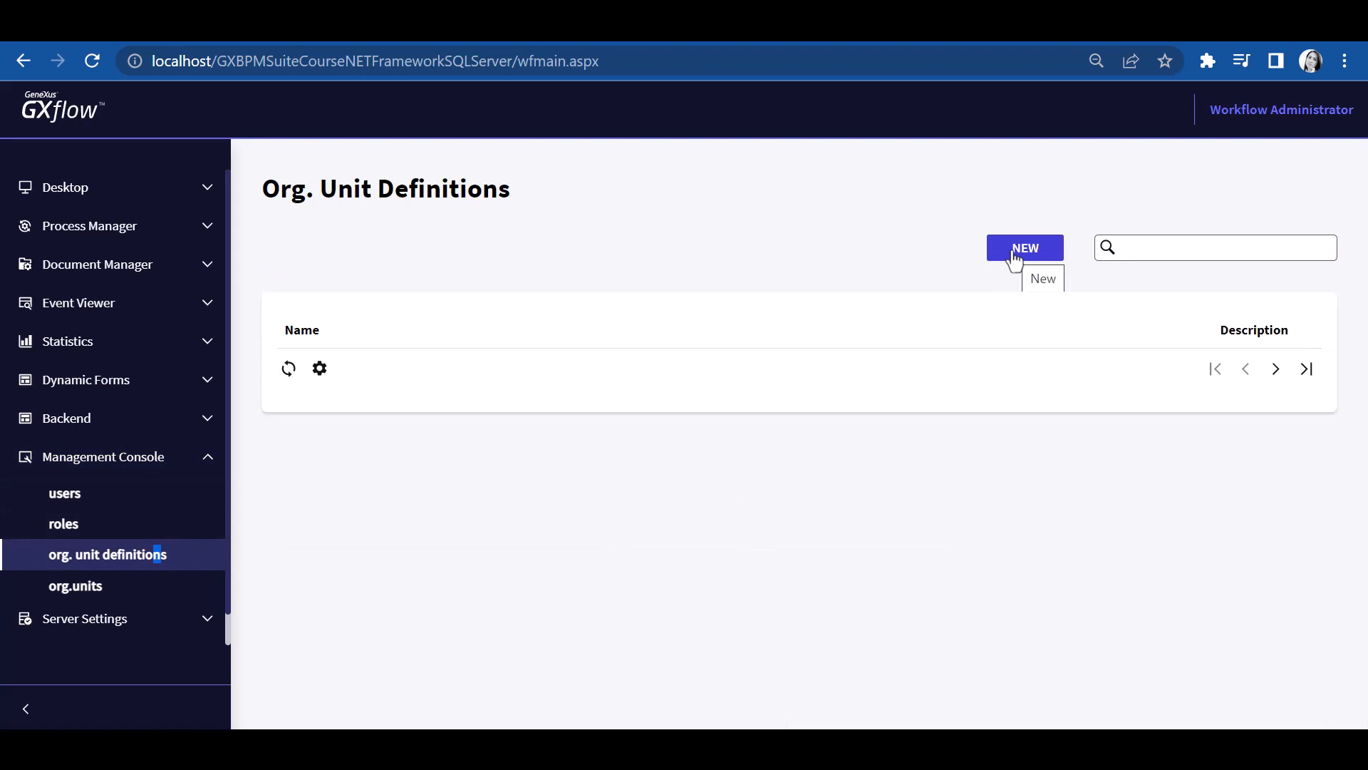
mouse_move(1016, 276)
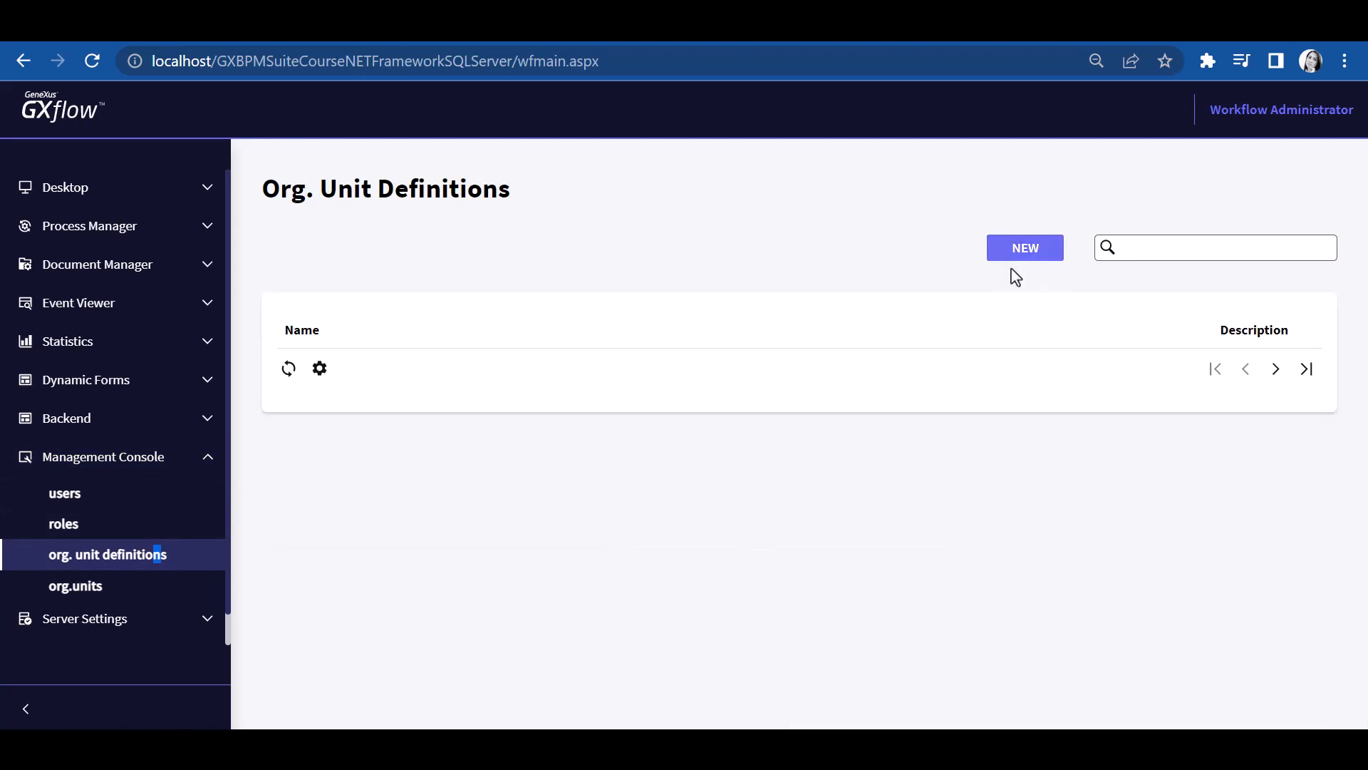
Add the 'Subsidiary' definition, described 'Travel Agency subsidiary', with Propagable ticked.
click(1026, 248)
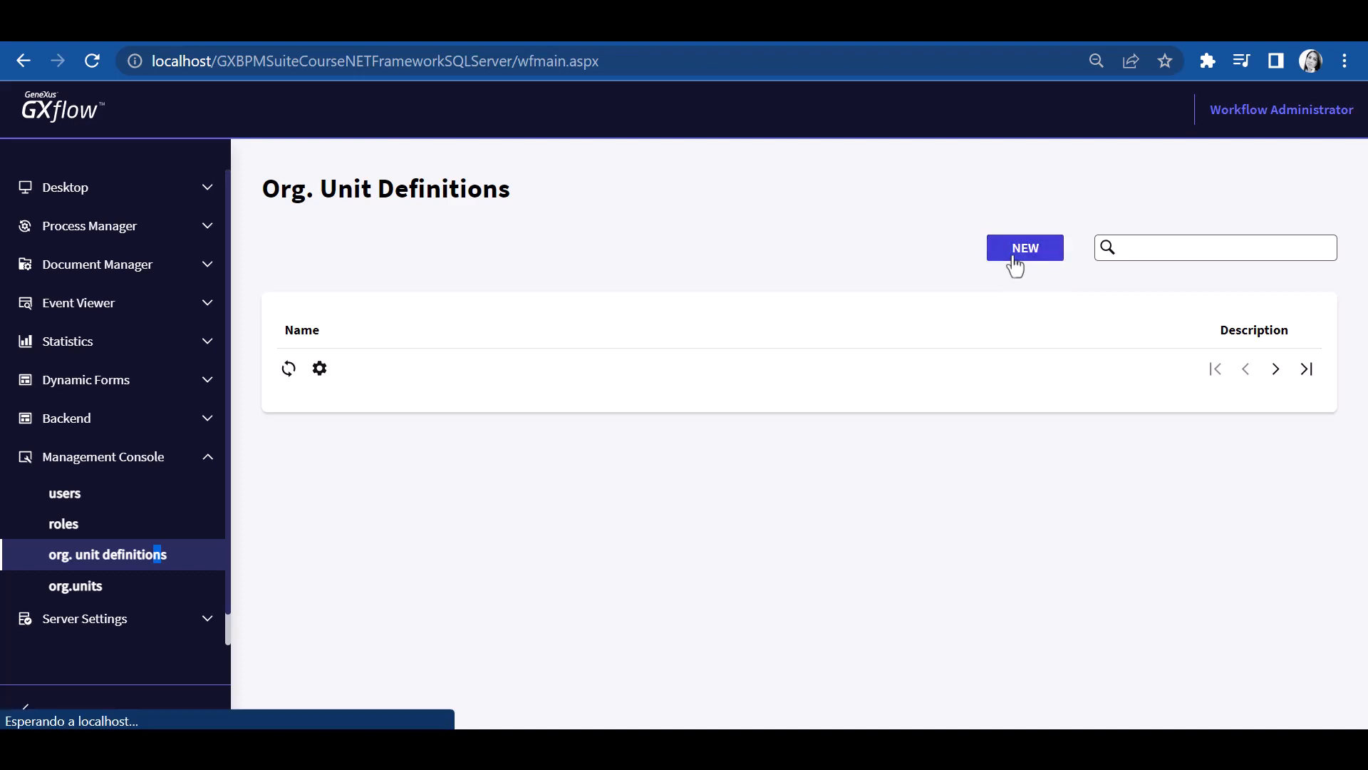
click(1026, 247)
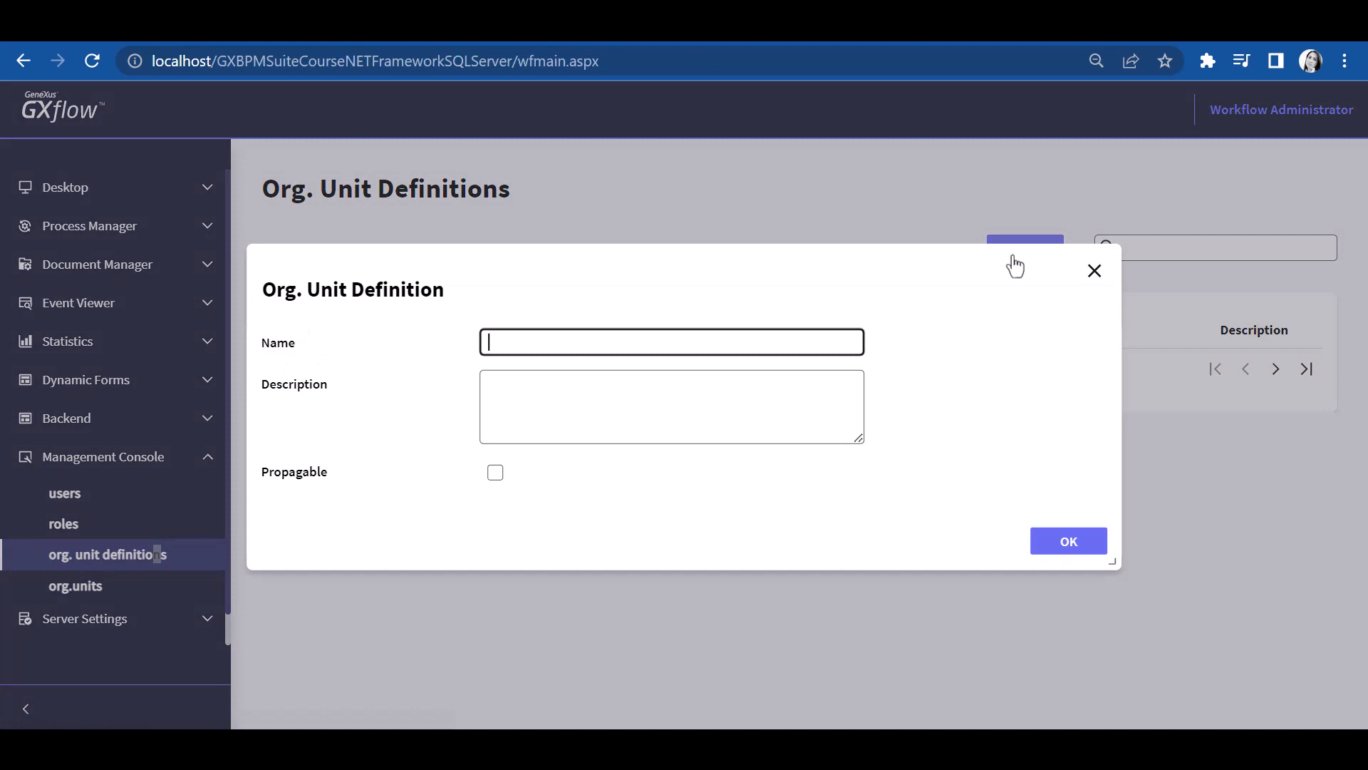
text(s)
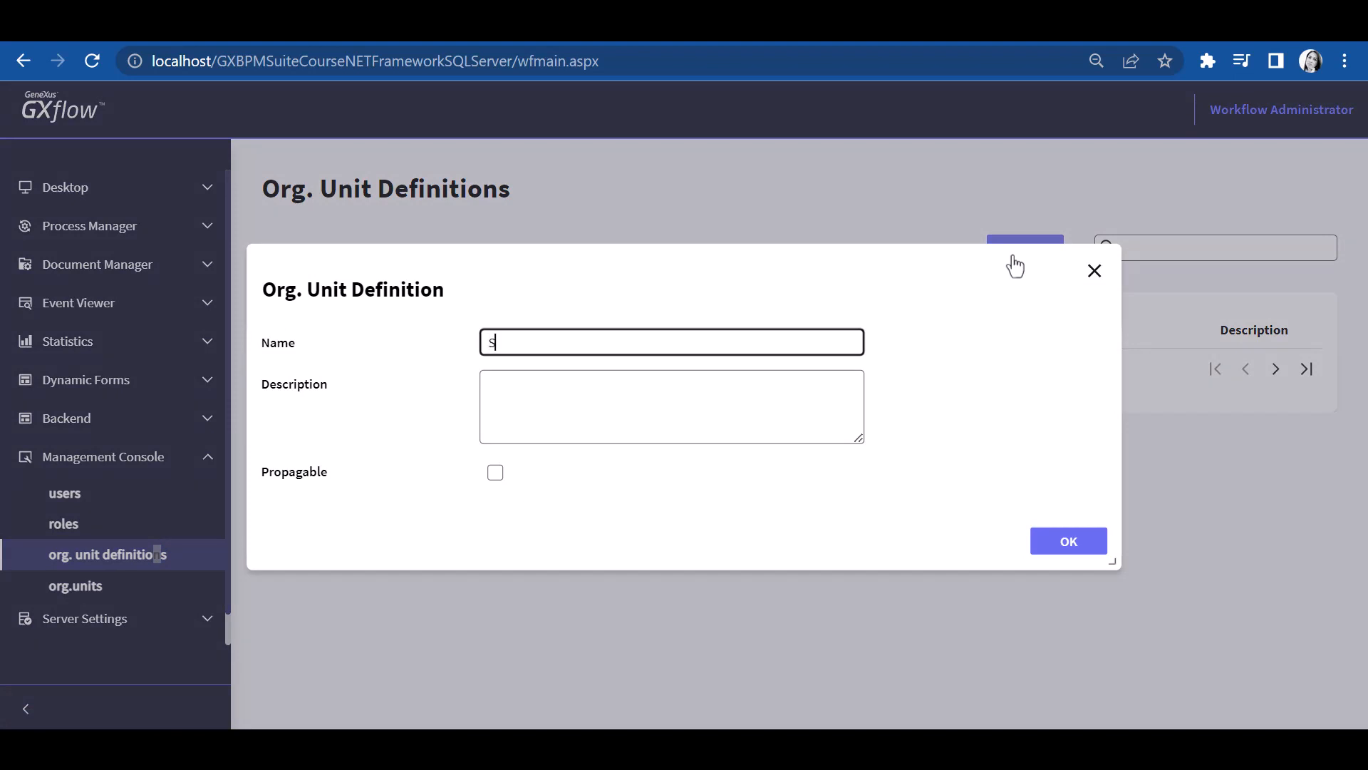
text(Subsidiary)
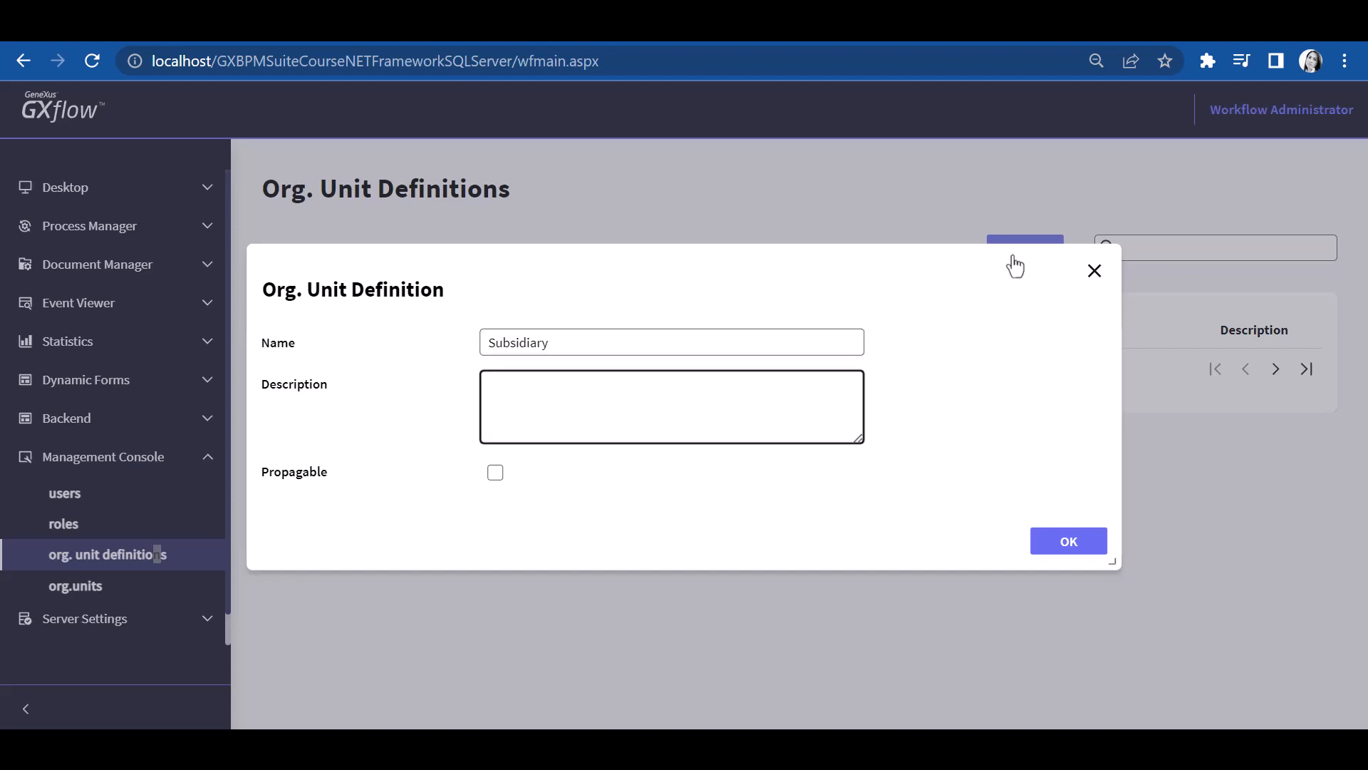
text(Travel Agency subsidiary)
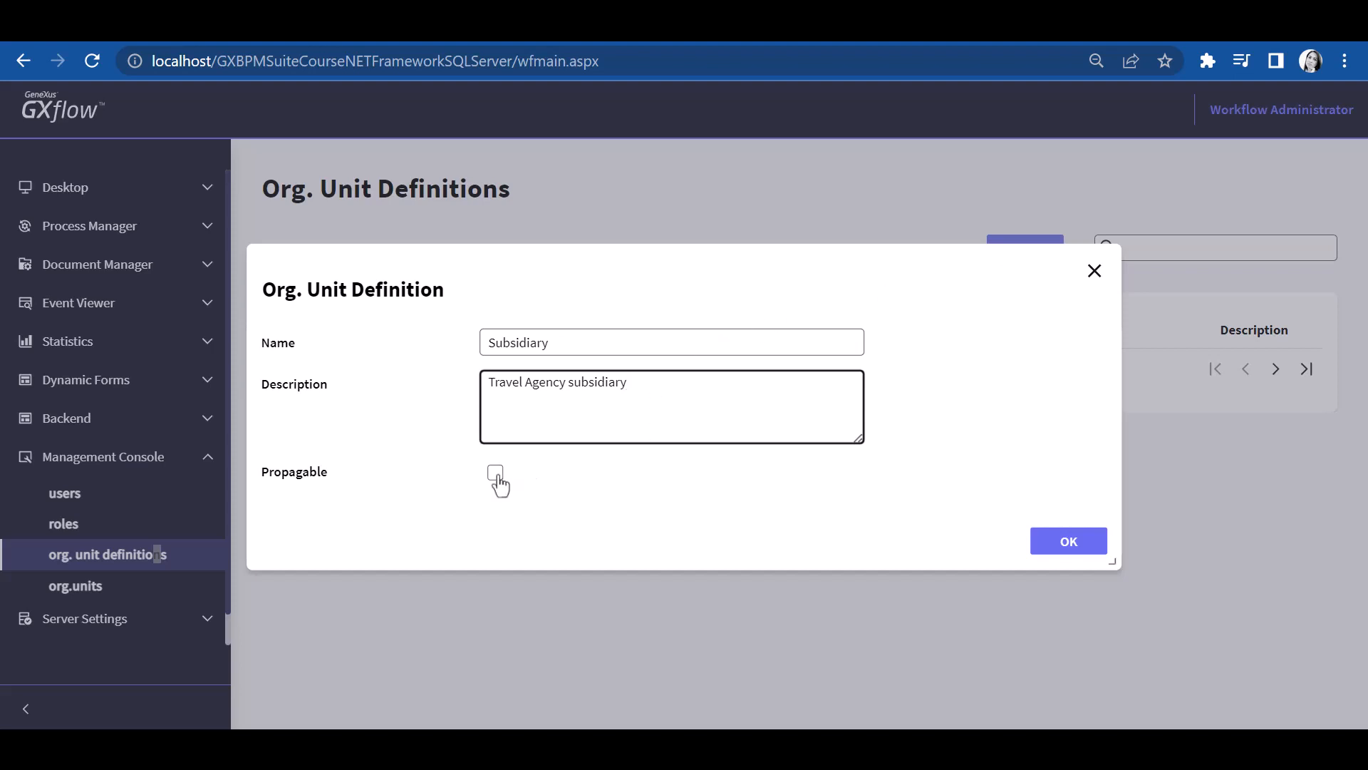
click(494, 472)
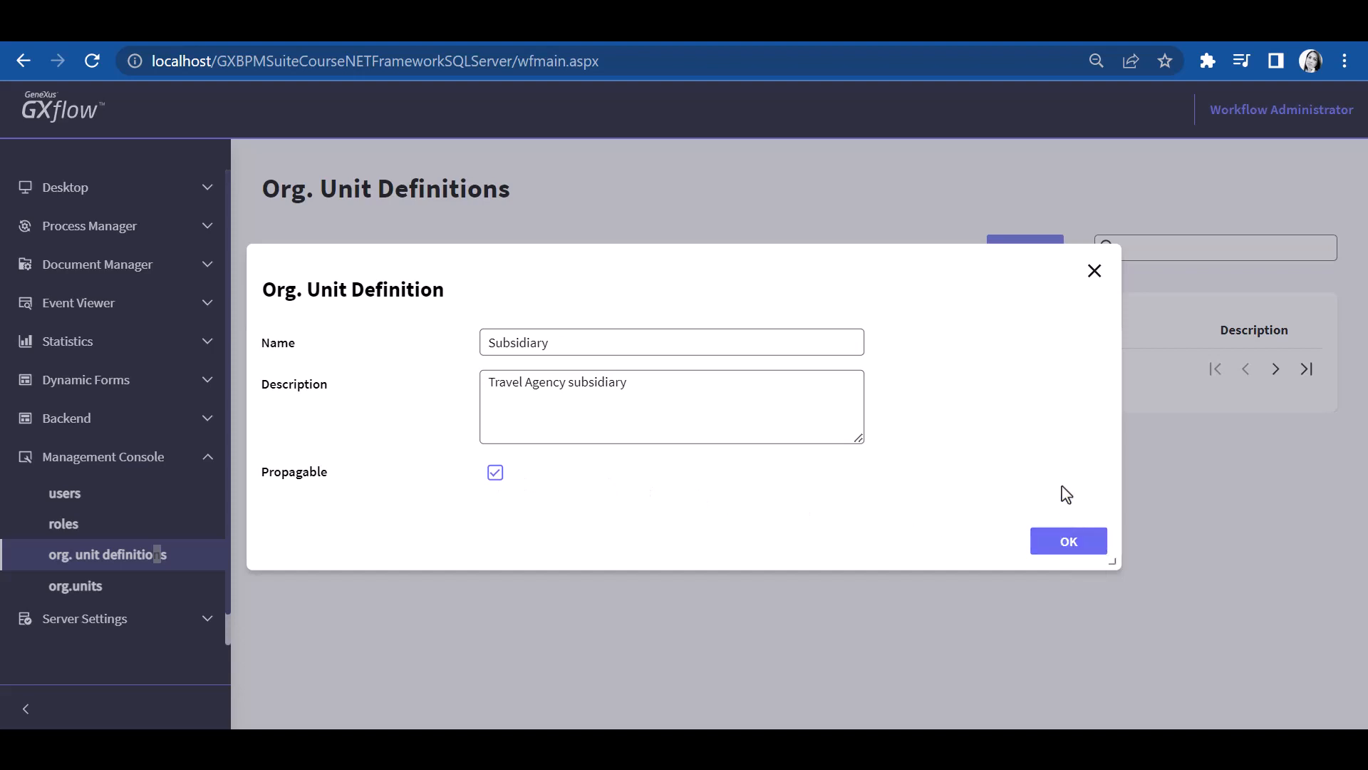
mouse_move(1068, 486)
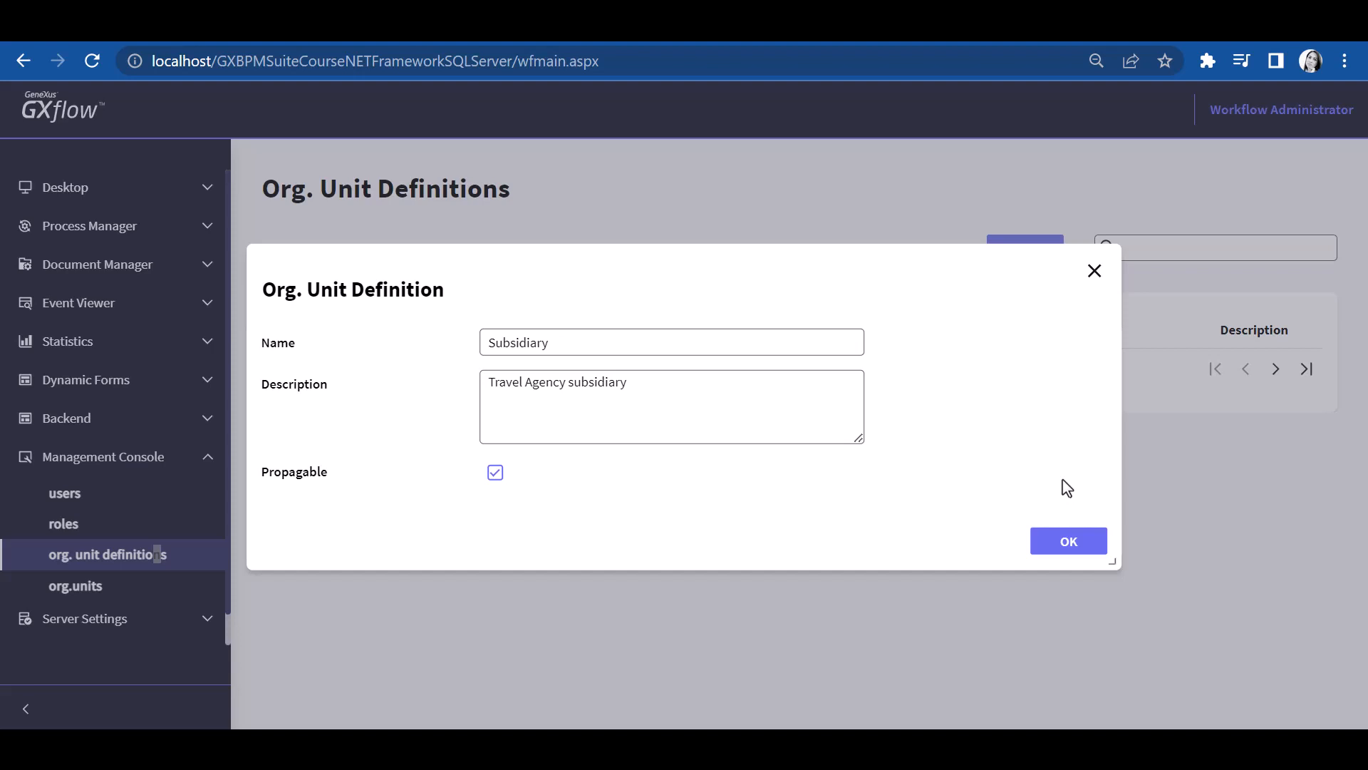
mouse_move(1063, 529)
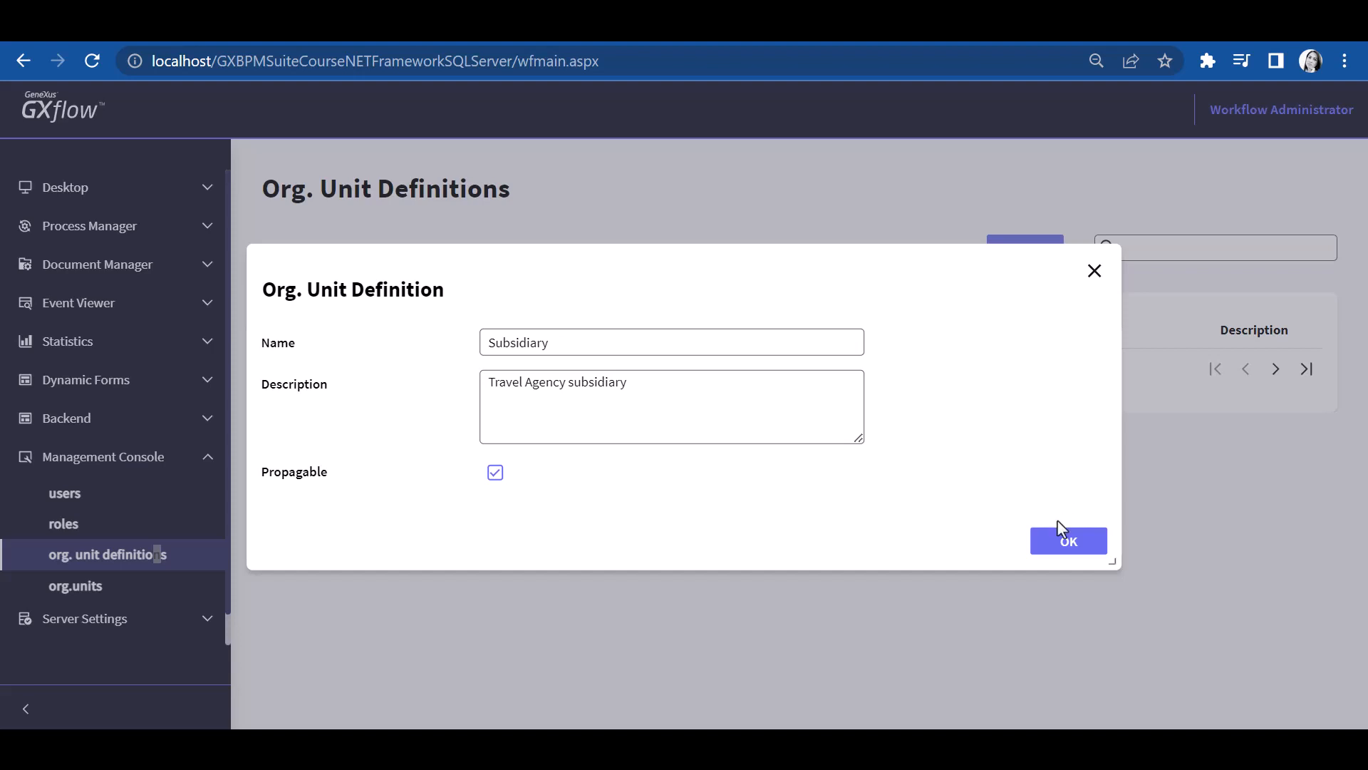
click(1068, 540)
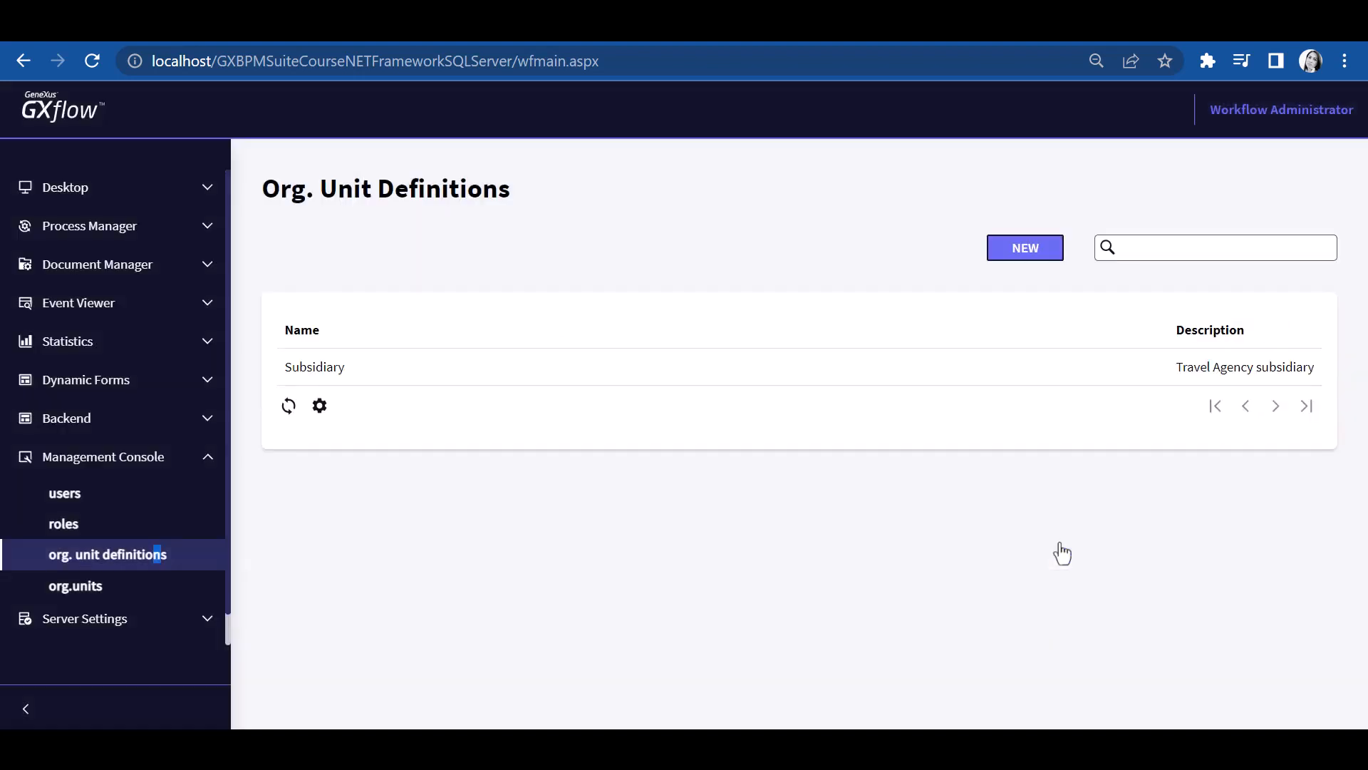
mouse_move(396, 574)
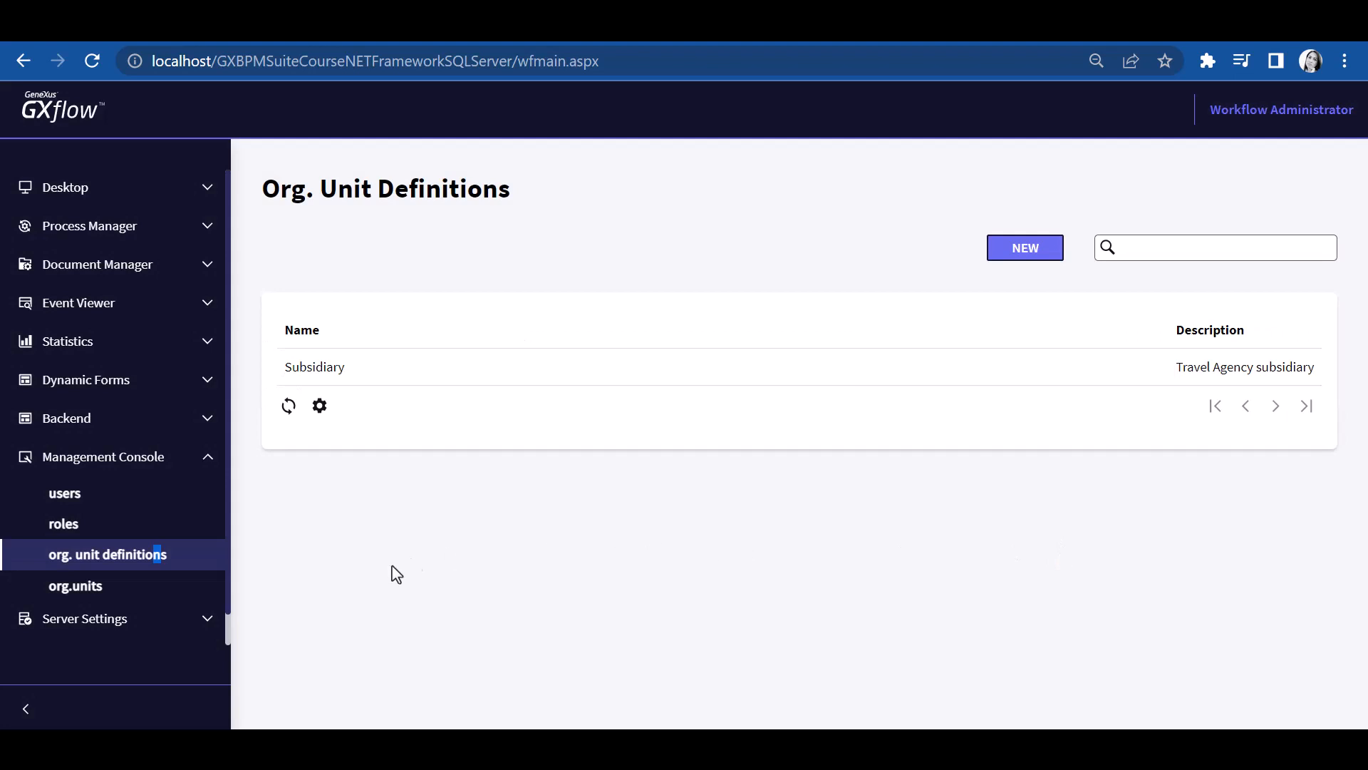
mouse_move(105, 588)
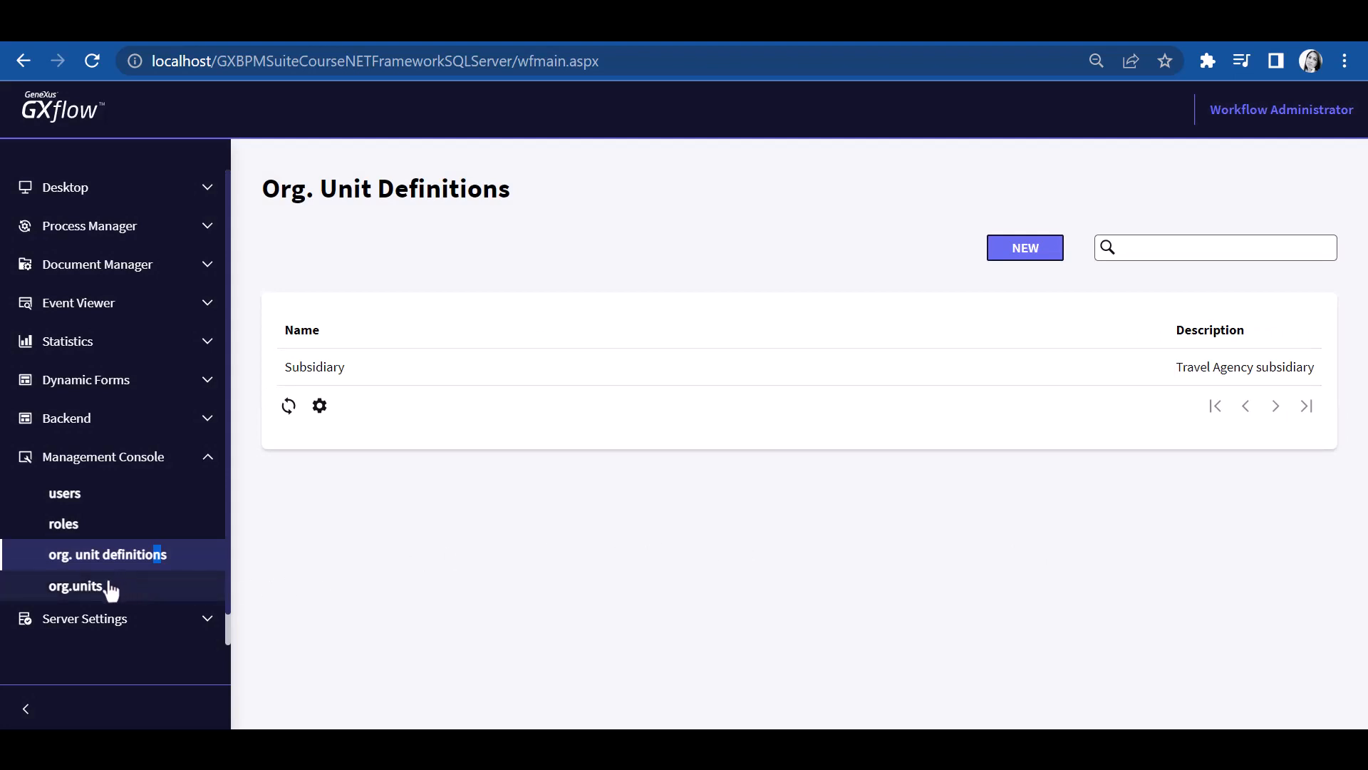
Open the Org.Units list under the Management Console.
click(74, 585)
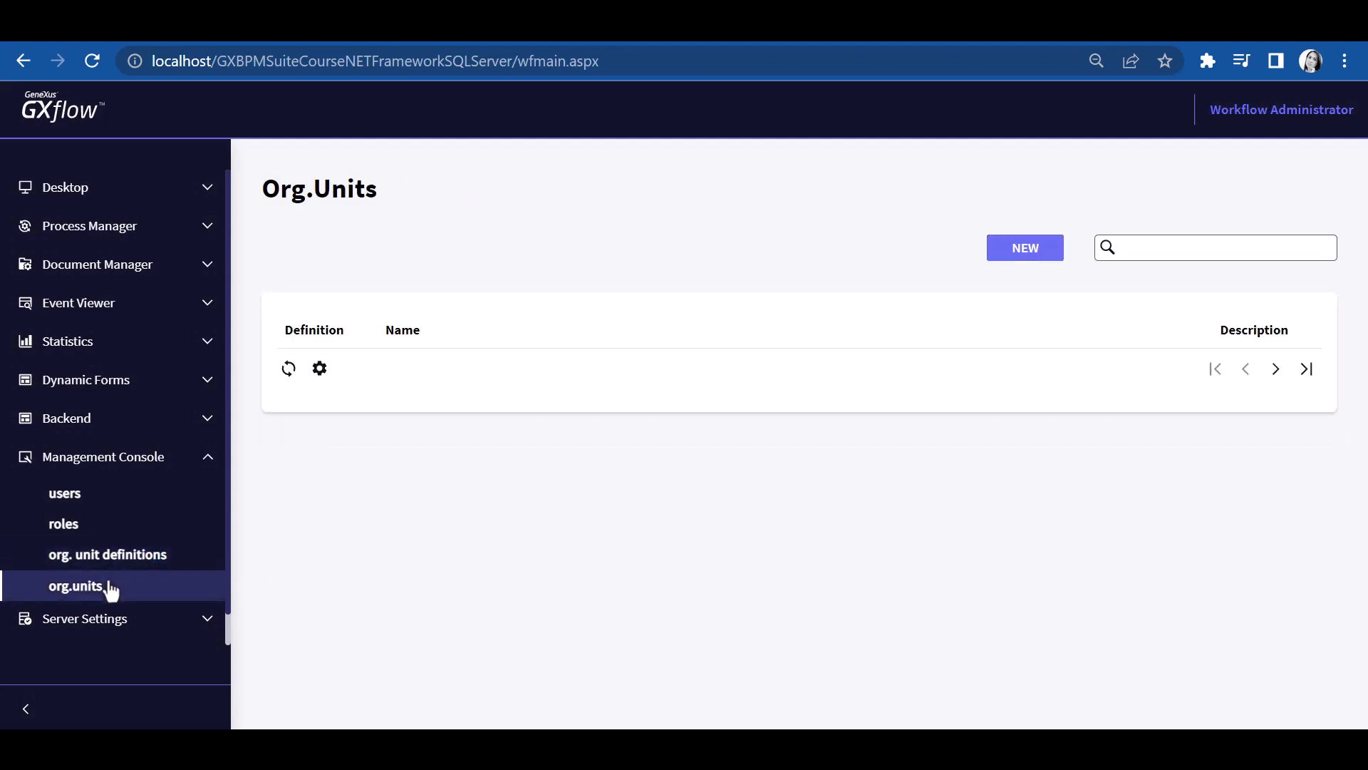
mouse_move(1030, 243)
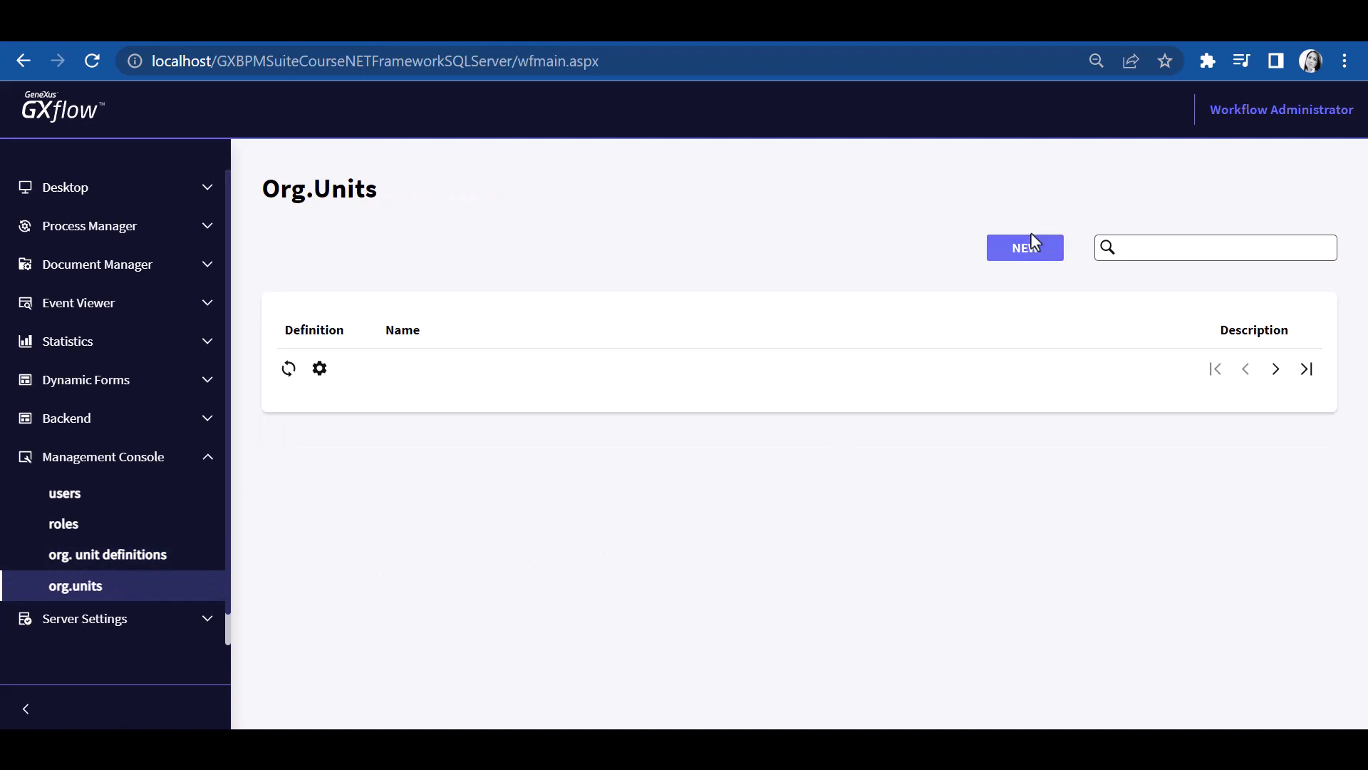
Add org unit 'New York' of definition Subsidiary, described 'Travel Agency office at New York city'.
click(1025, 247)
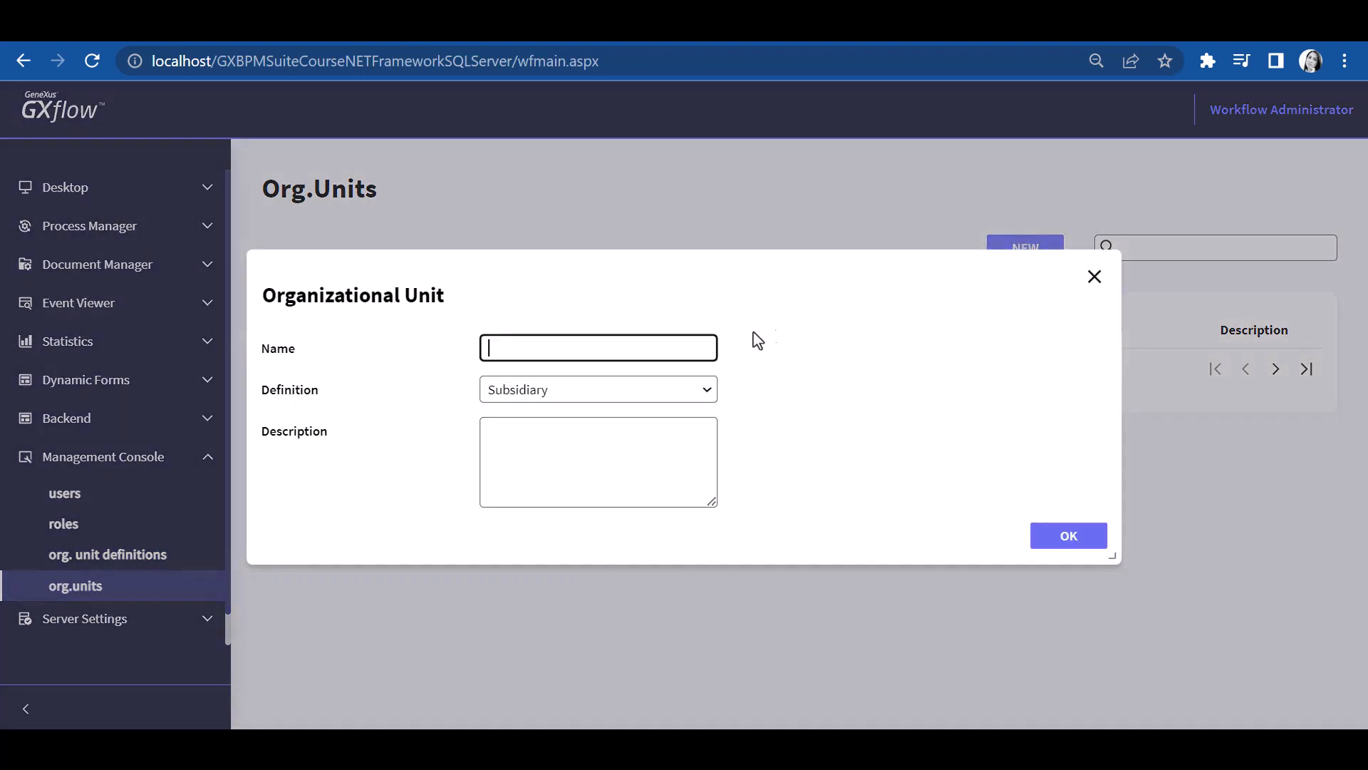
mouse_move(623, 357)
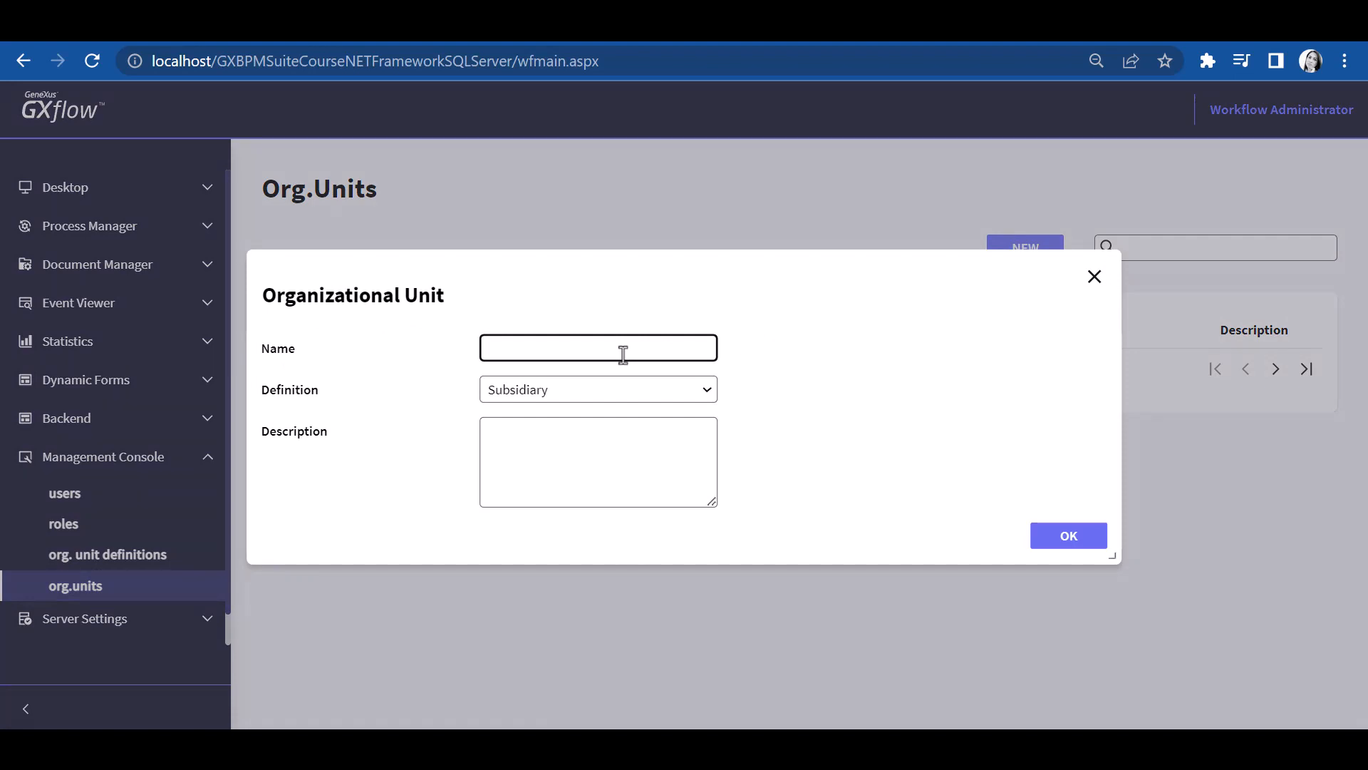
text(New York city)
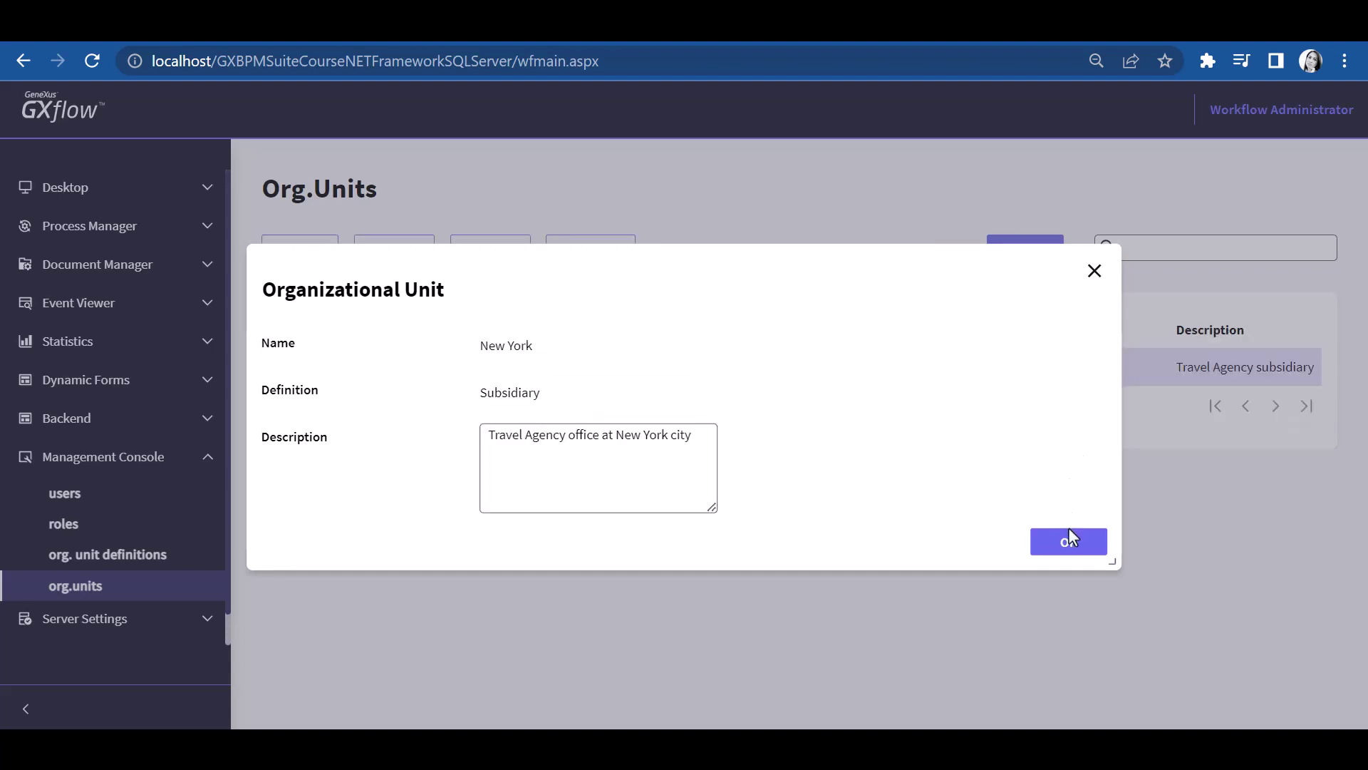
click(1069, 541)
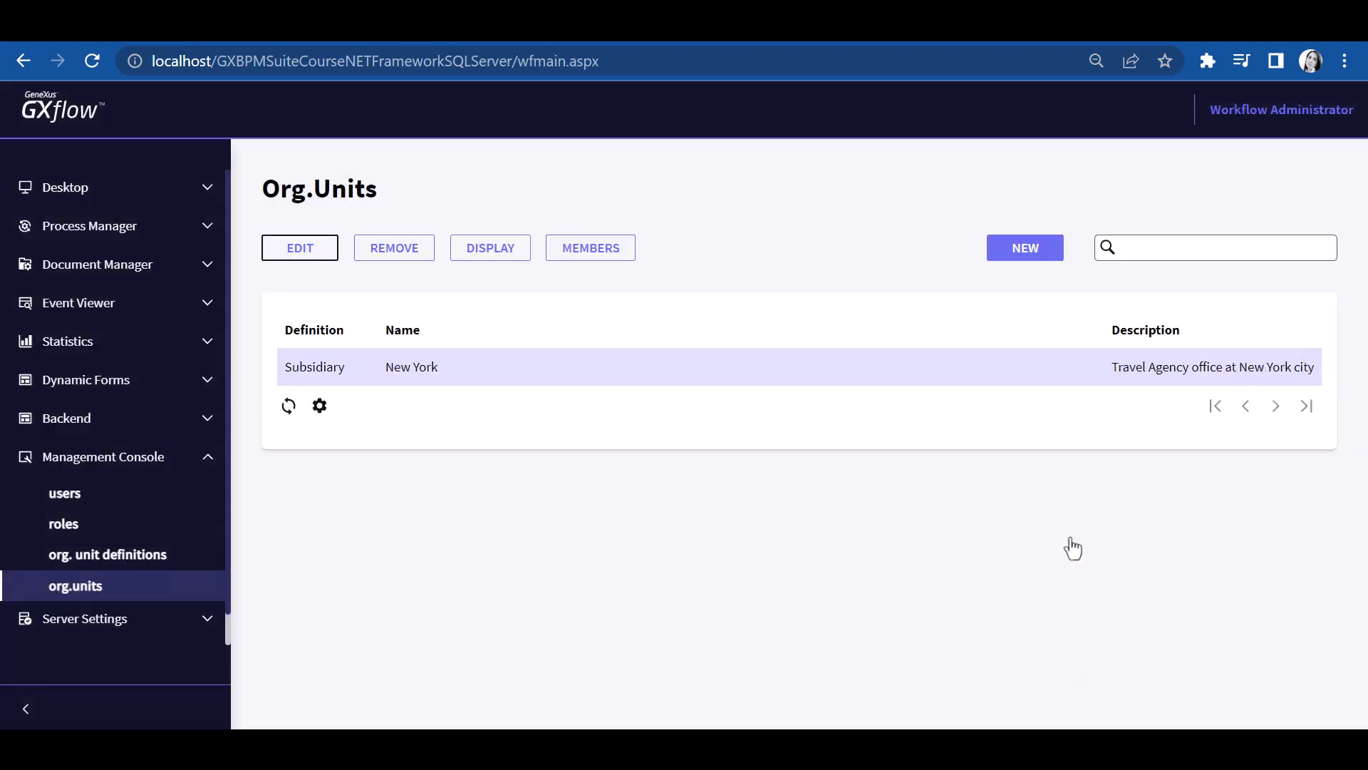
Add org unit 'Miami' of definition Subsidiary, described 'Travel Agency office at Miami beach'.
click(1026, 247)
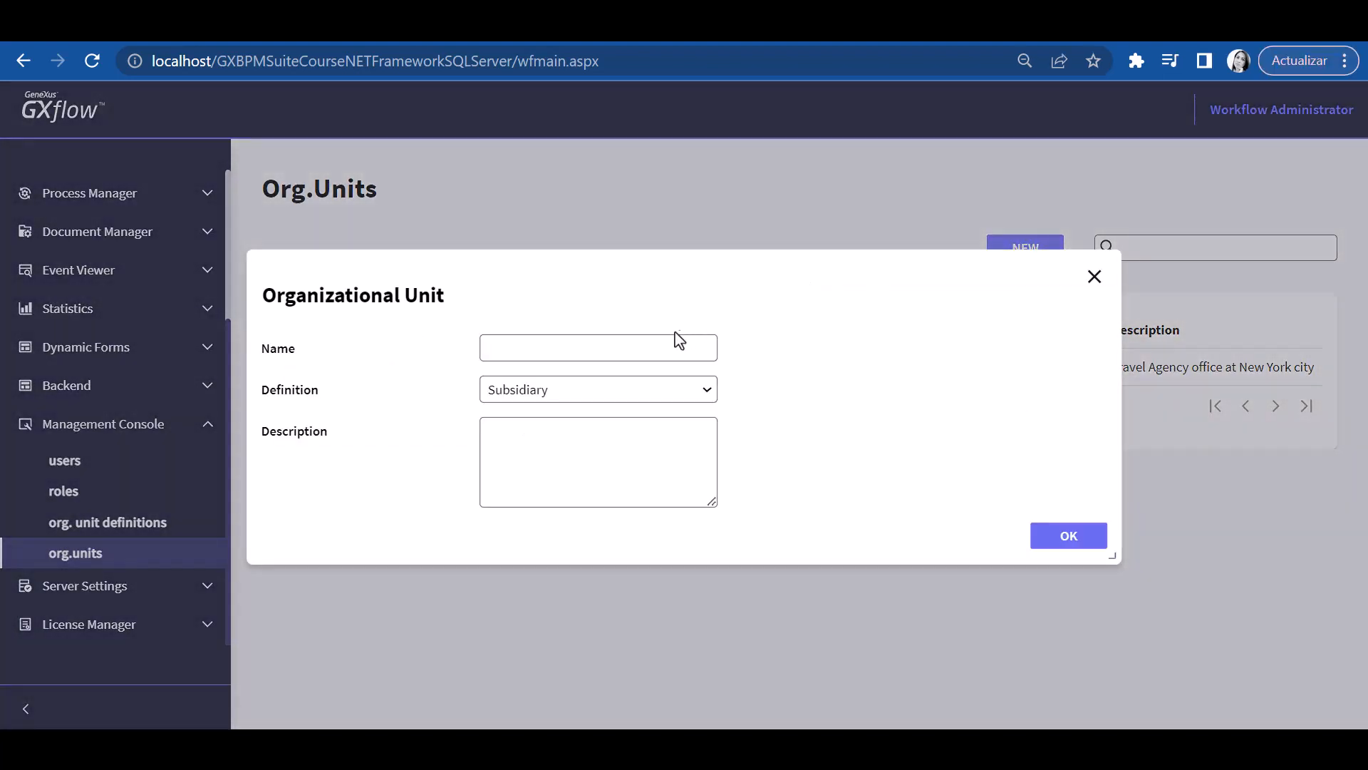
text(Miami)
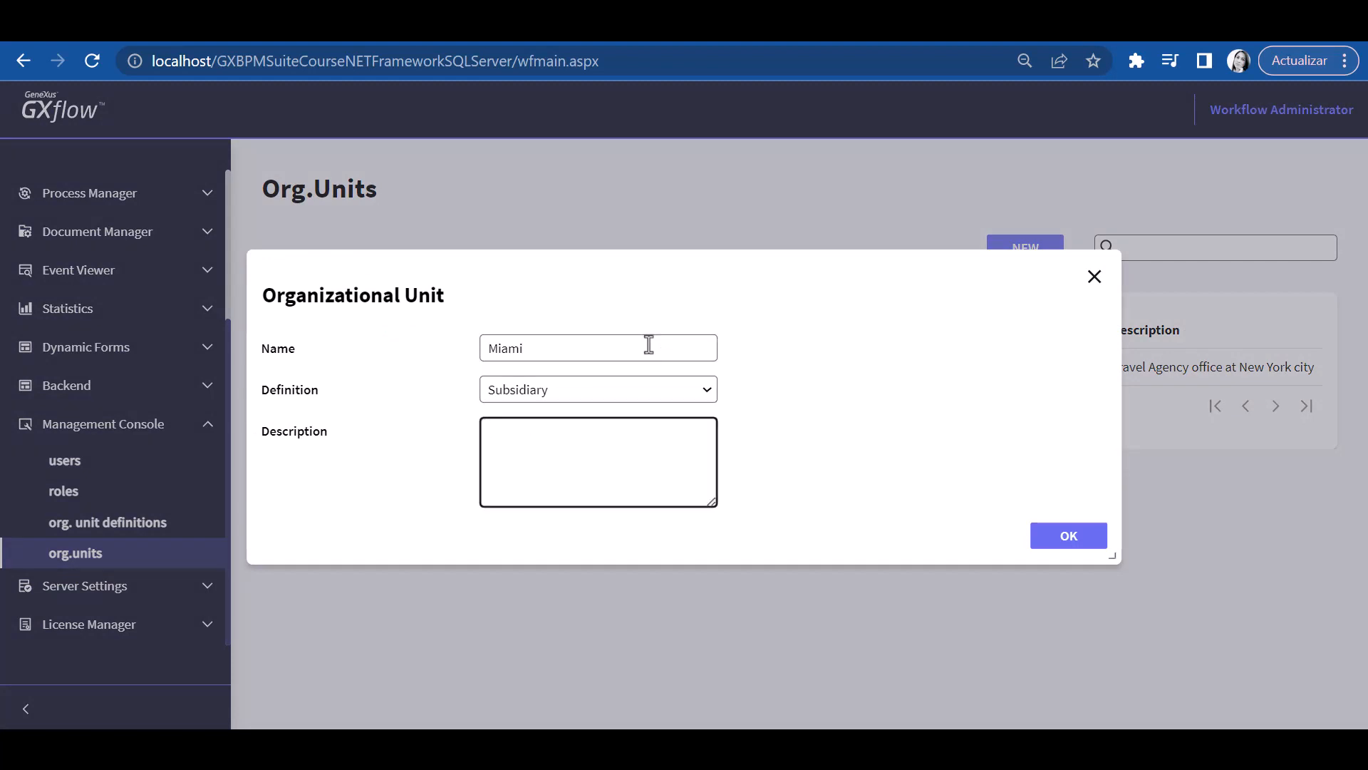
text(Travel Agency office at Miami beach)
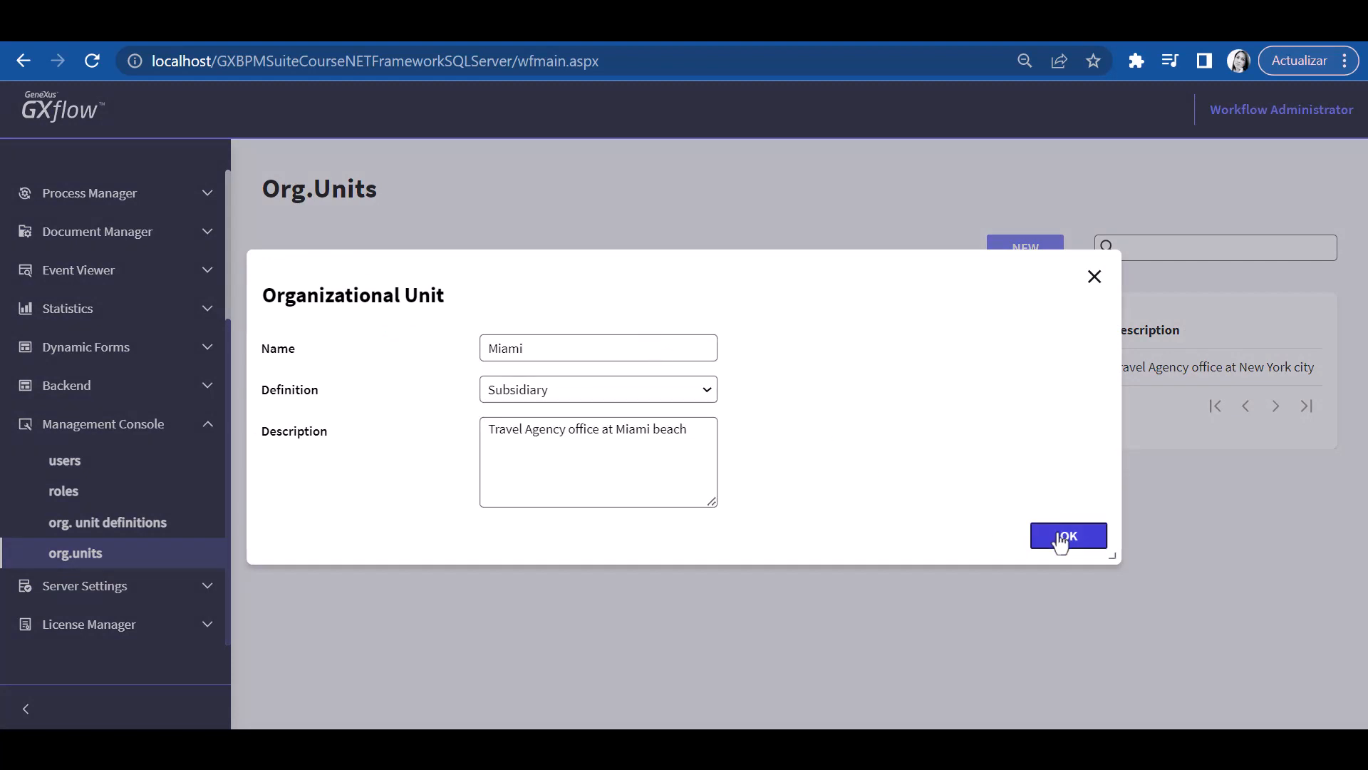
click(1068, 535)
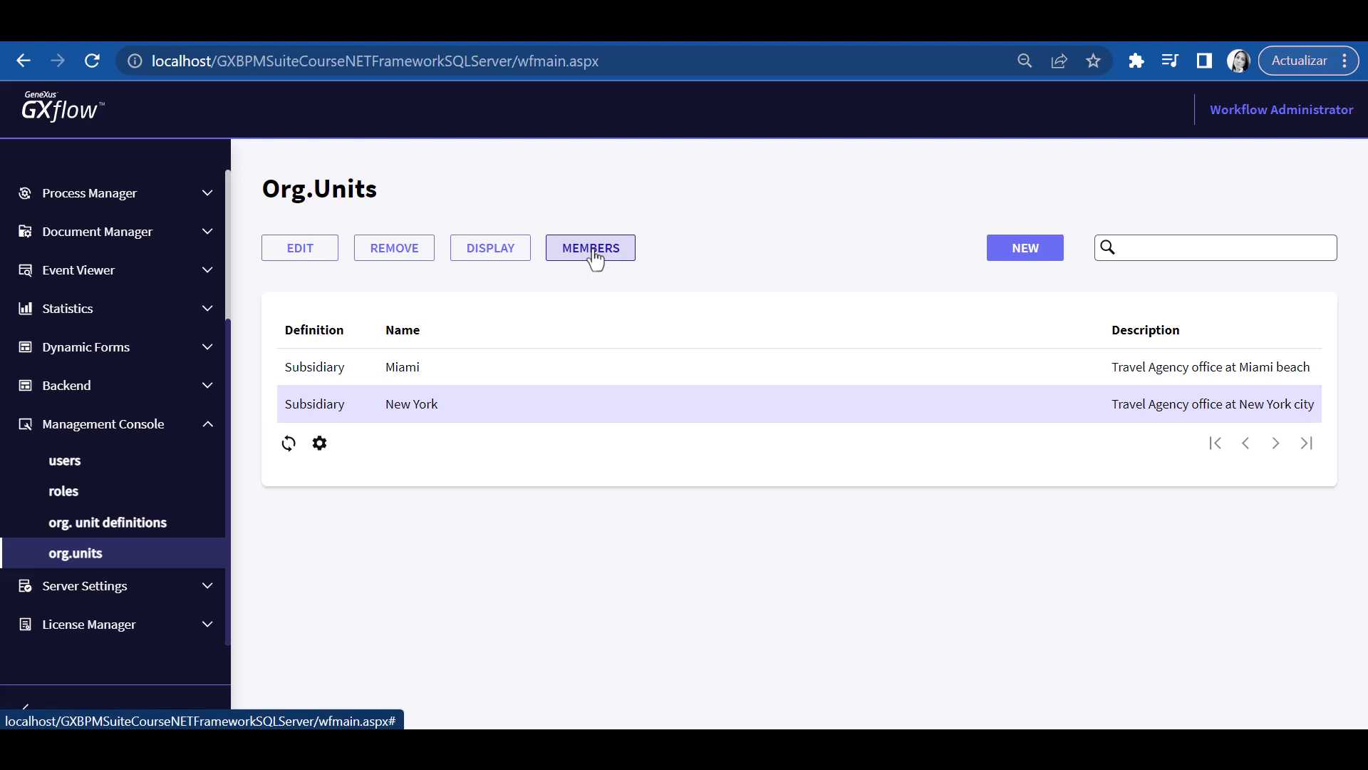
Add two staff users as New York unit members and save the membership.
click(590, 248)
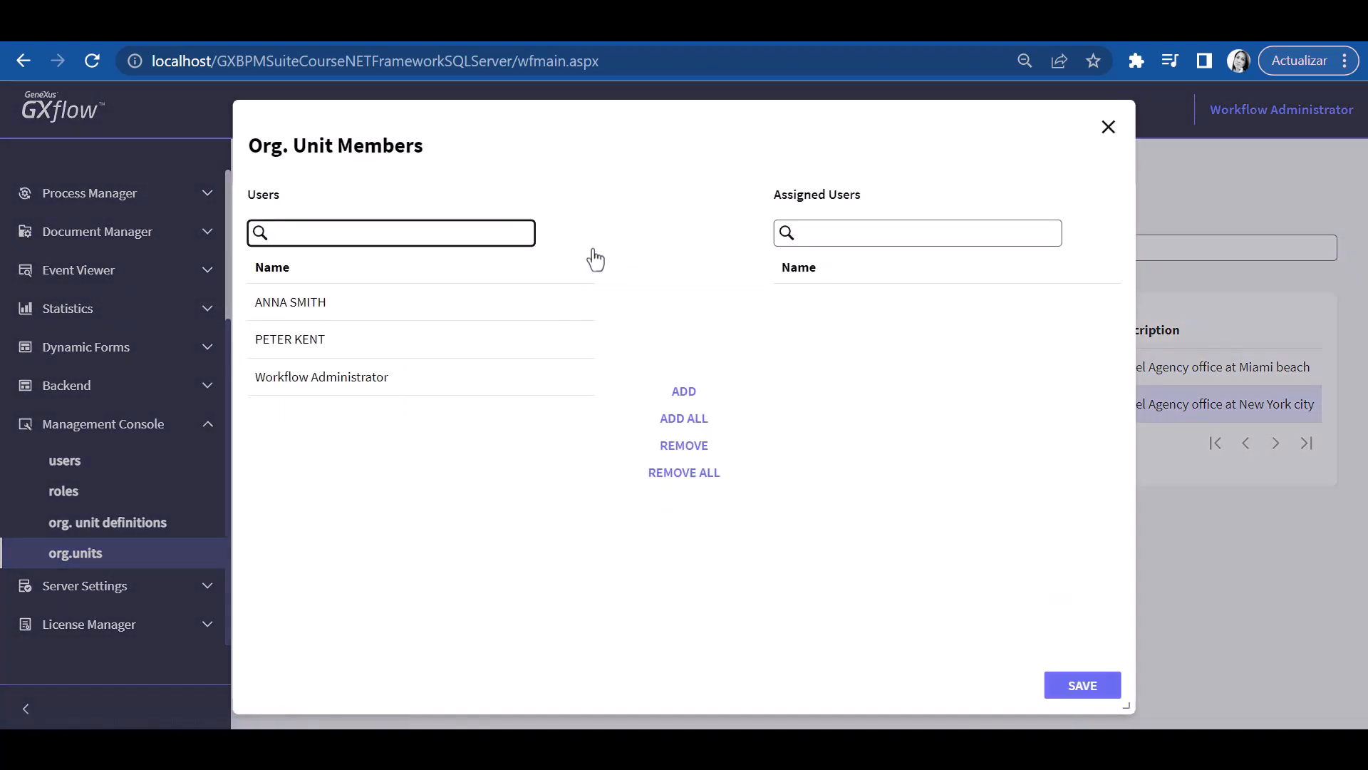
click(290, 302)
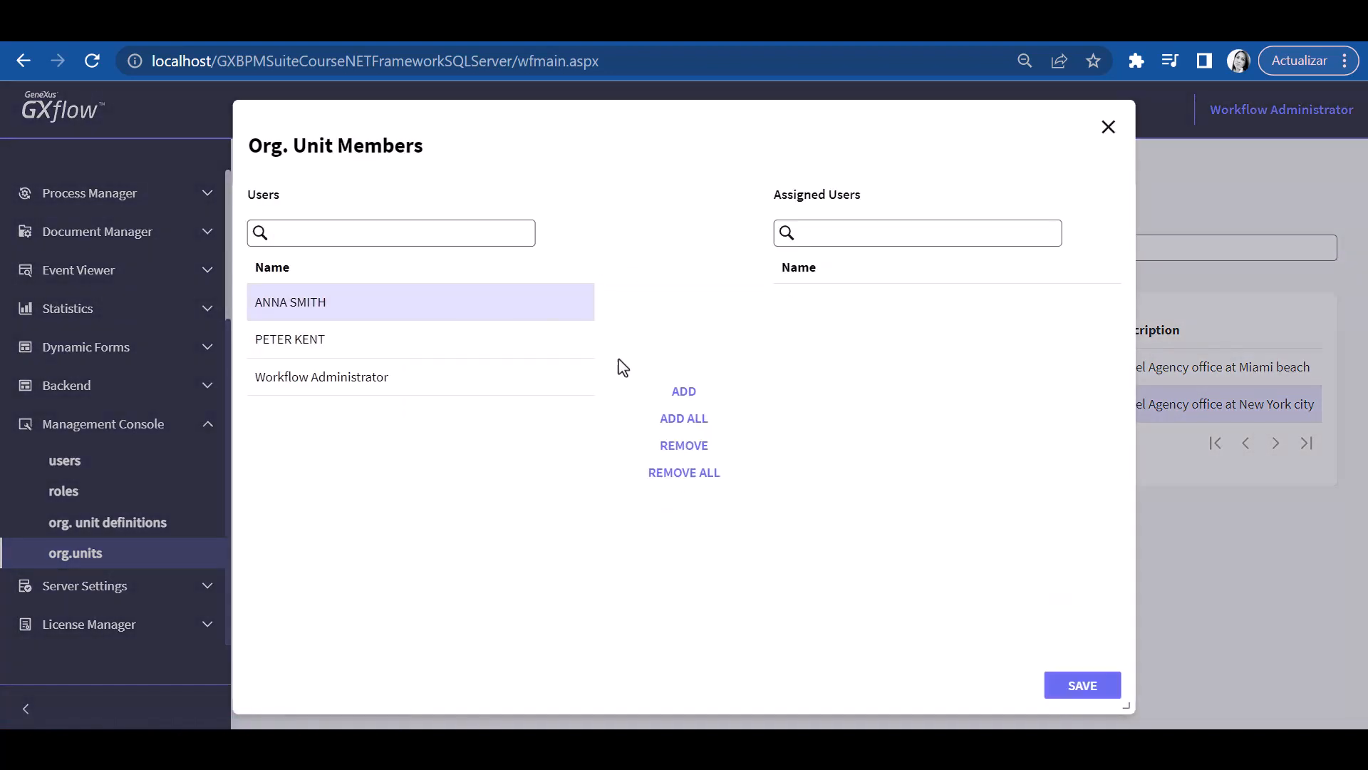
click(684, 391)
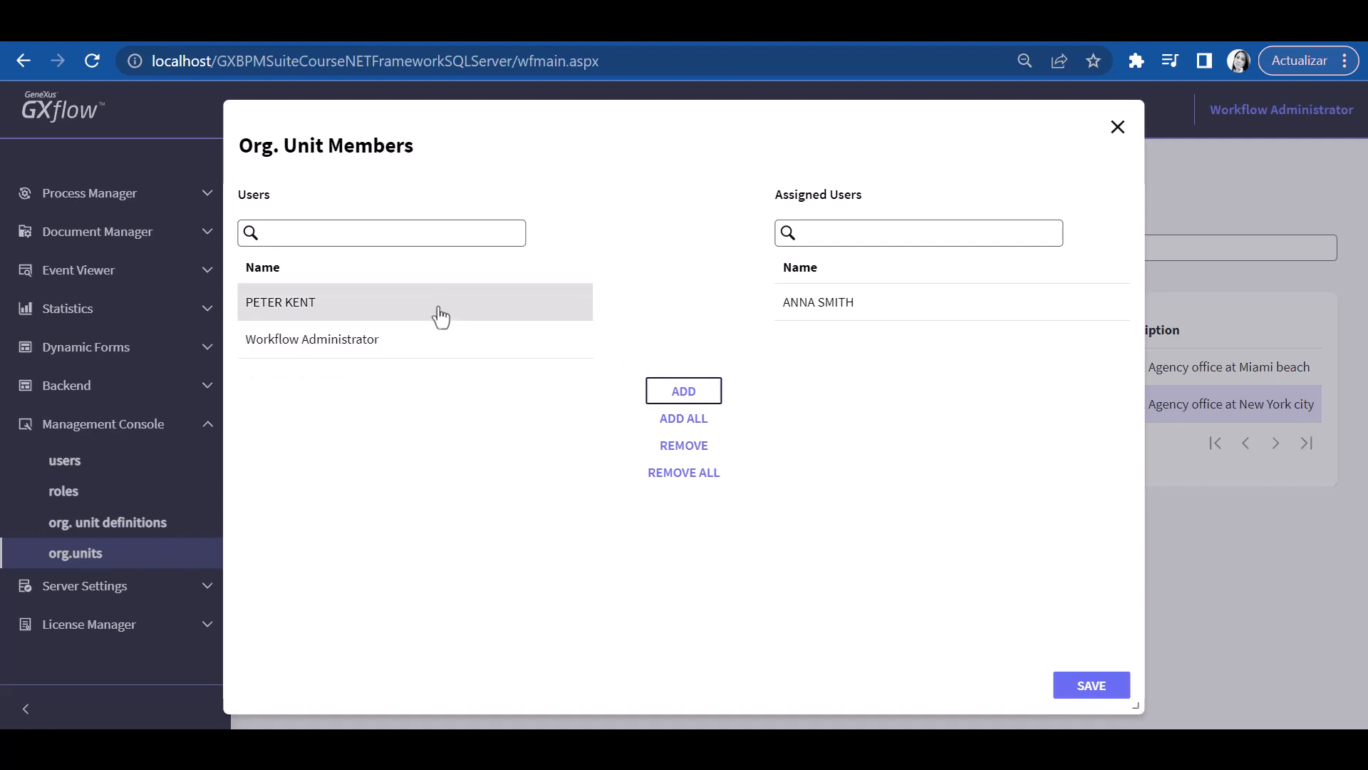
click(683, 391)
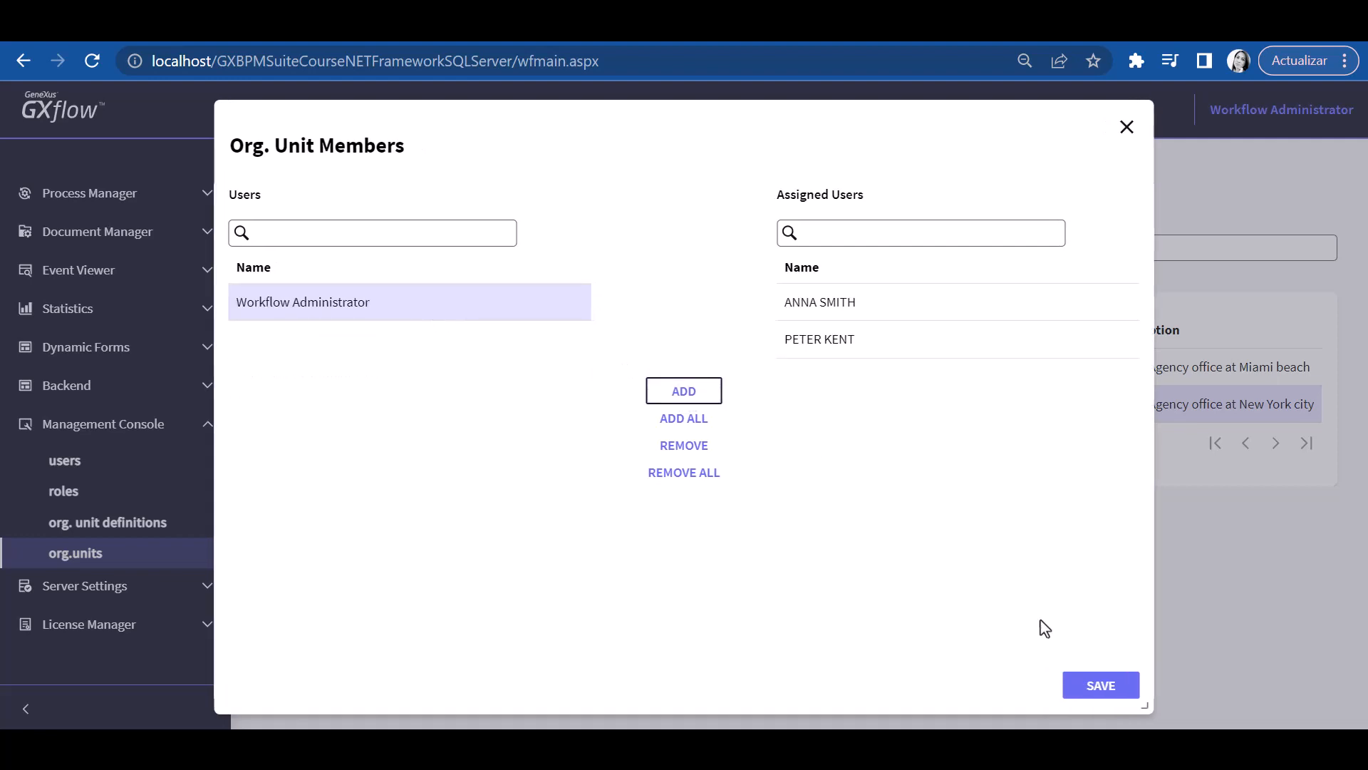
click(1127, 126)
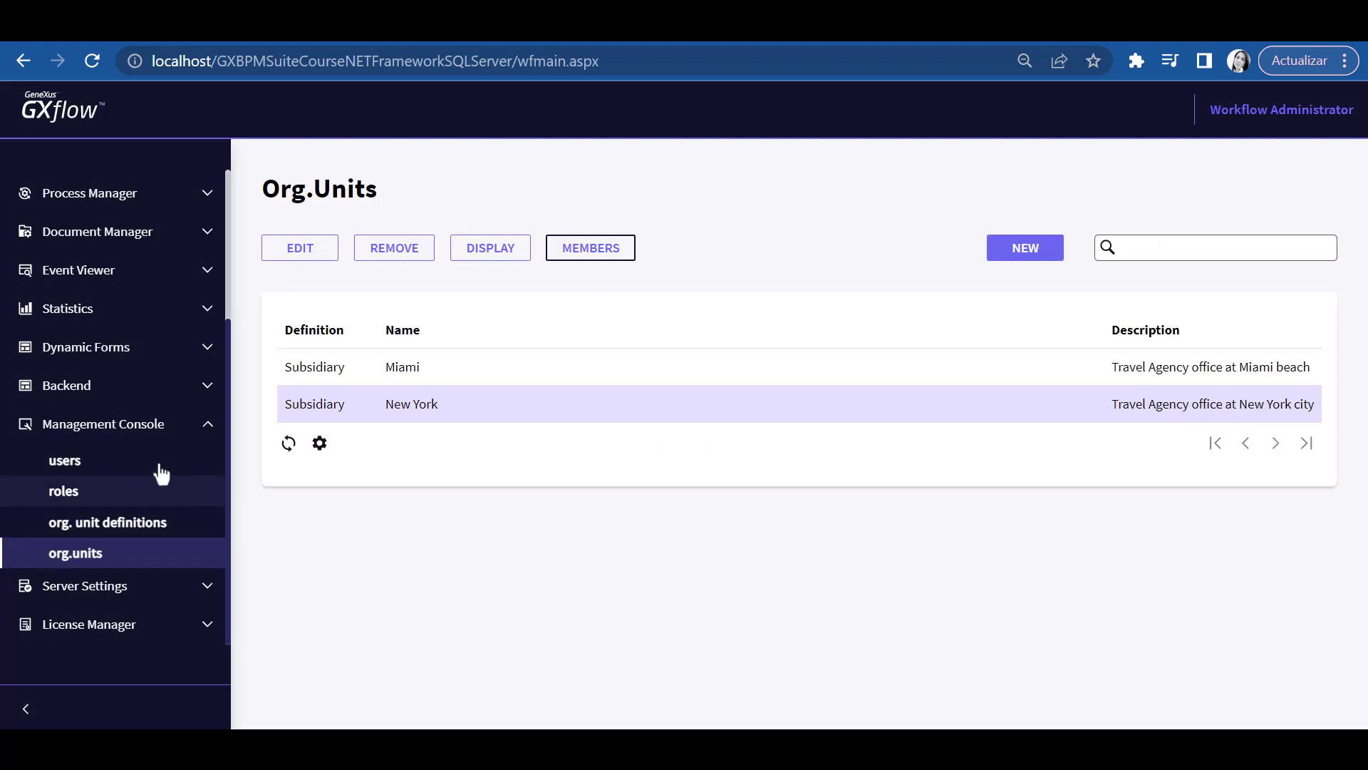
click(64, 460)
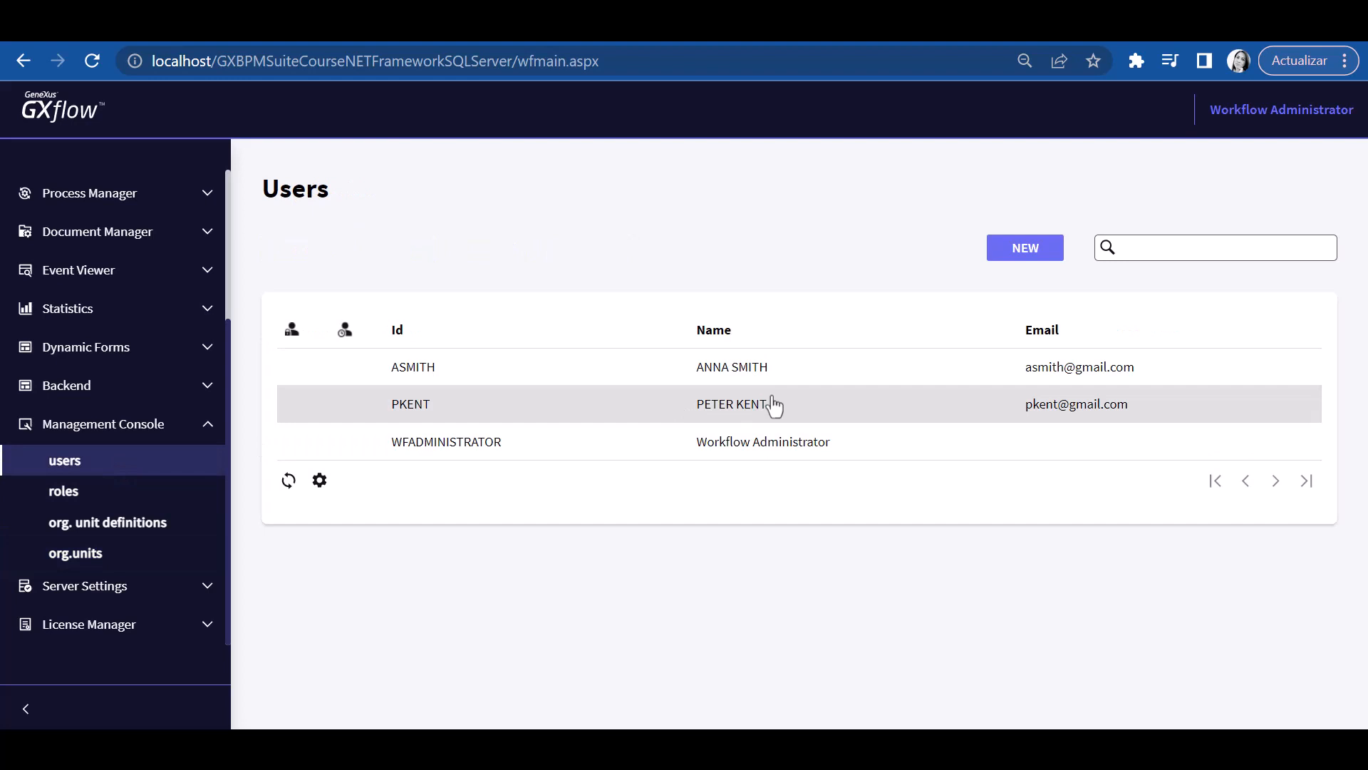
click(1026, 247)
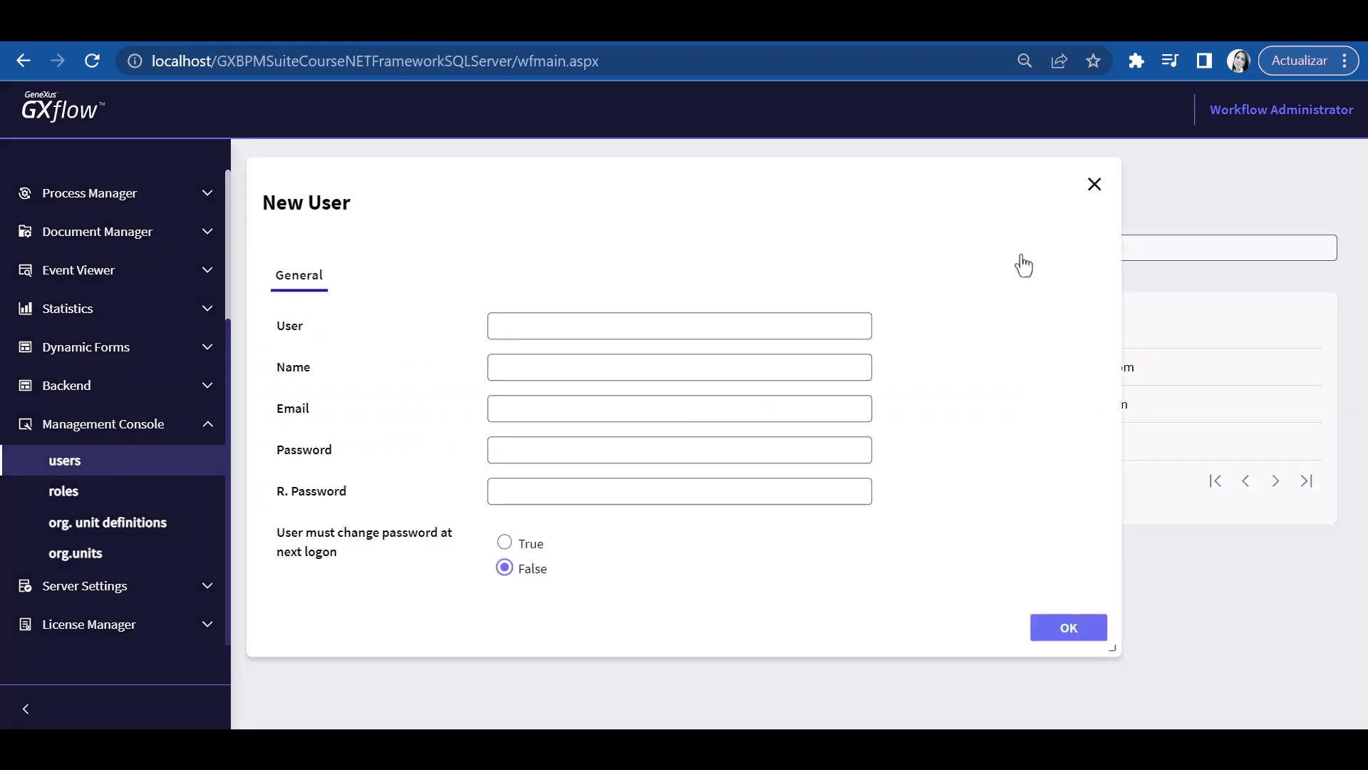
click(679, 325)
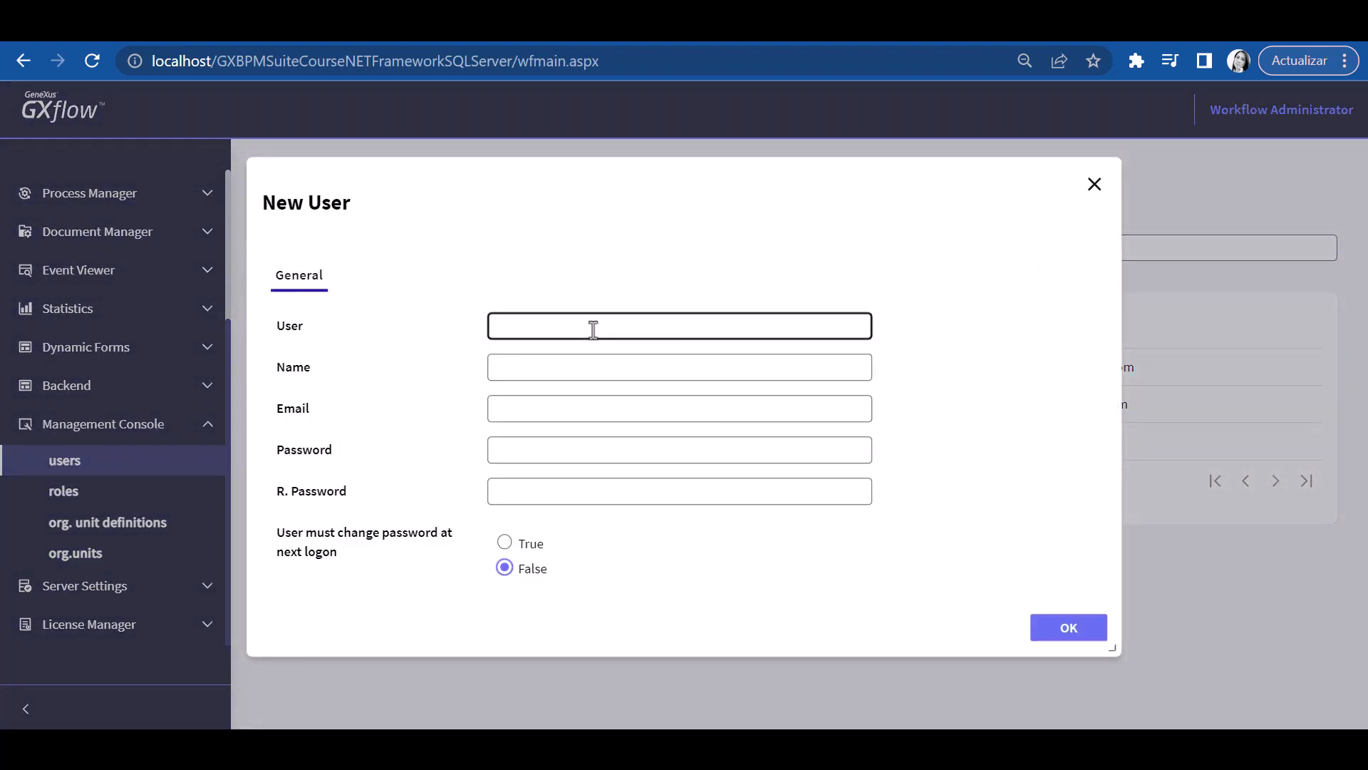
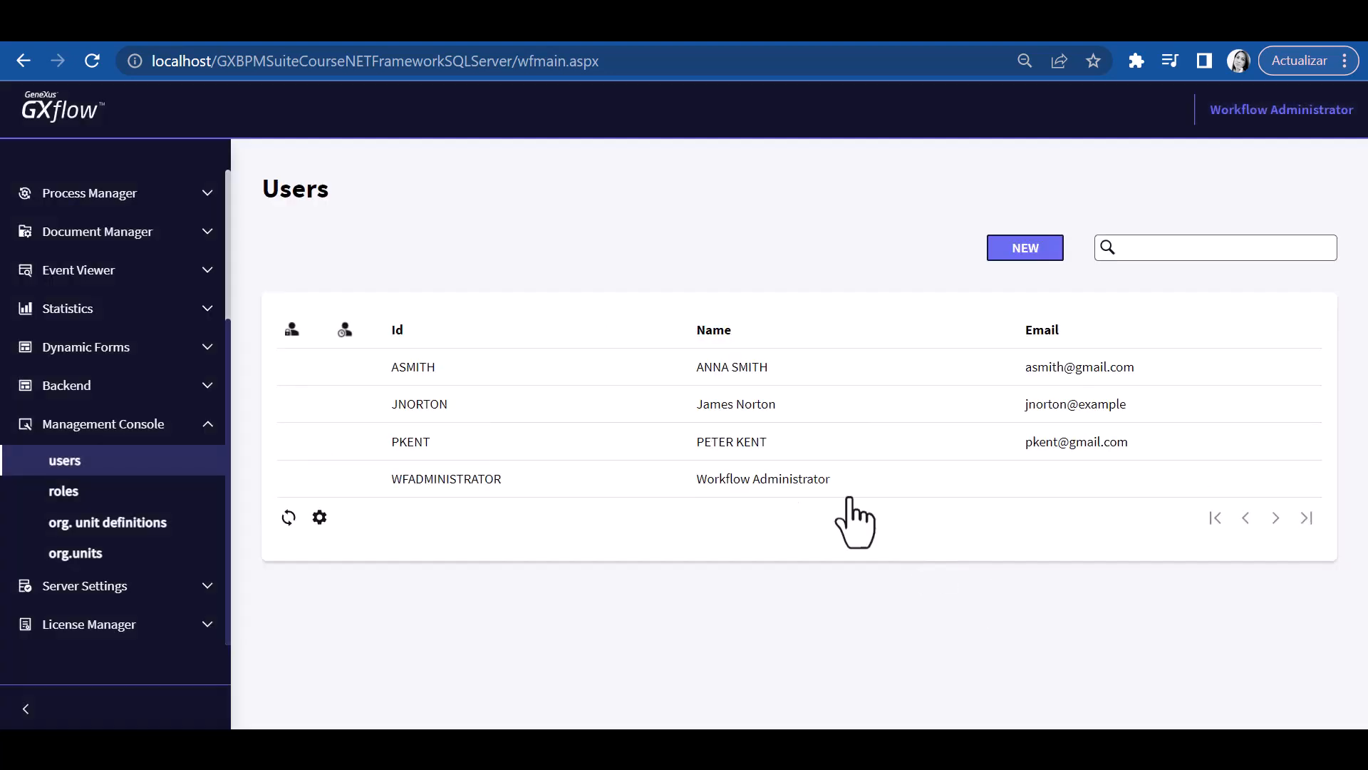
mouse_move(913, 268)
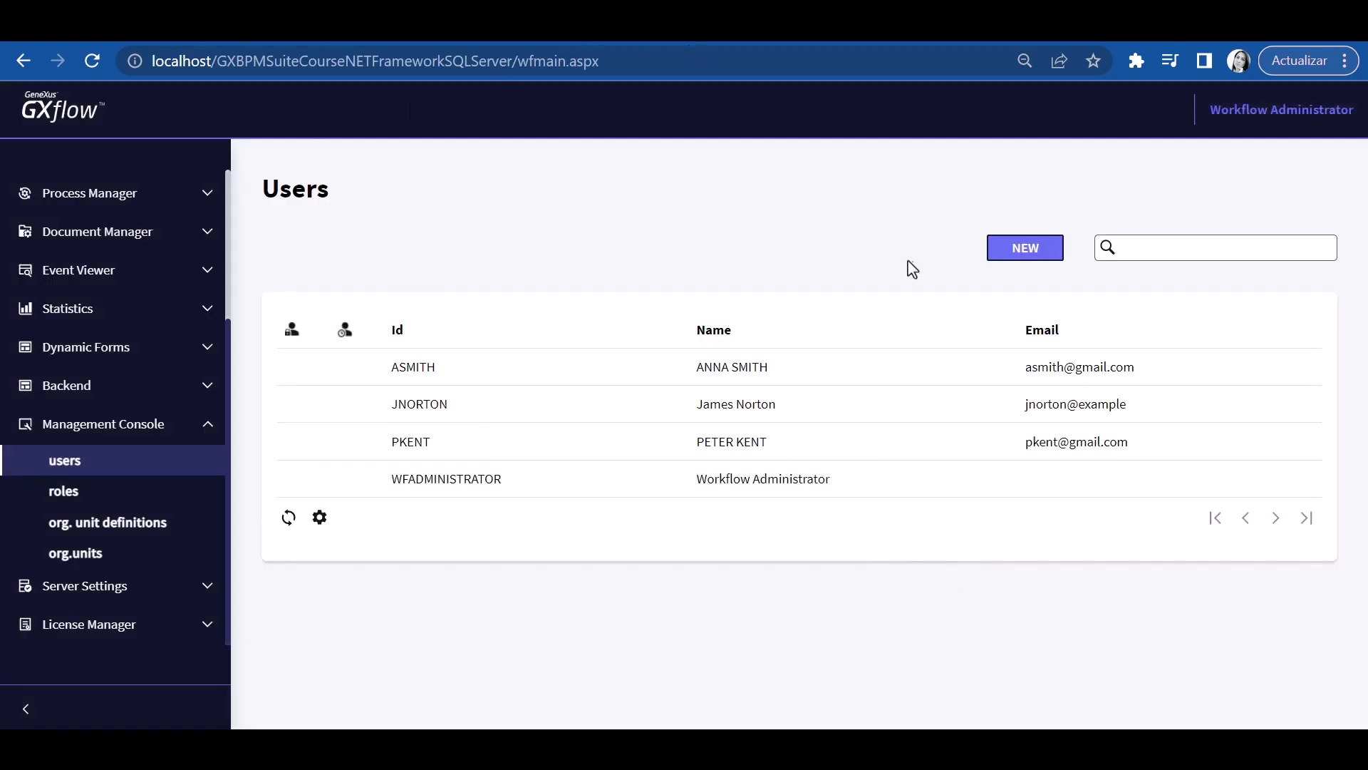
click(1025, 247)
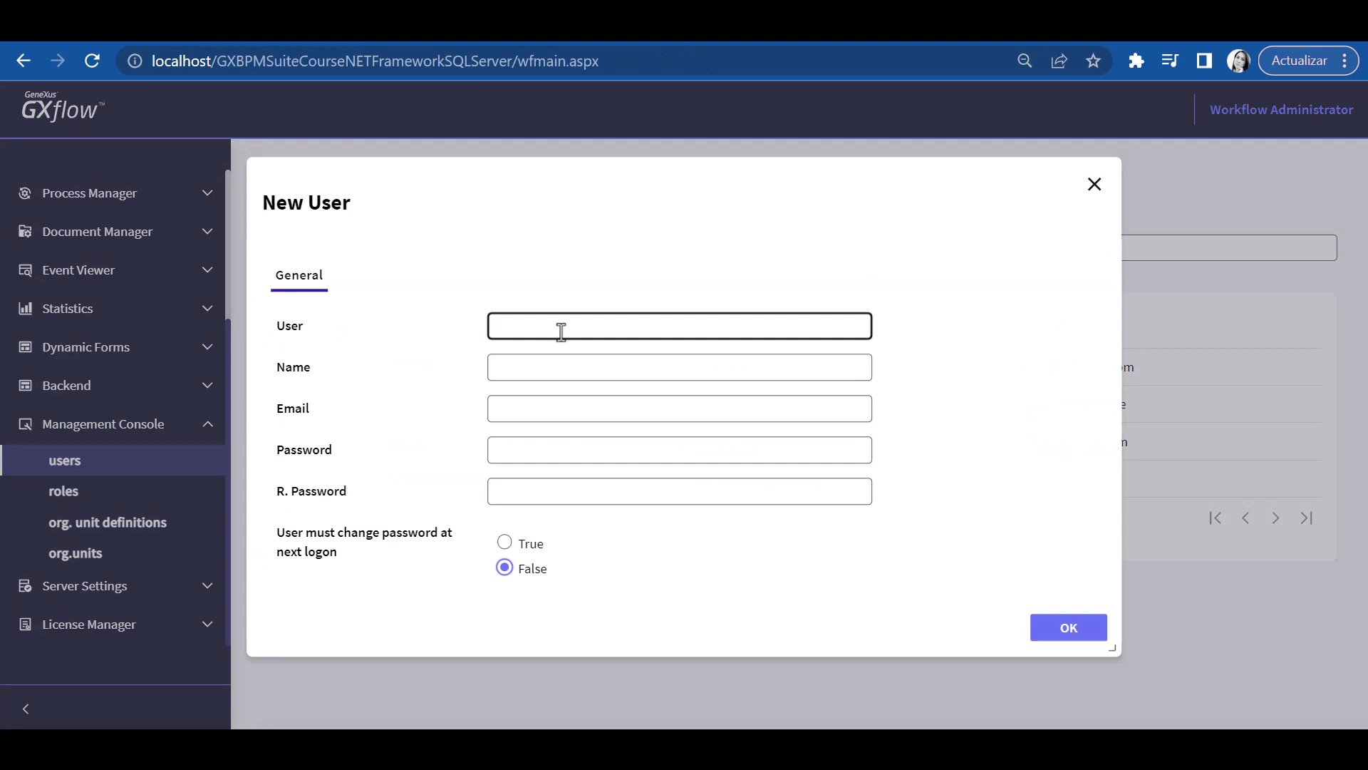
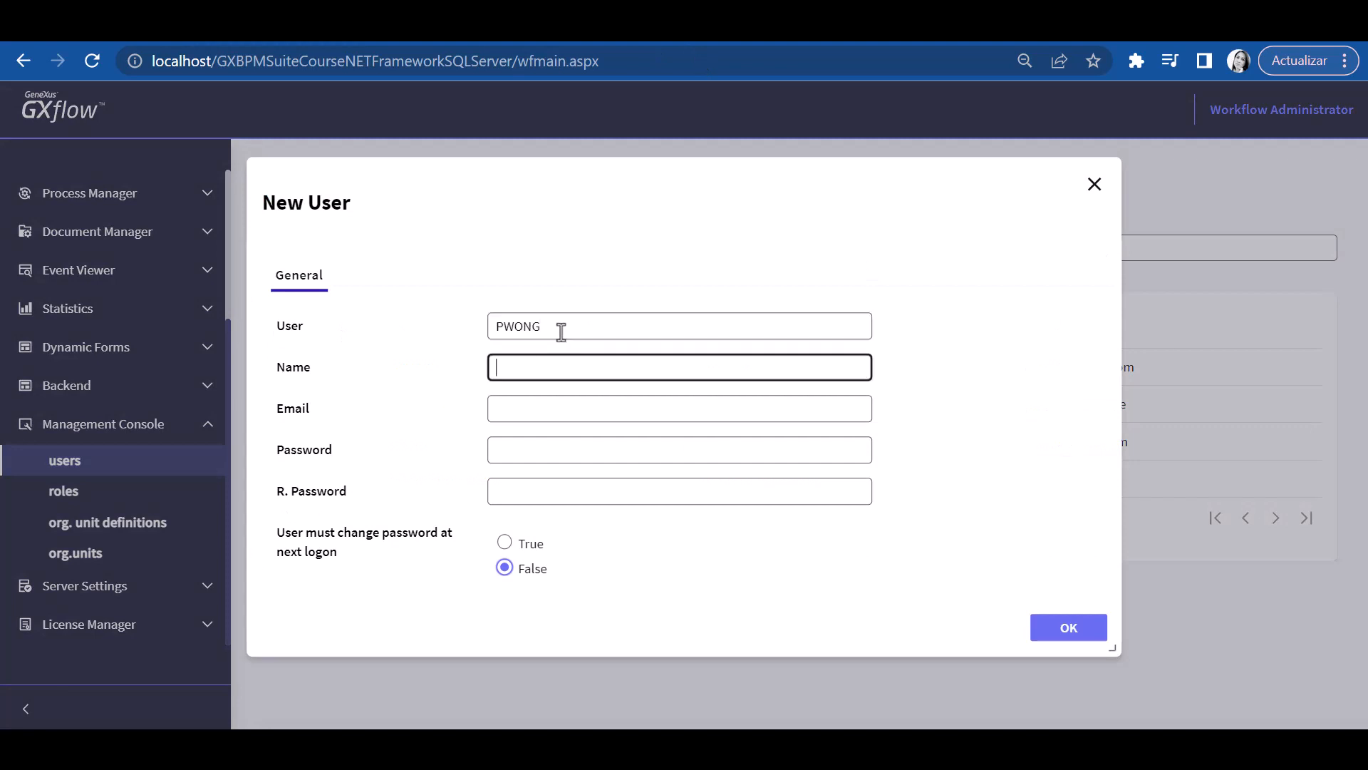
text(Patric)
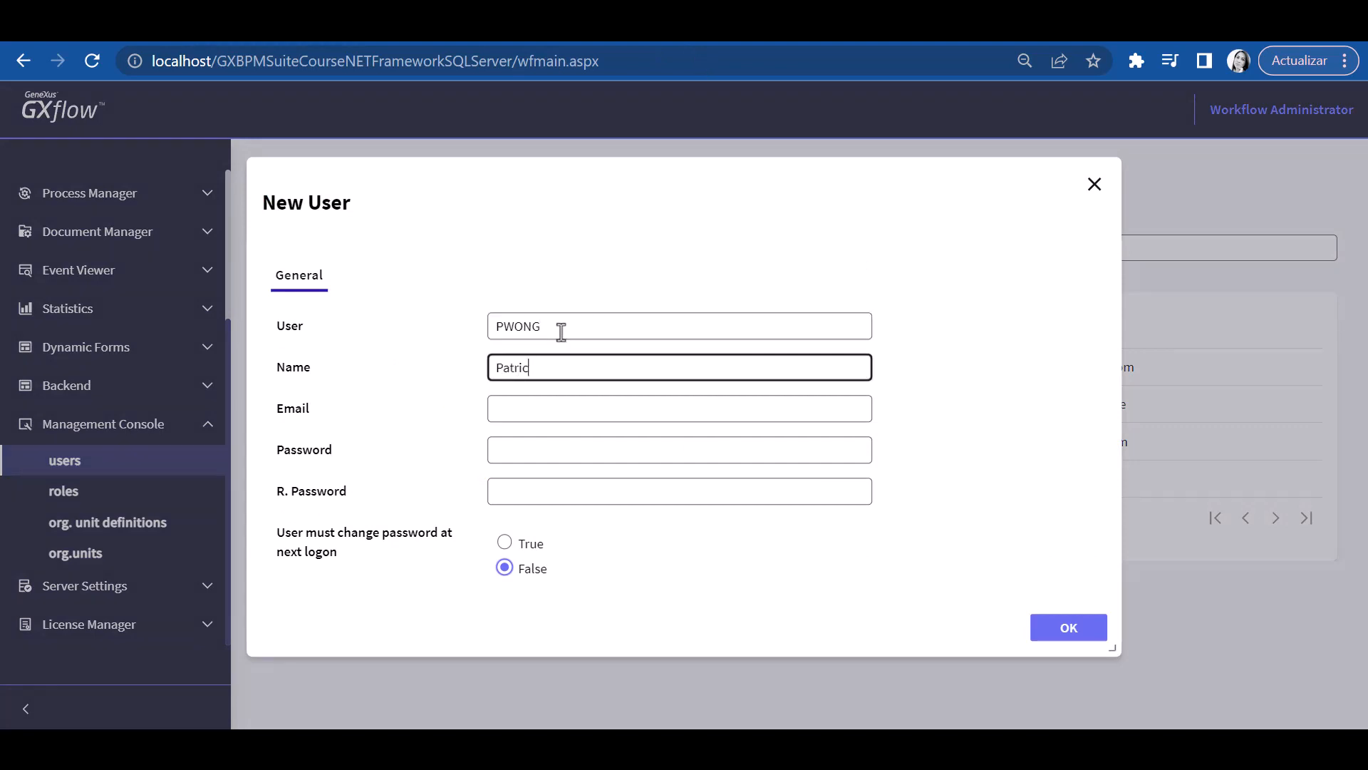
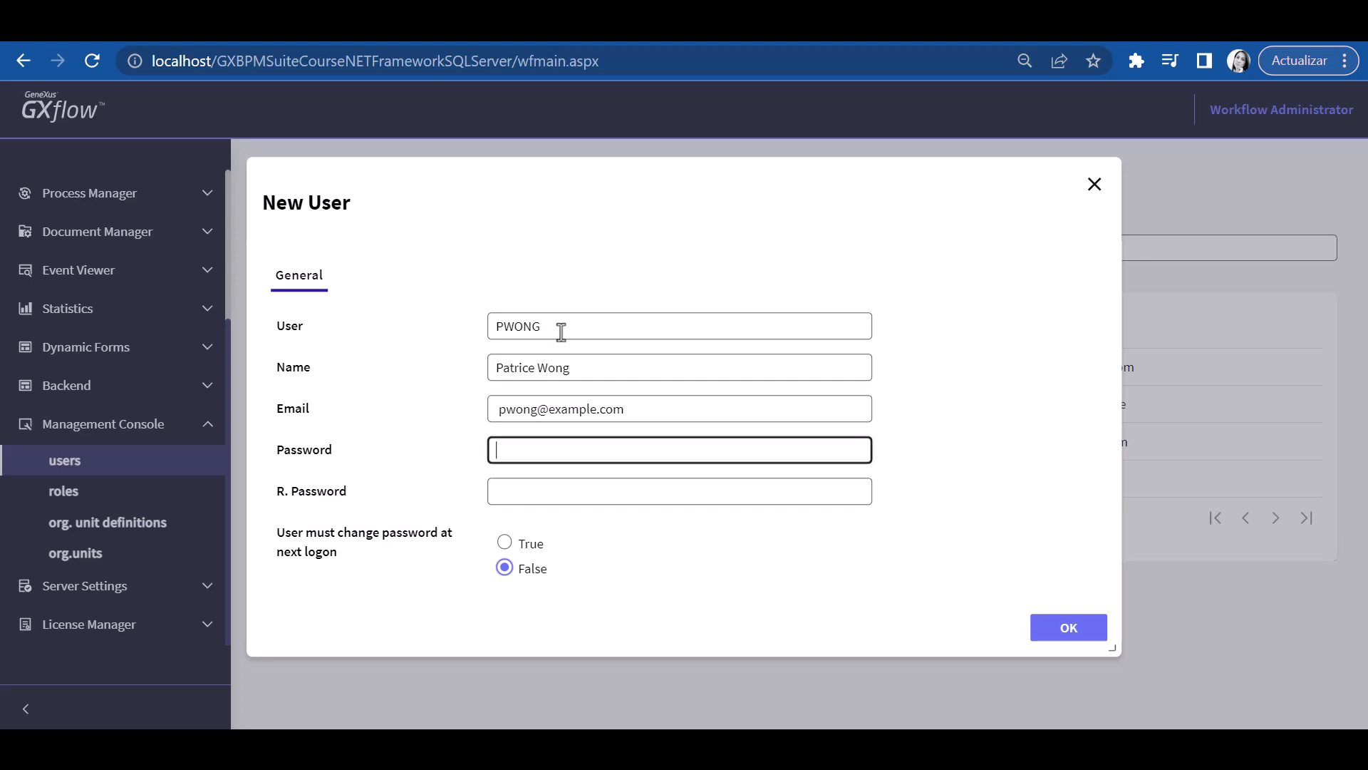
text(•••••)
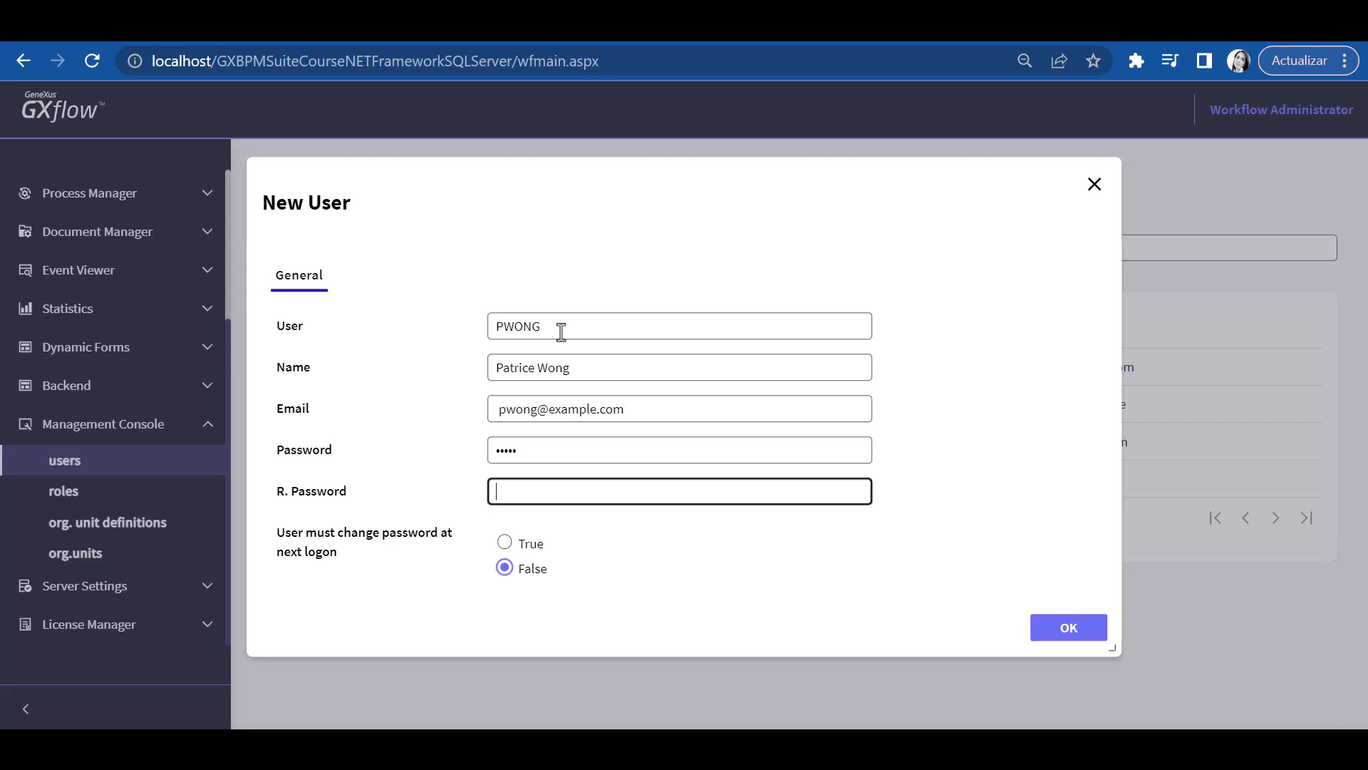
text(•••••)
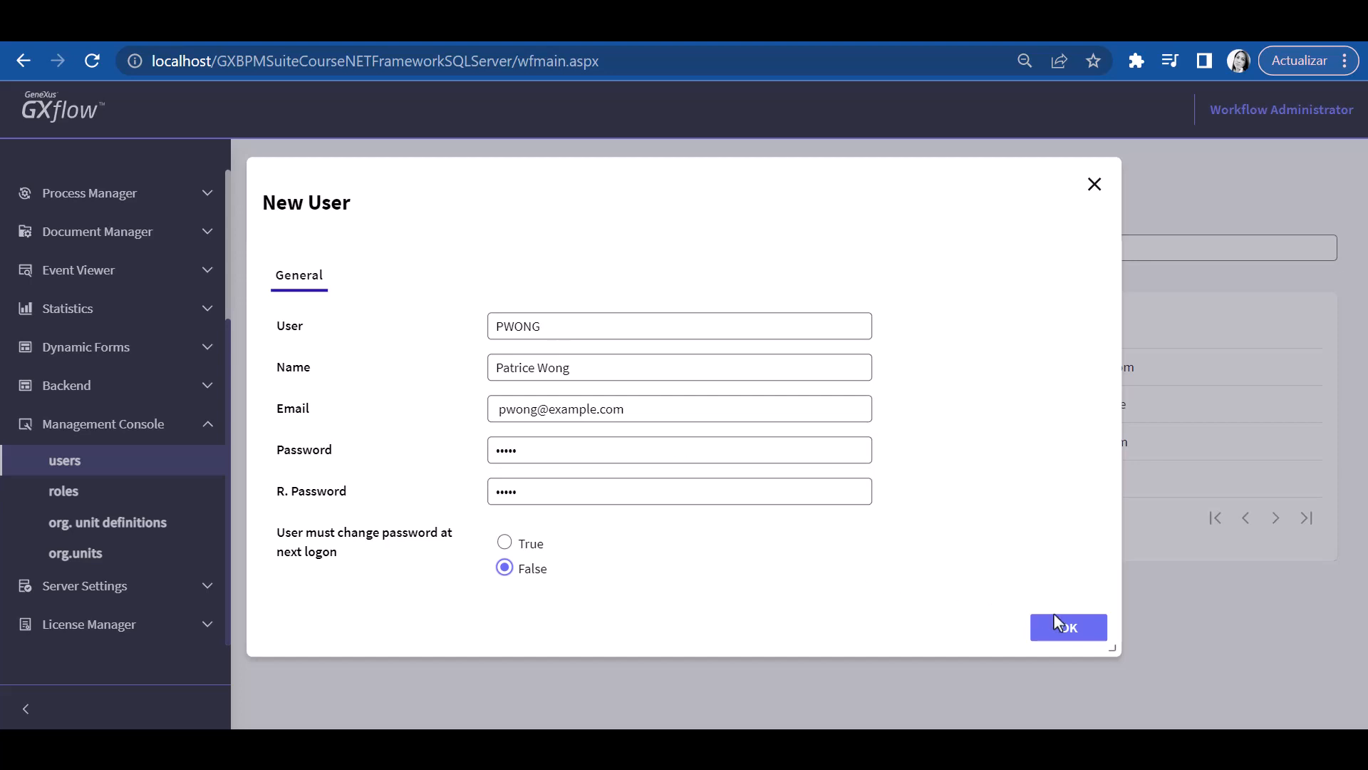
click(1068, 627)
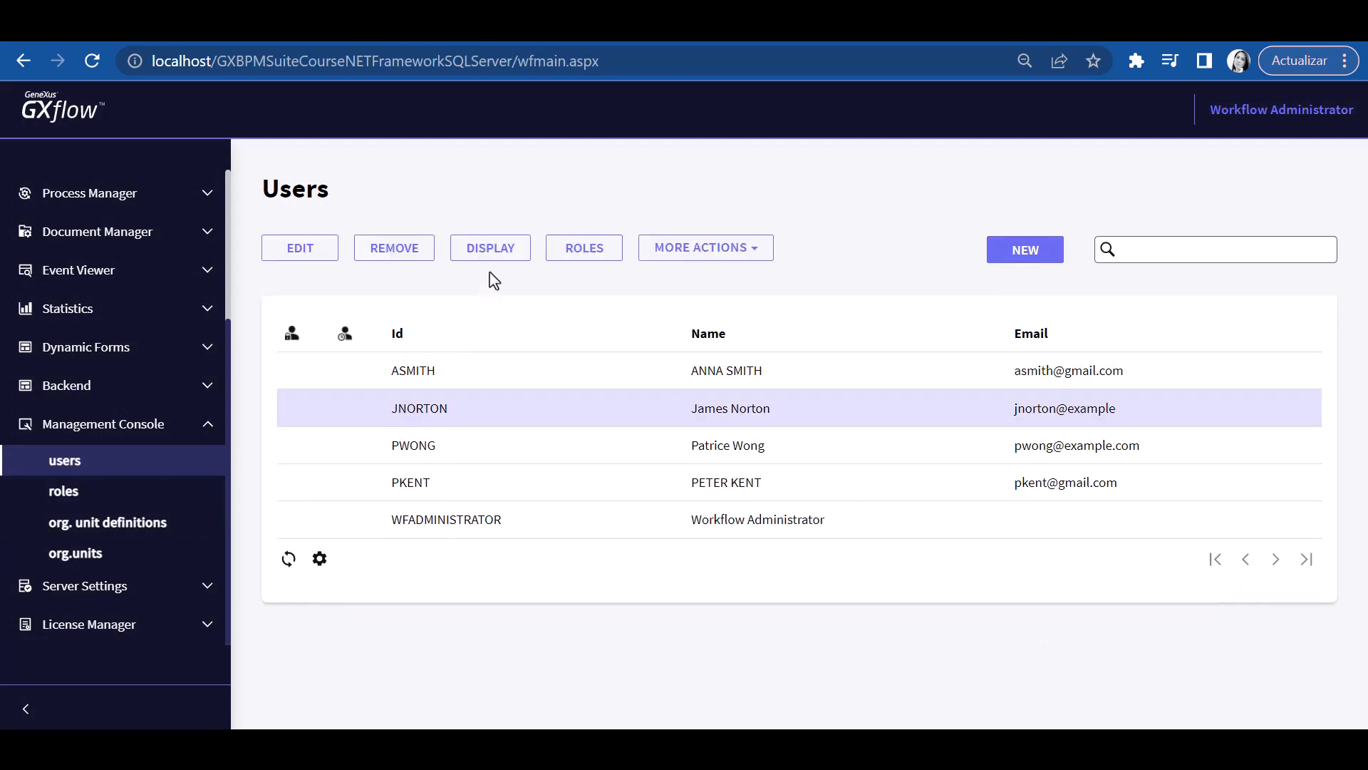
click(585, 248)
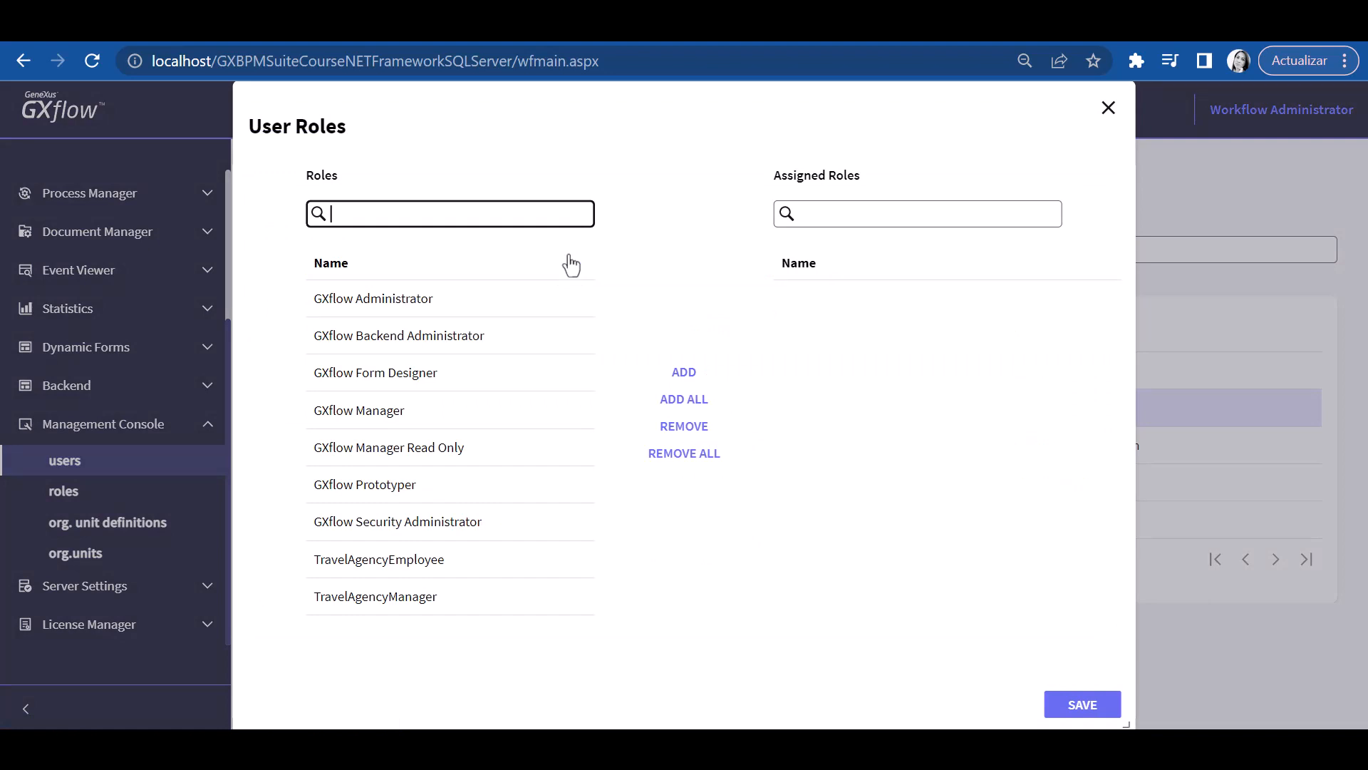
click(375, 596)
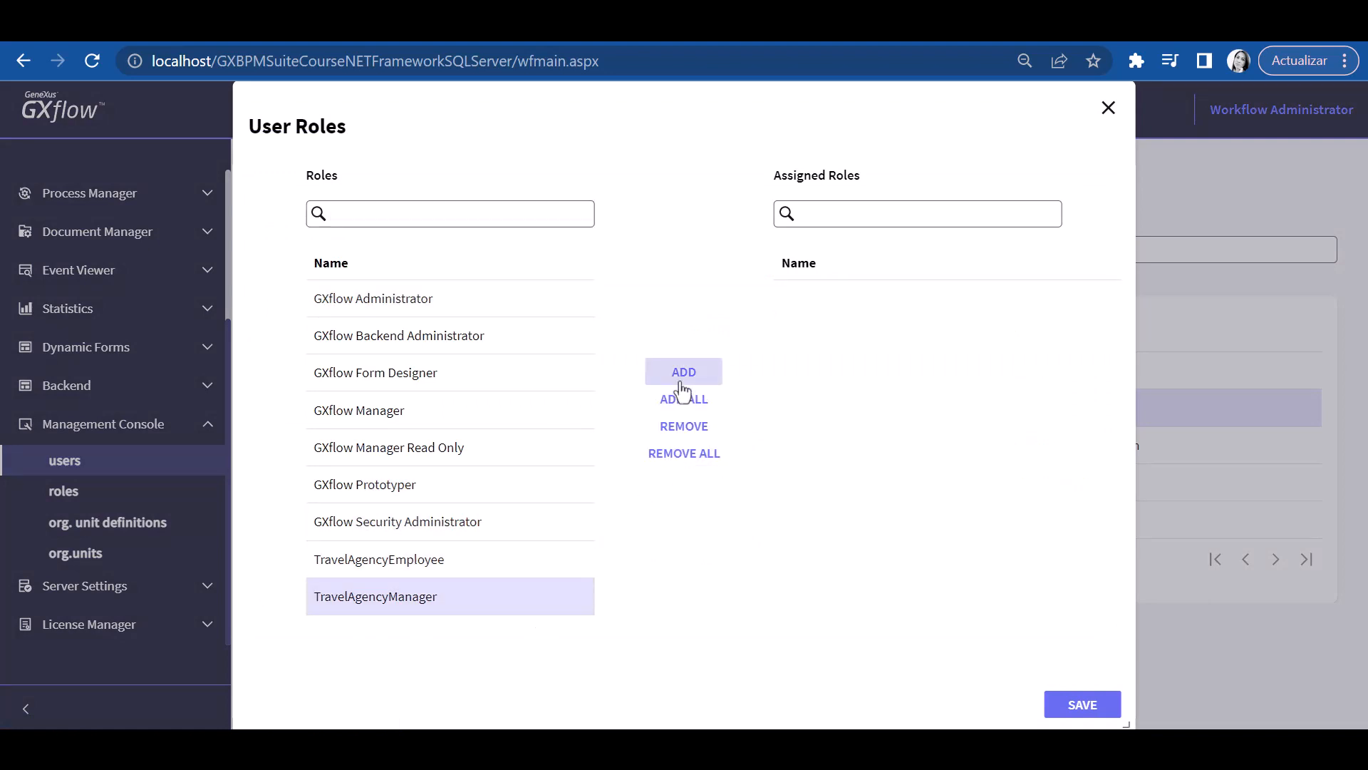
click(1108, 107)
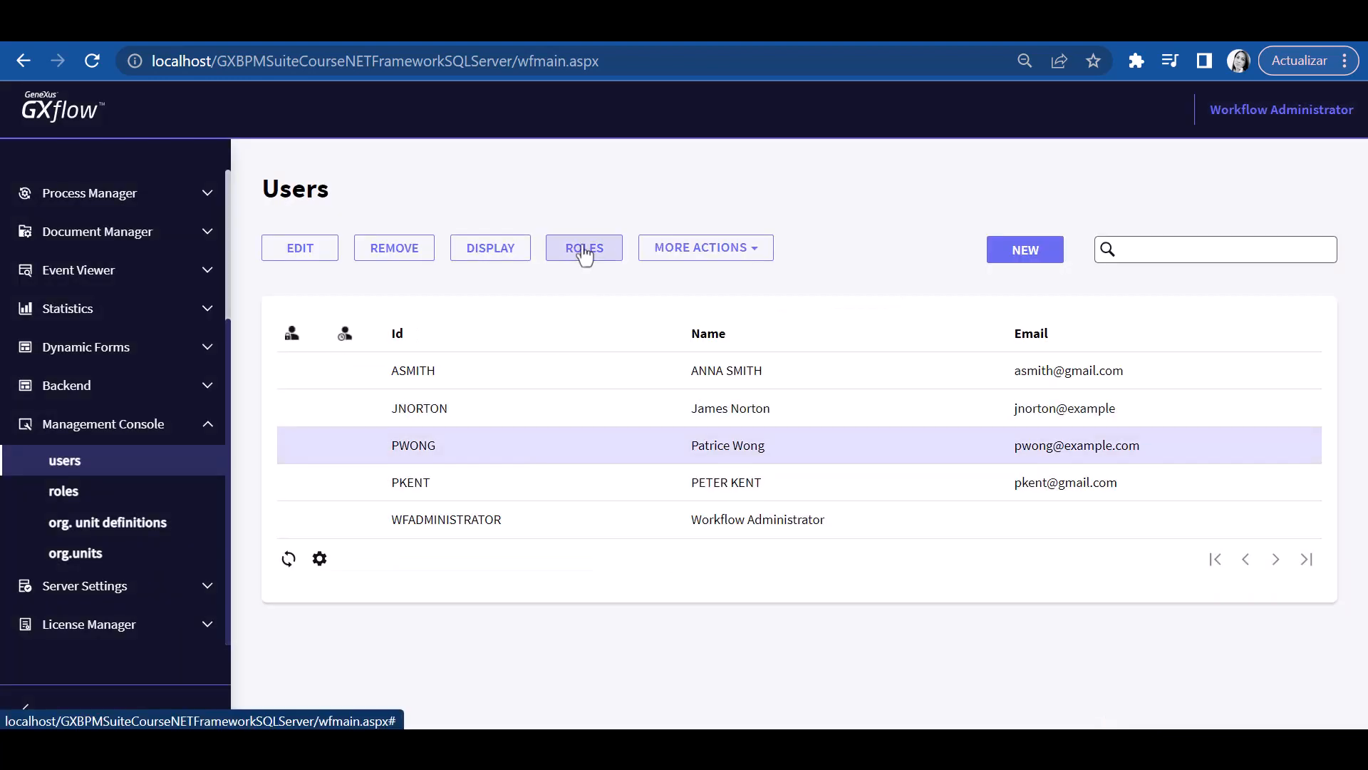
click(584, 247)
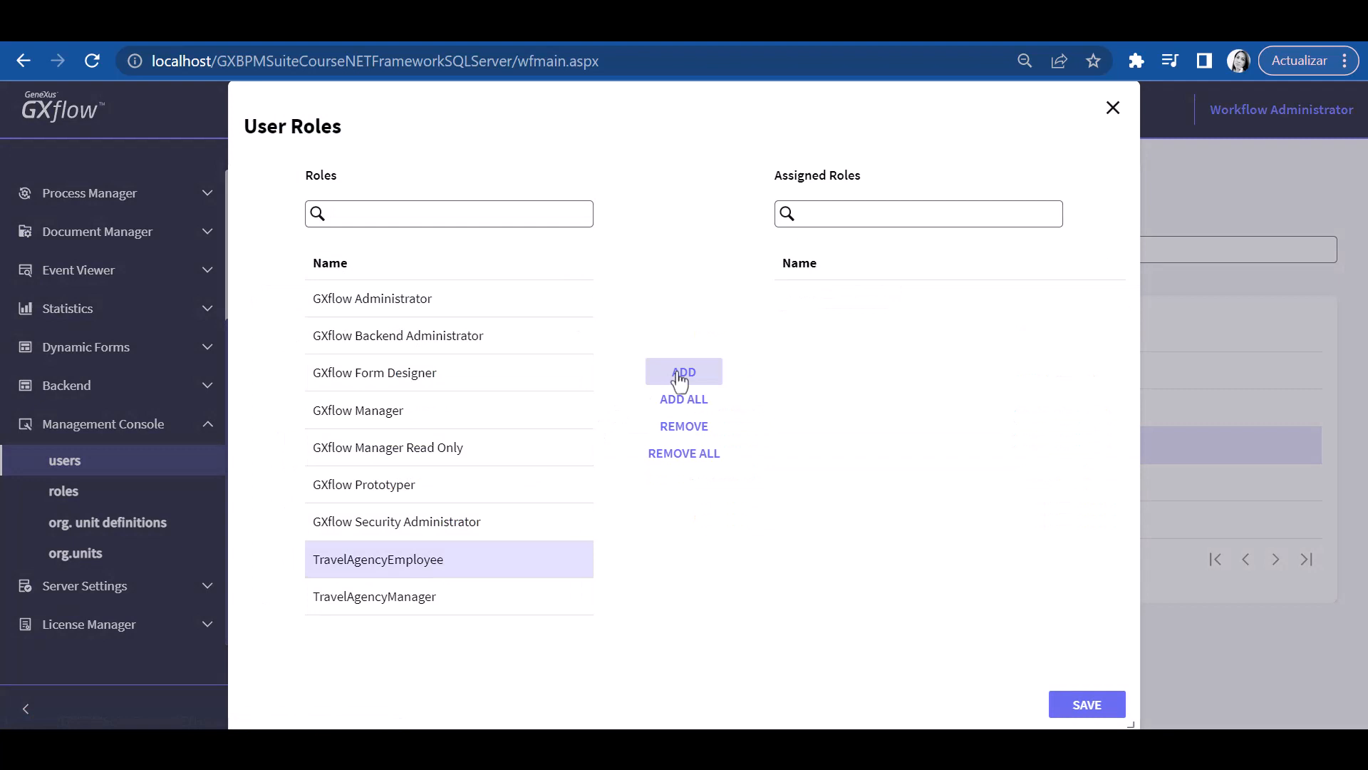
click(1113, 107)
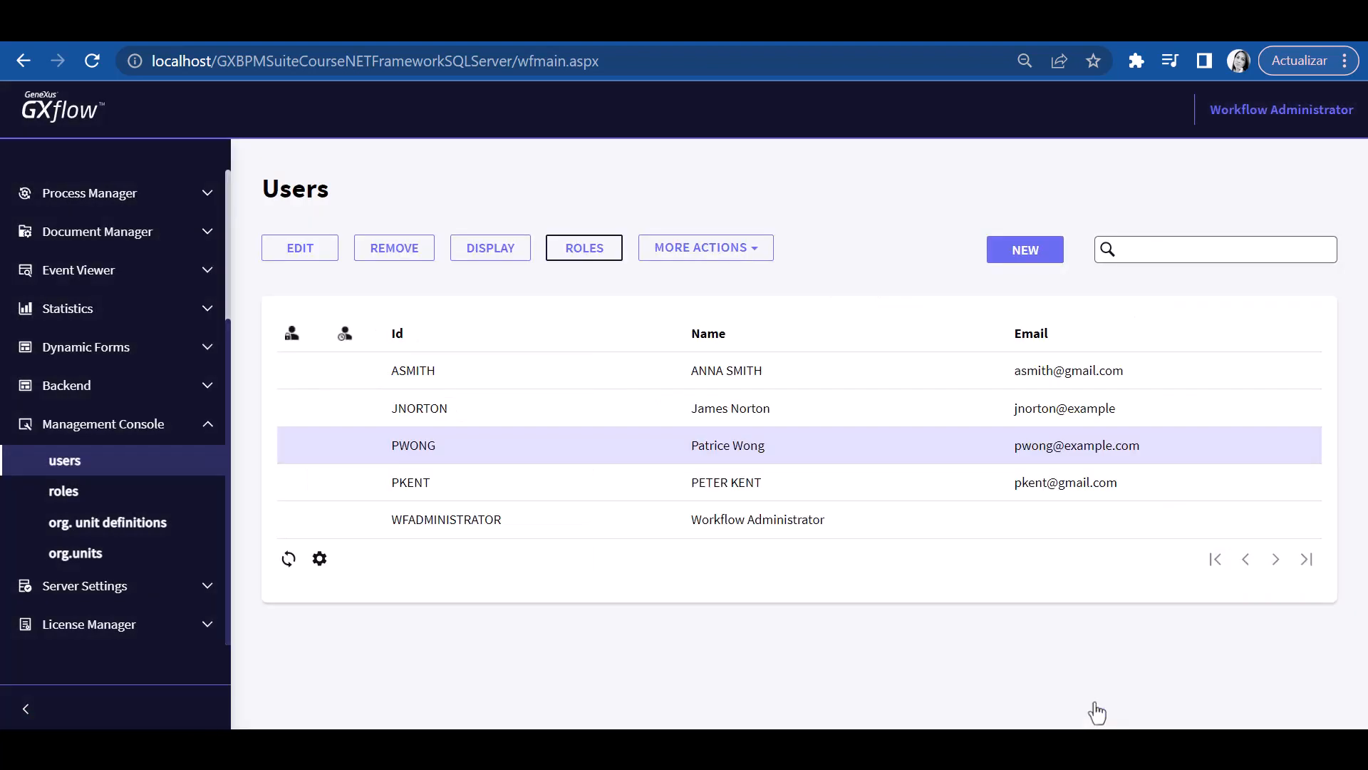
mouse_move(713, 706)
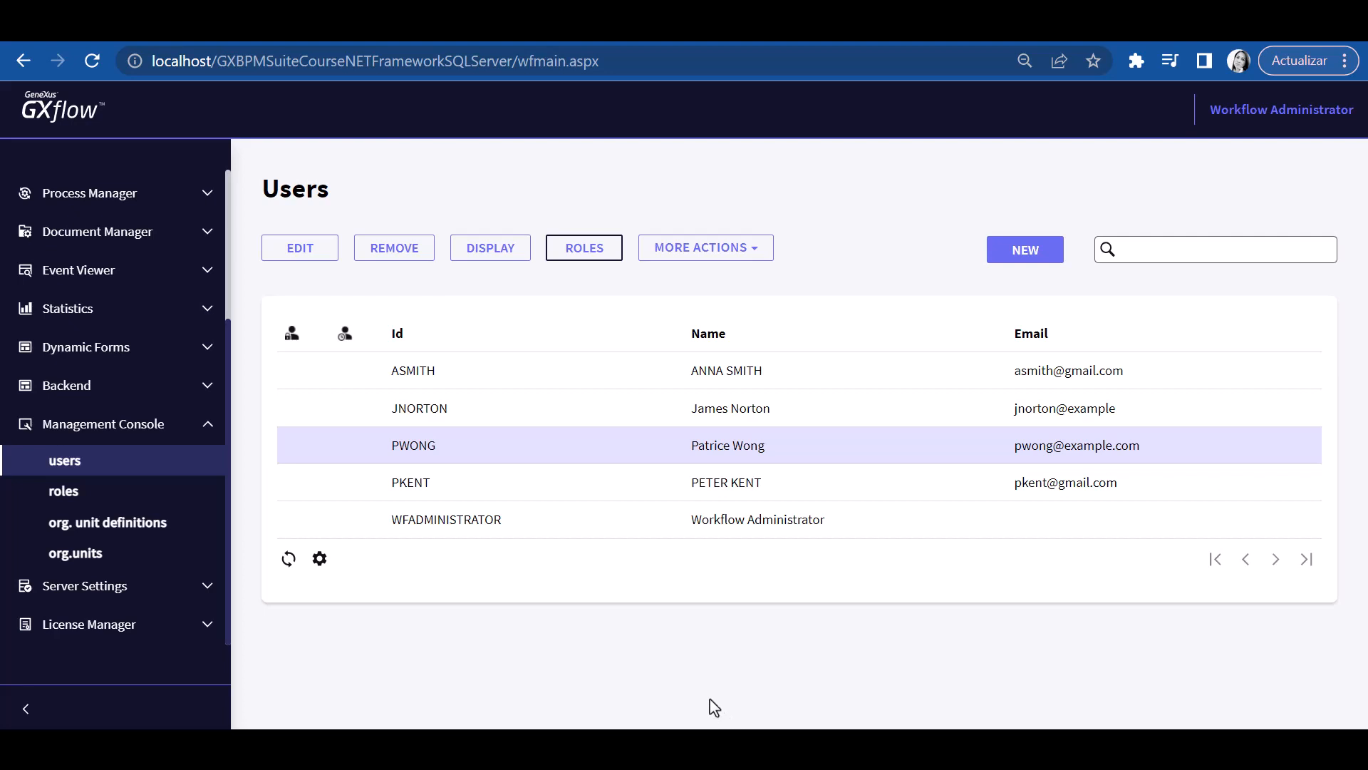
mouse_move(673, 297)
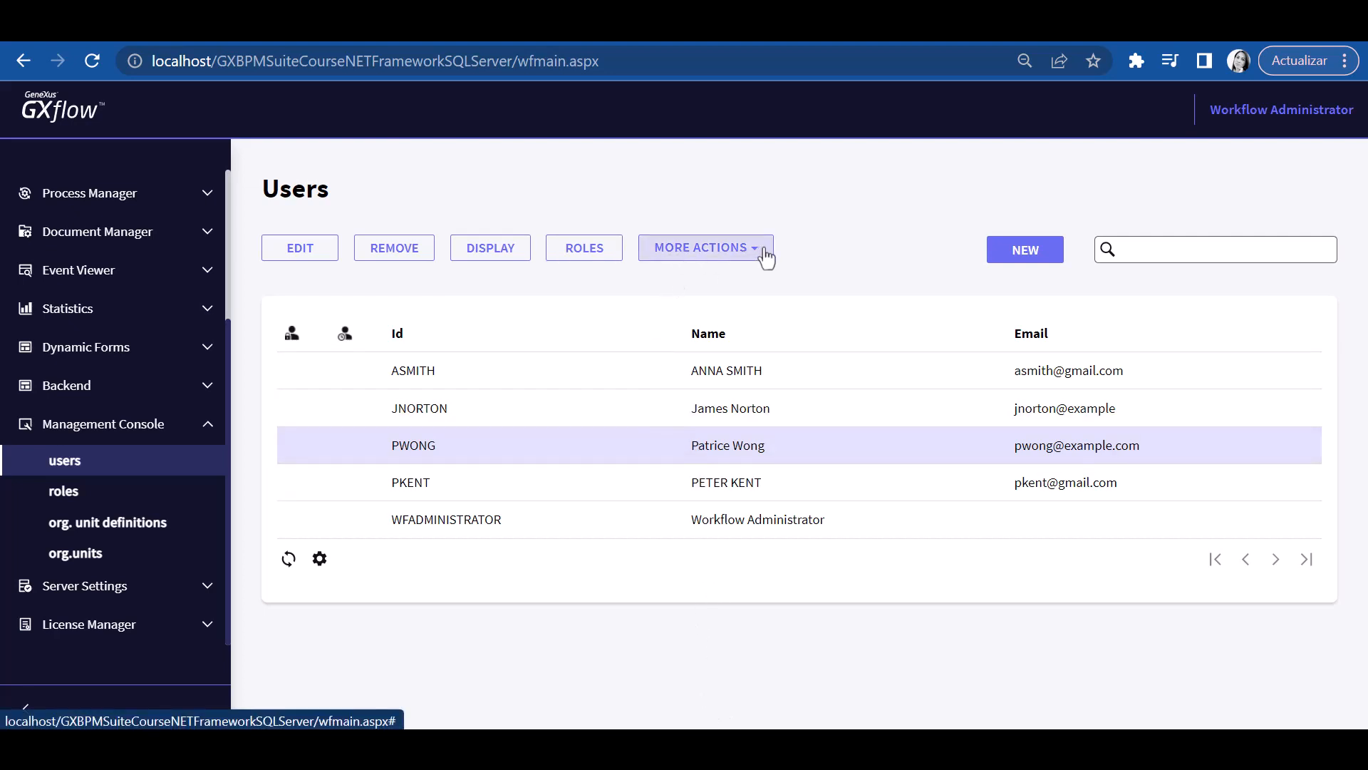
Give the second user the Miami organizational unit and start on the third user.
click(702, 248)
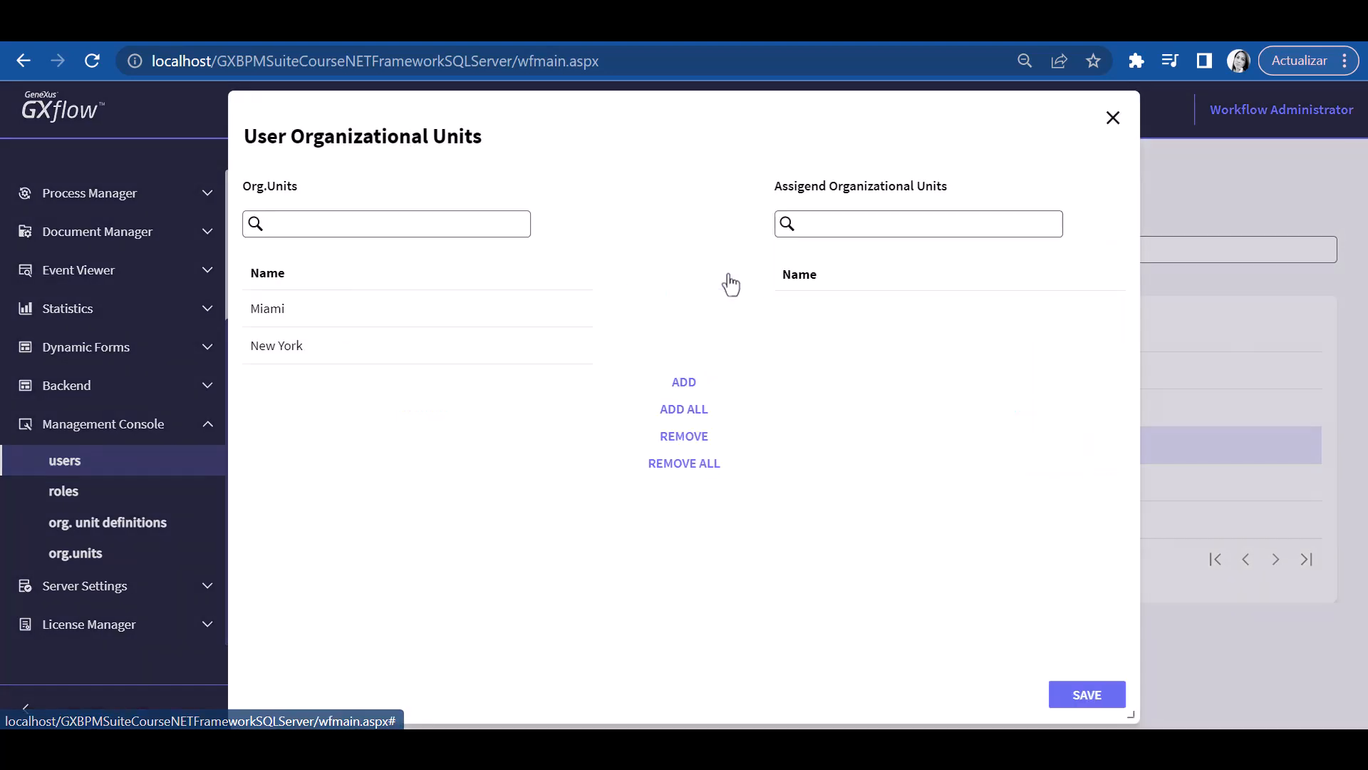
click(267, 308)
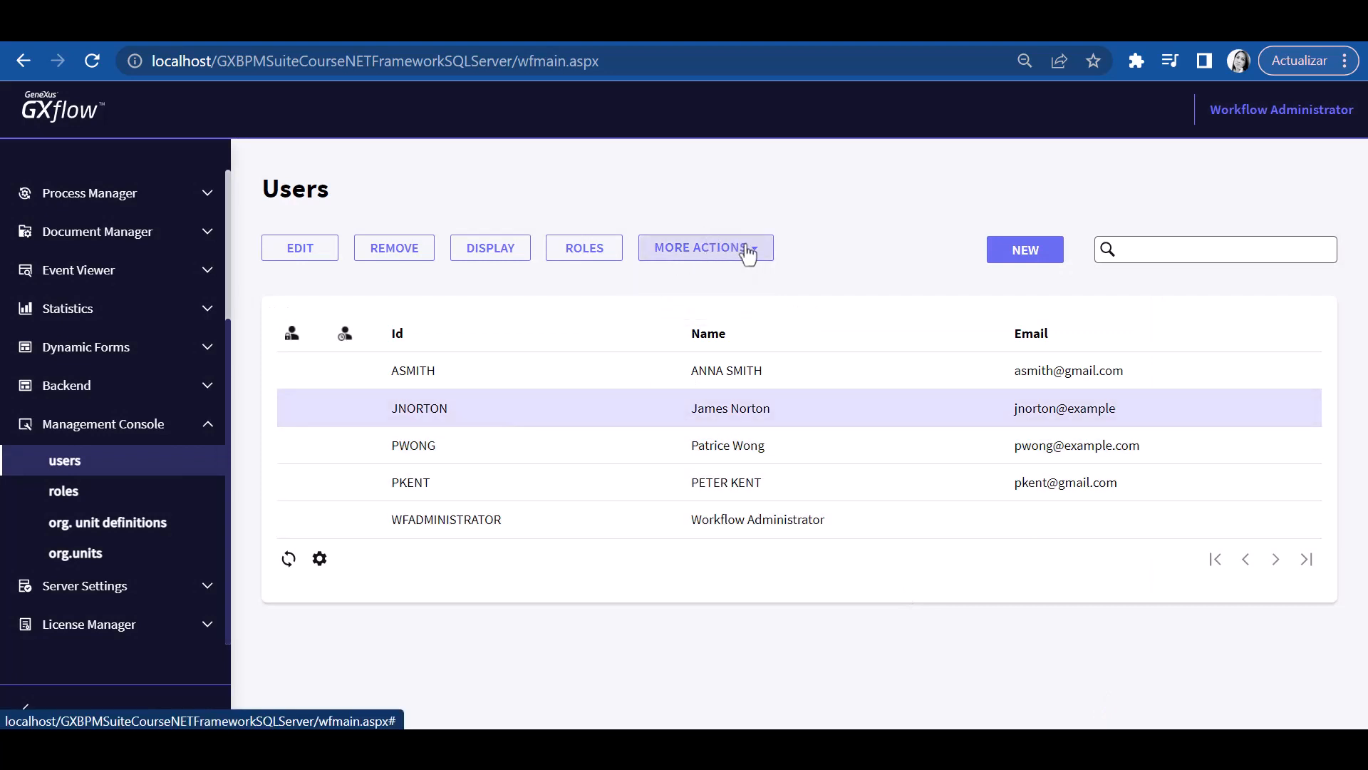
click(706, 247)
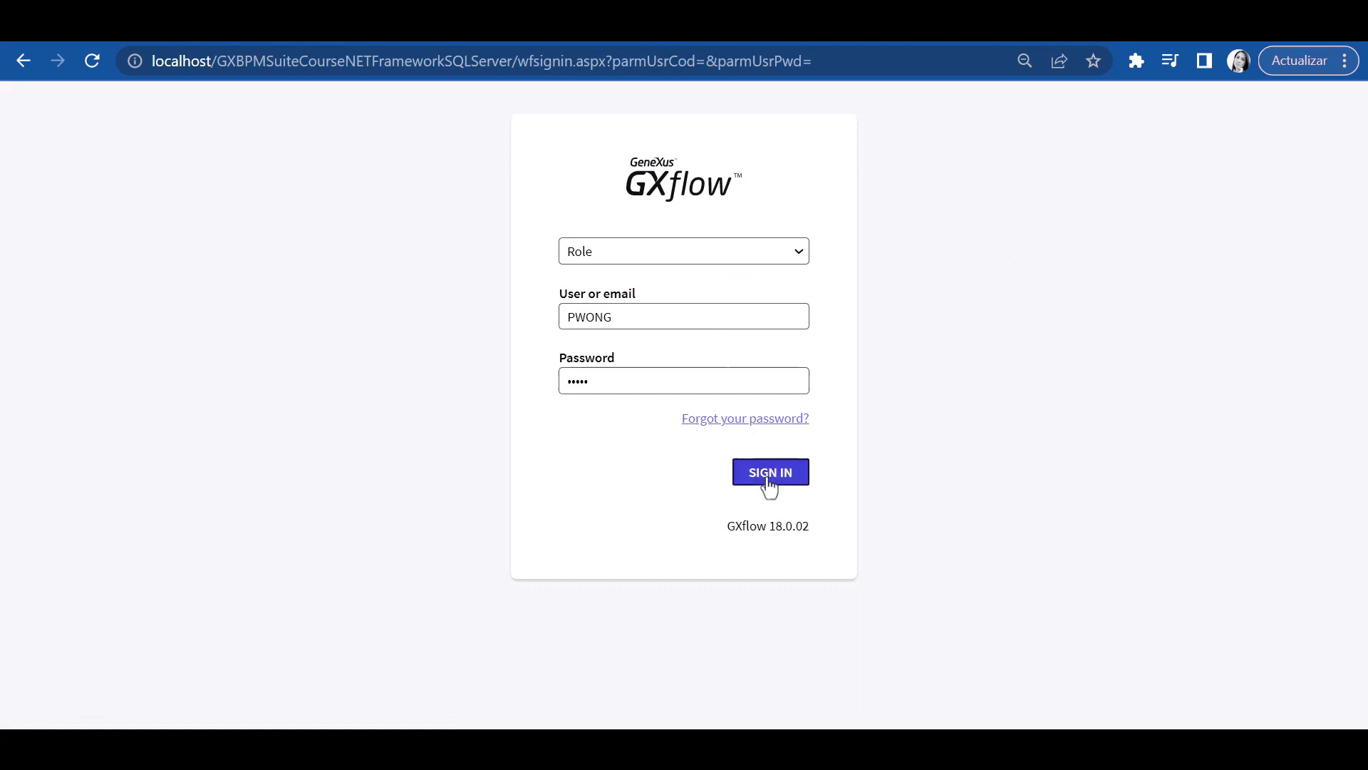
click(770, 471)
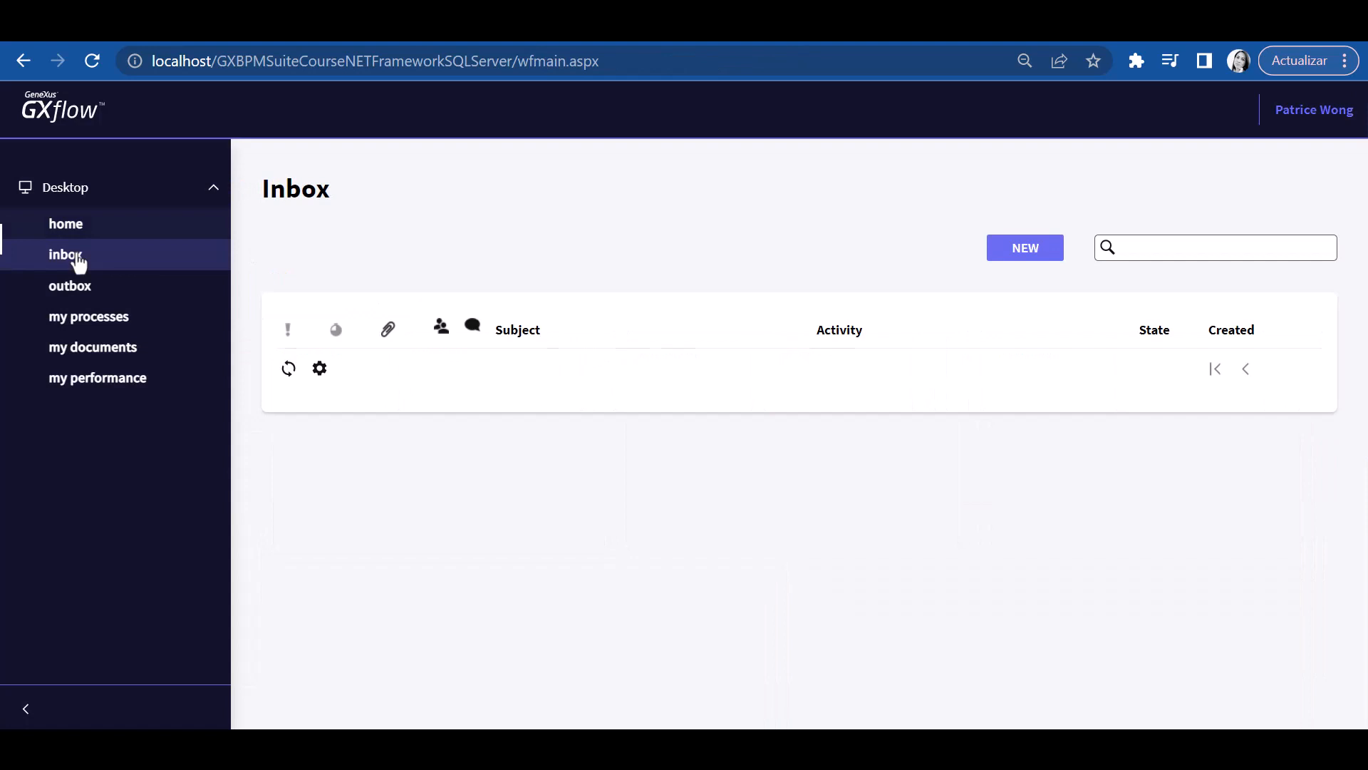
click(1026, 247)
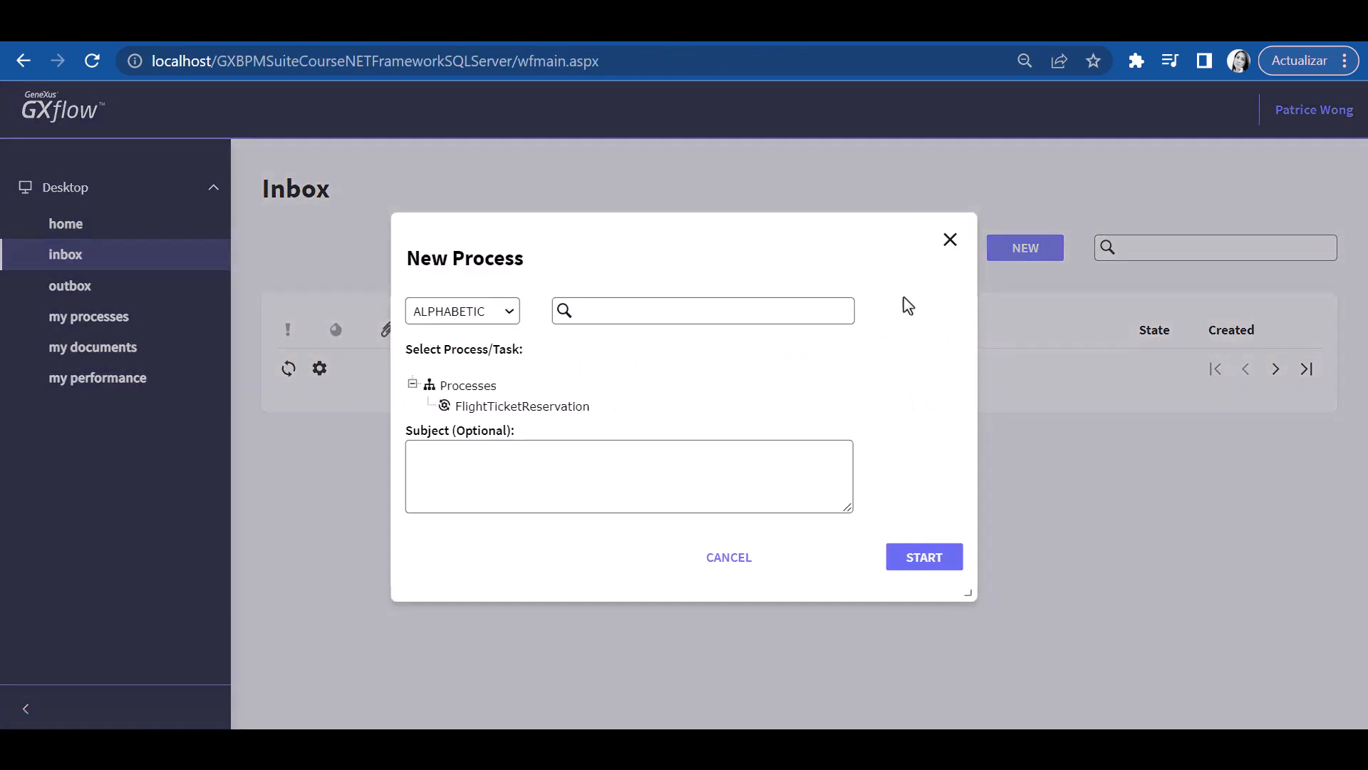
click(521, 406)
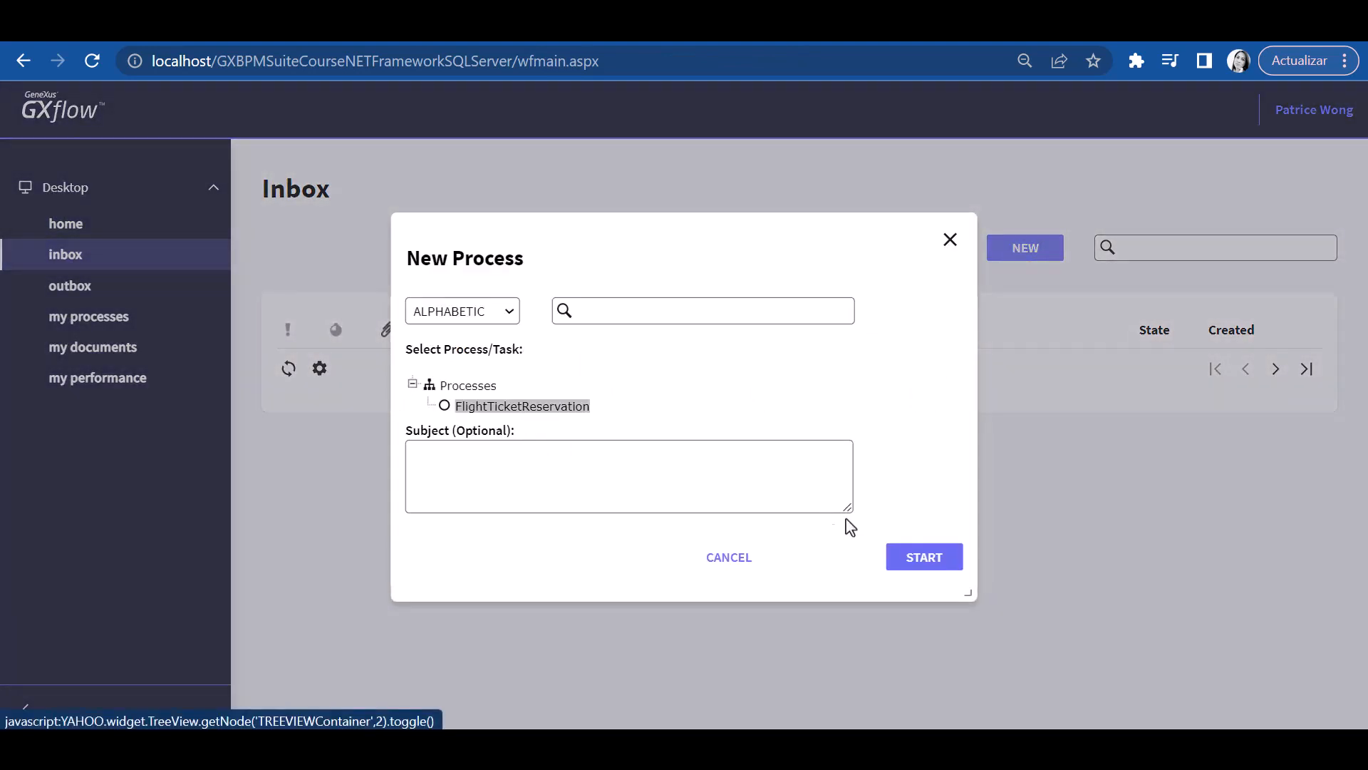
click(924, 556)
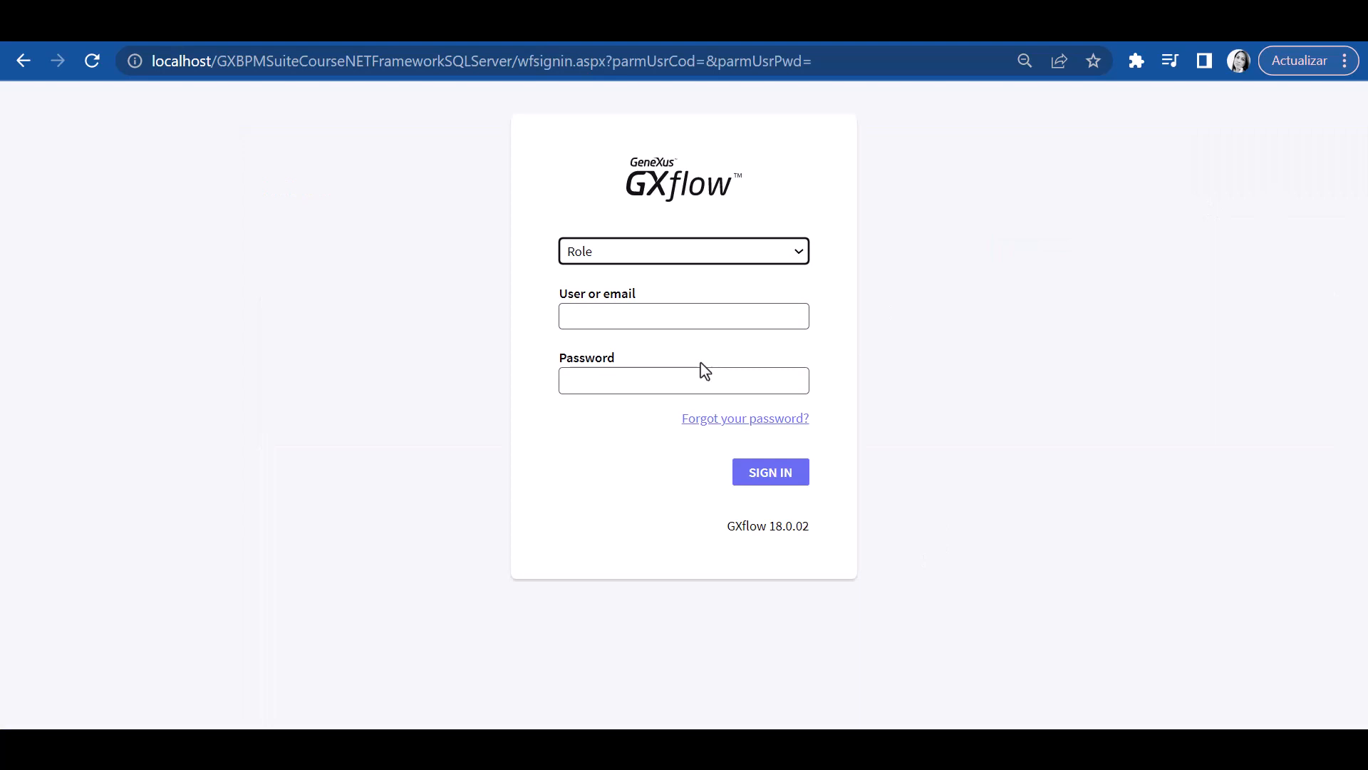
Log in as WFADMINISTRATOR and confirm the newest process lists the Miami org unit.
text(WFADMINISTRATOR)
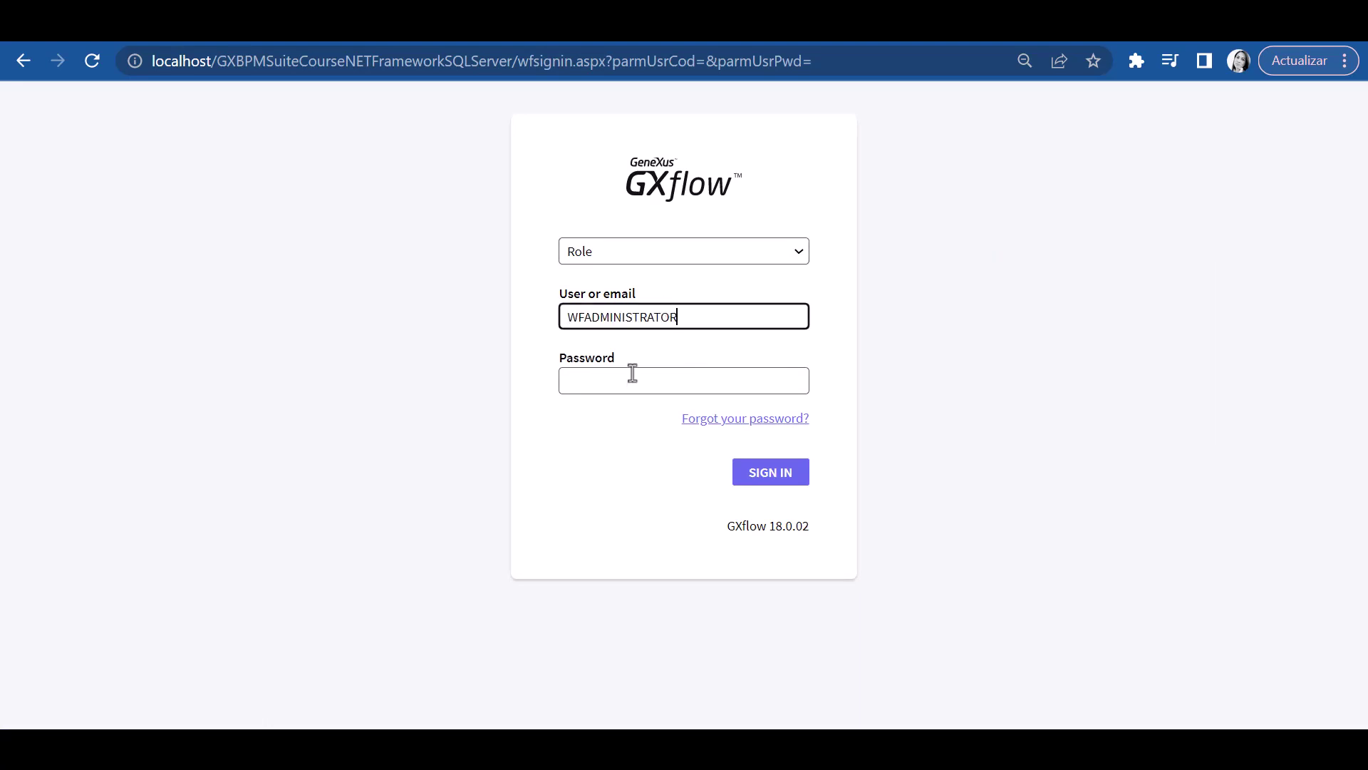
click(770, 472)
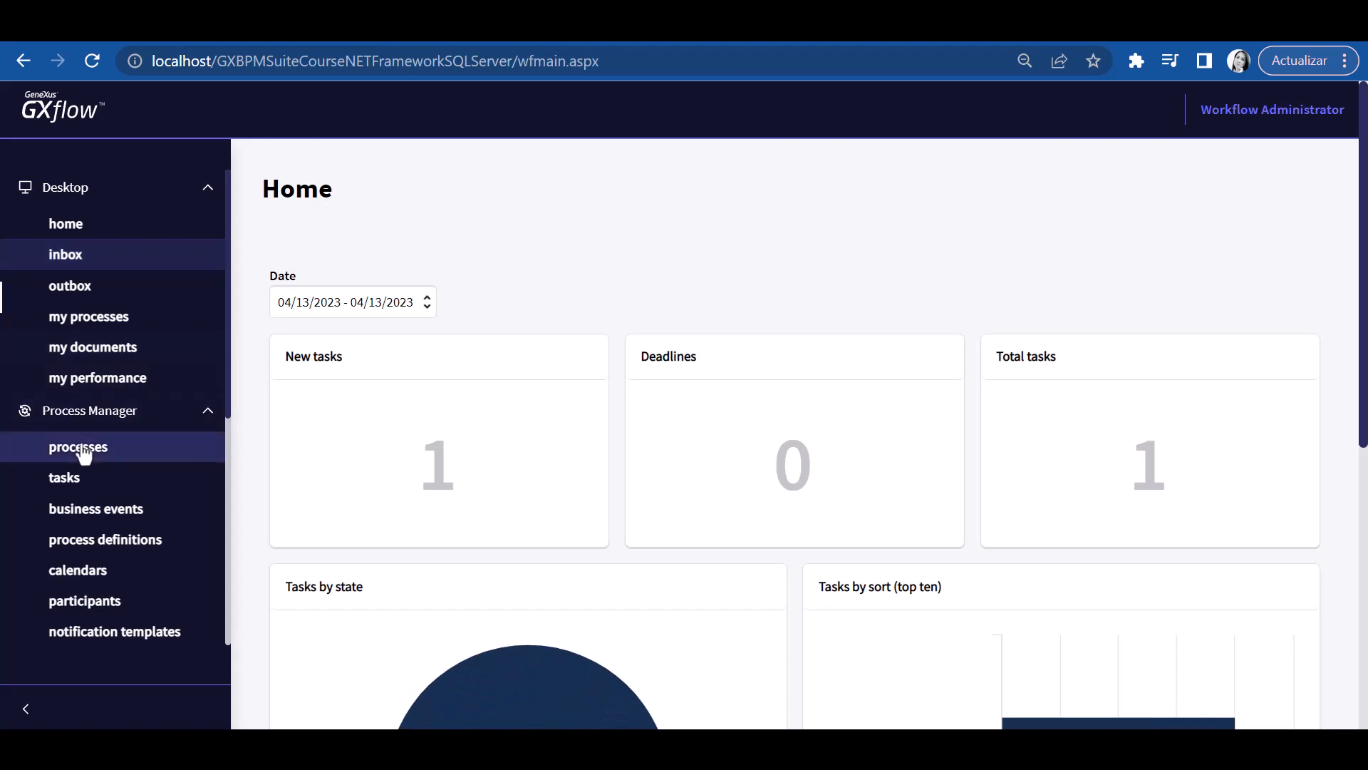
click(78, 447)
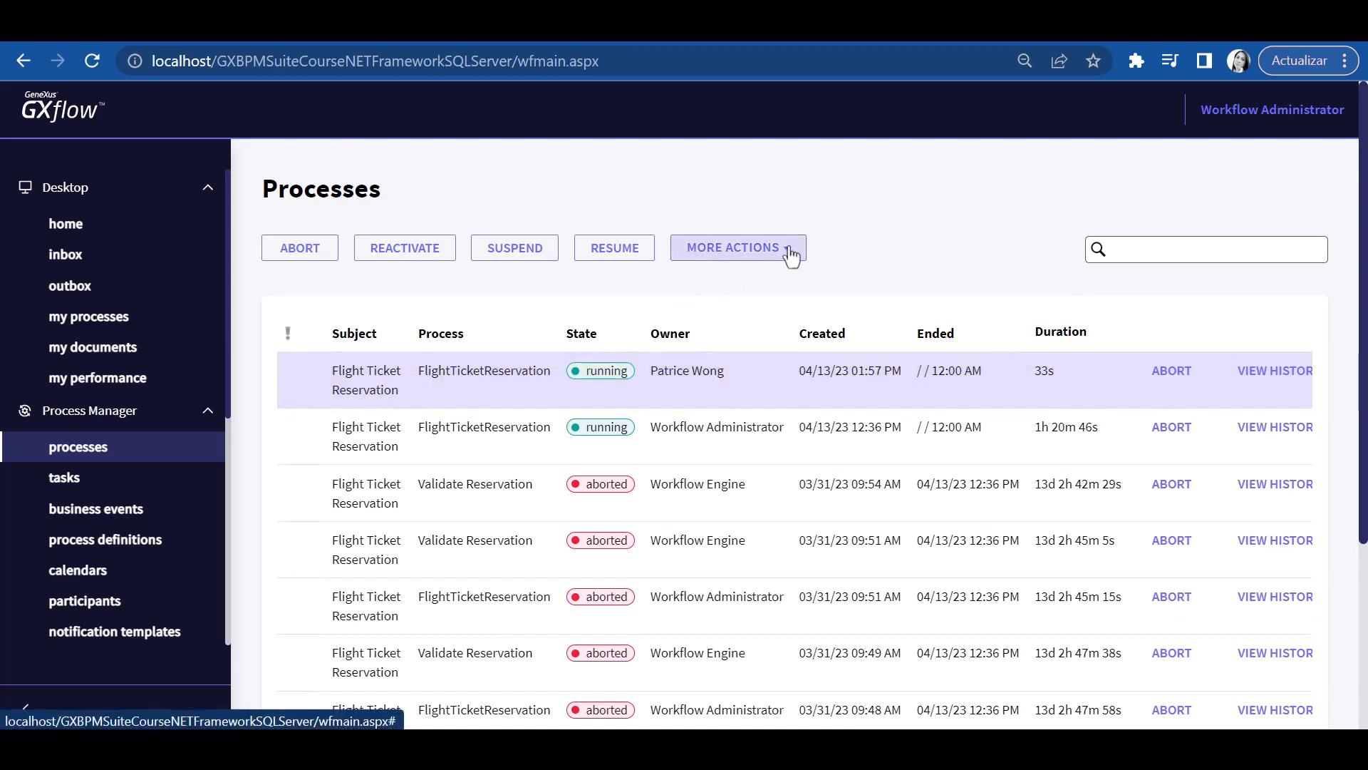
click(737, 247)
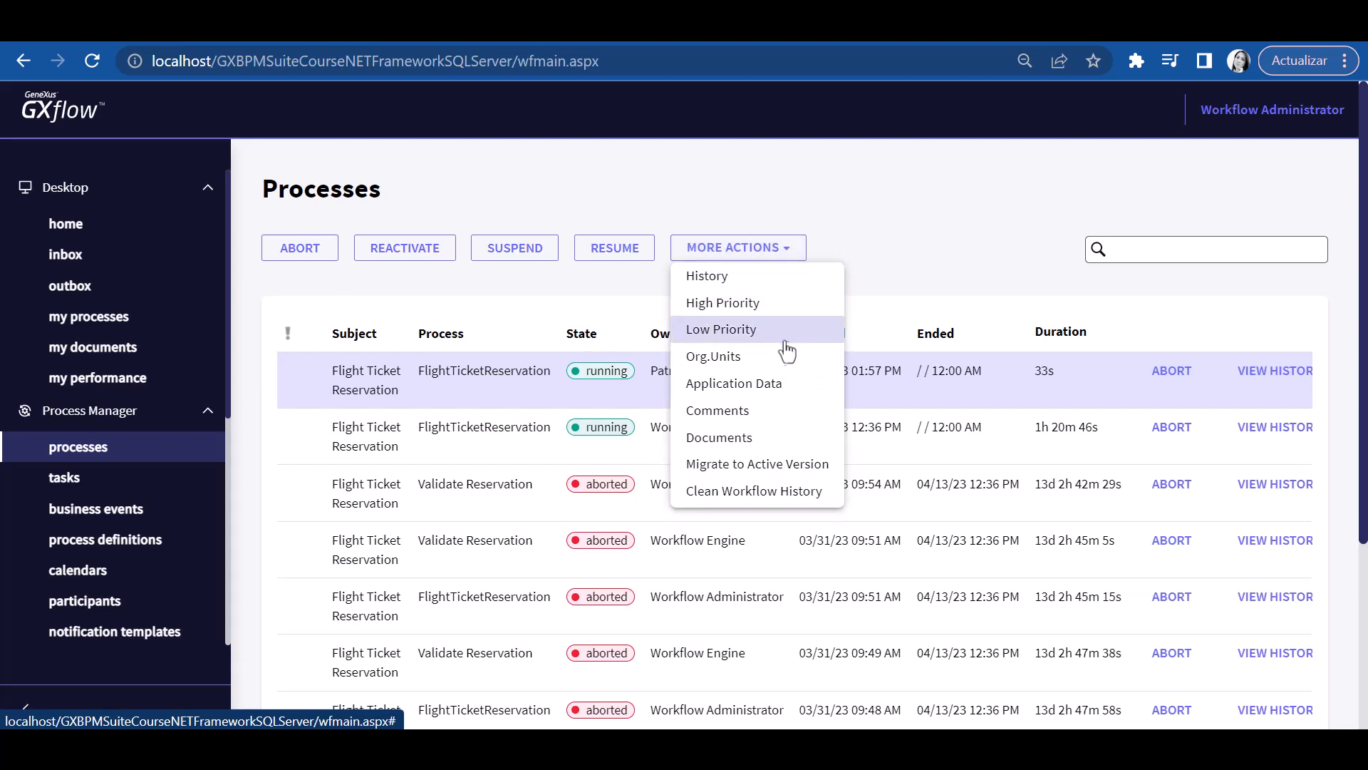
click(713, 356)
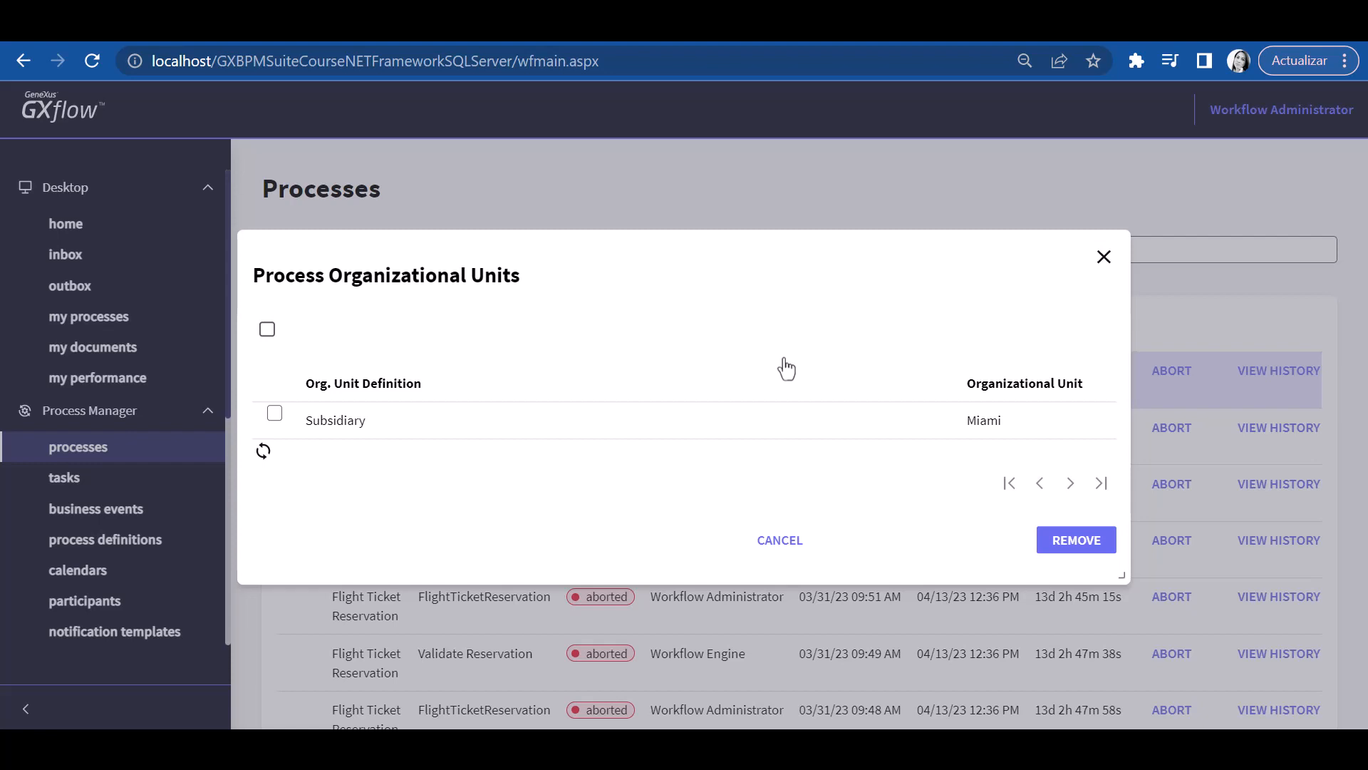
mouse_move(1104, 258)
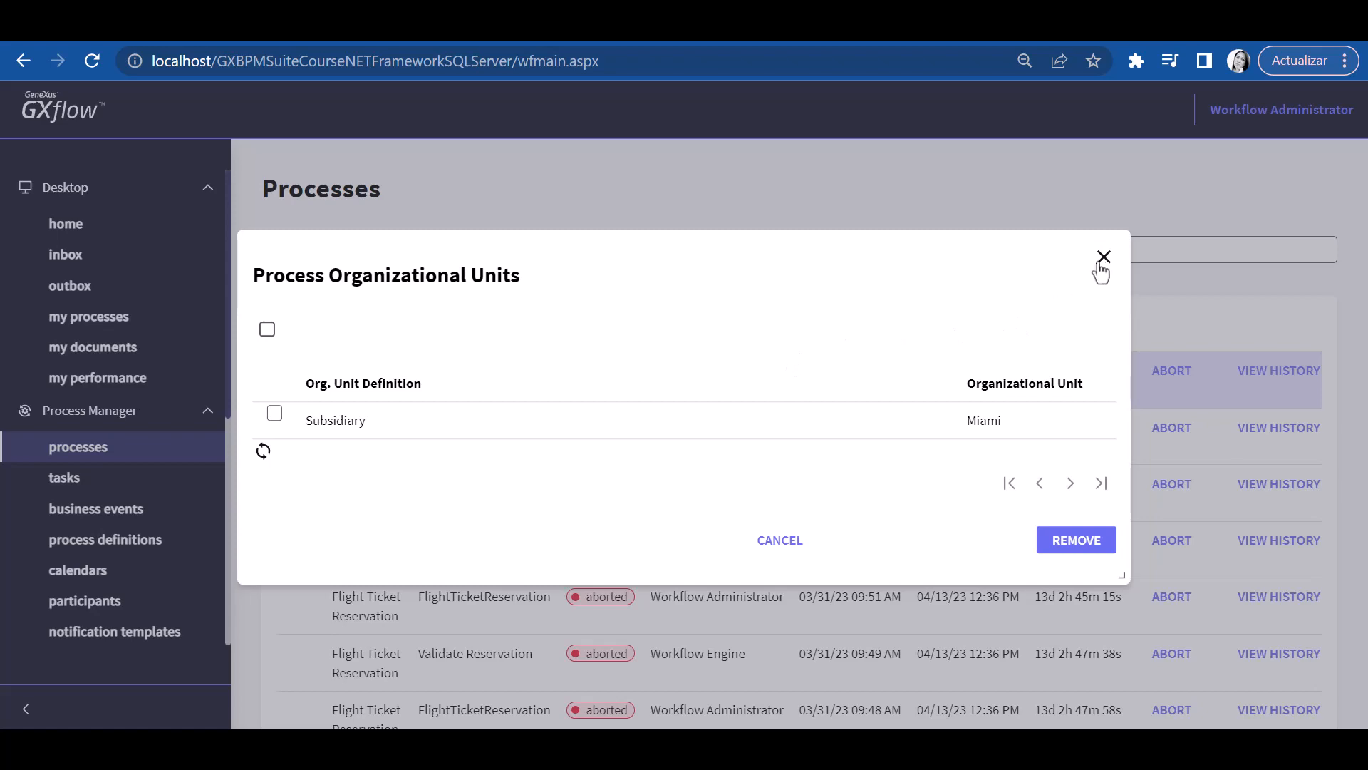
click(1103, 256)
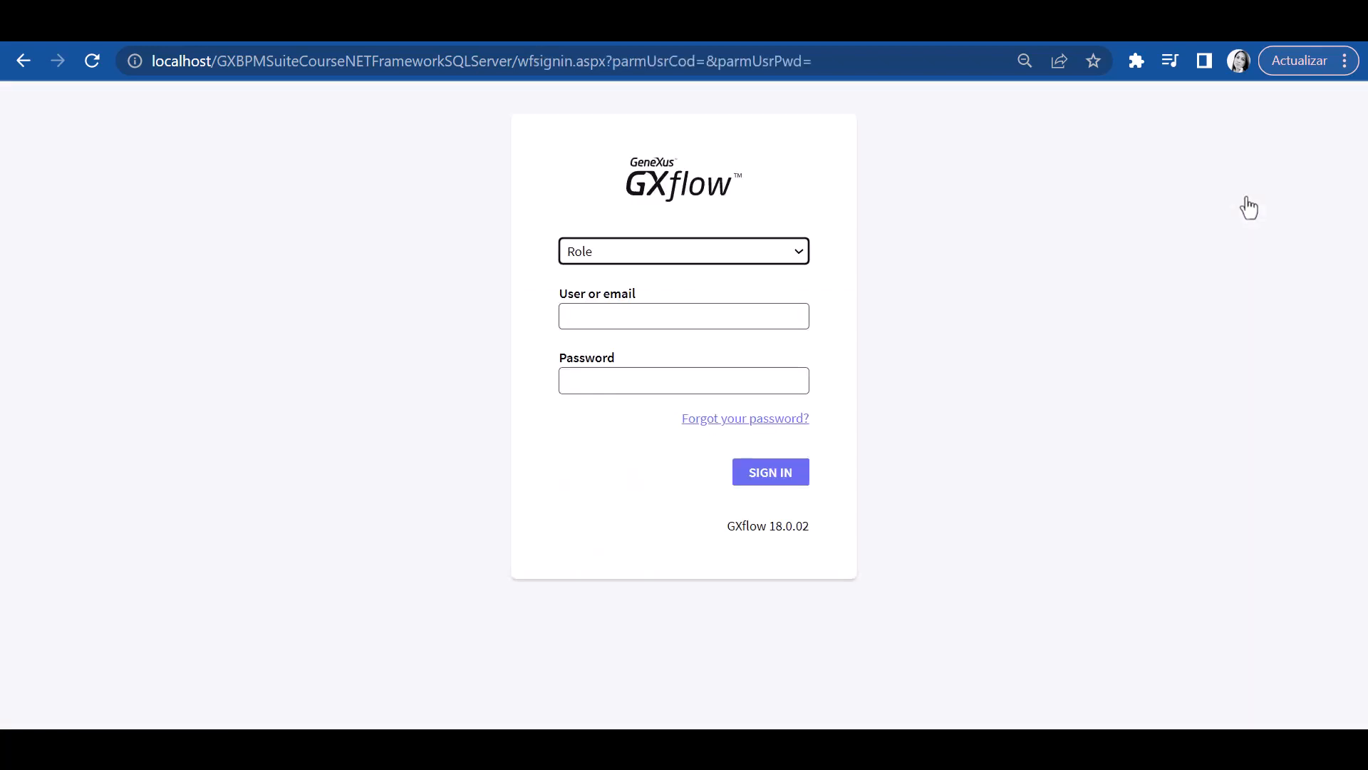
Sign in as PKENT and view the Inbox, which shows no tasks.
click(685, 315)
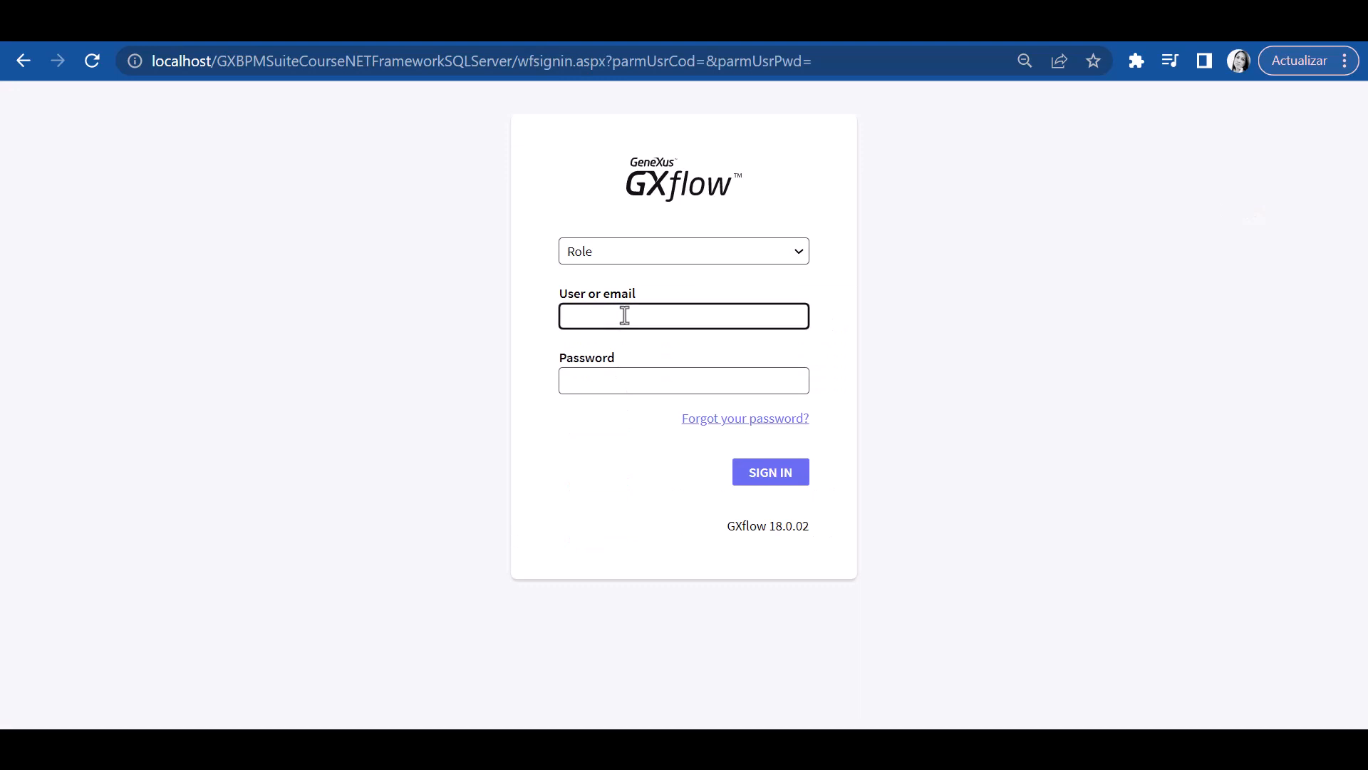
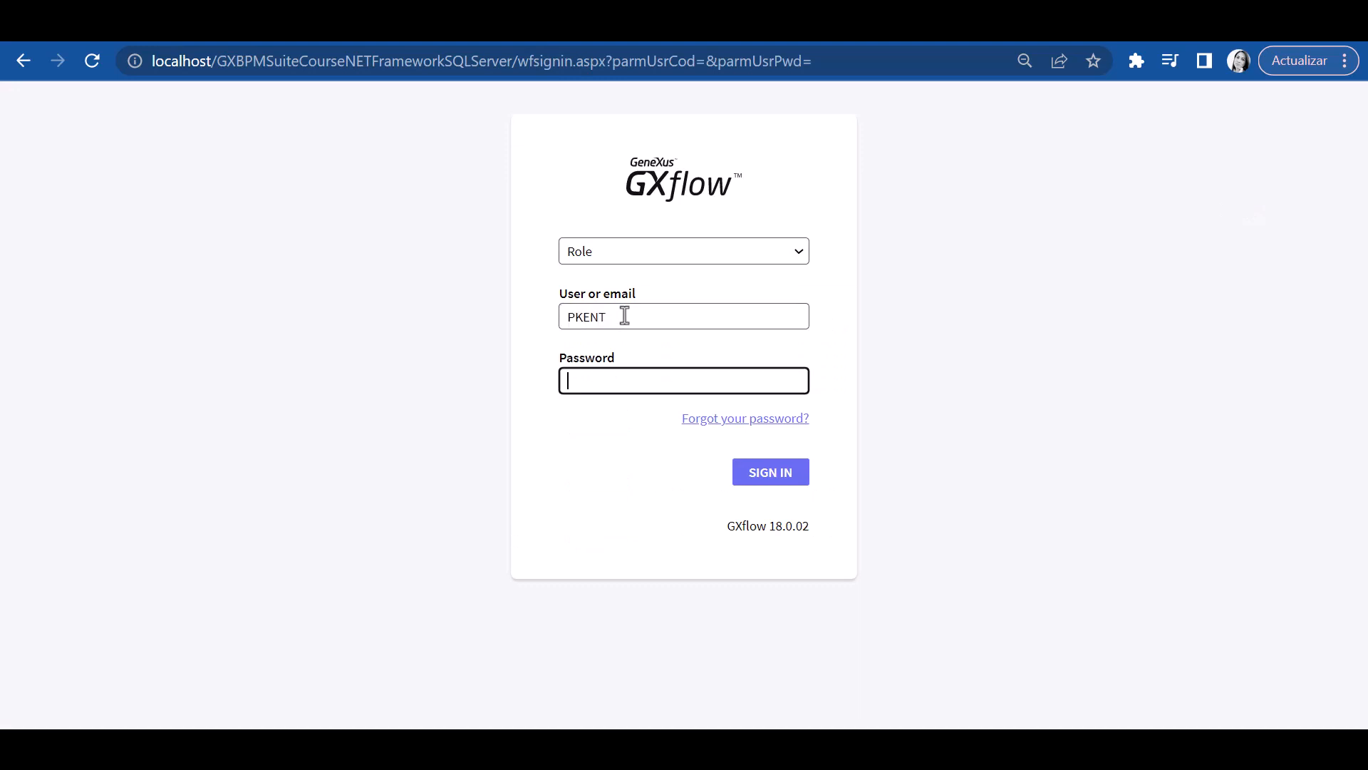
text(••••)
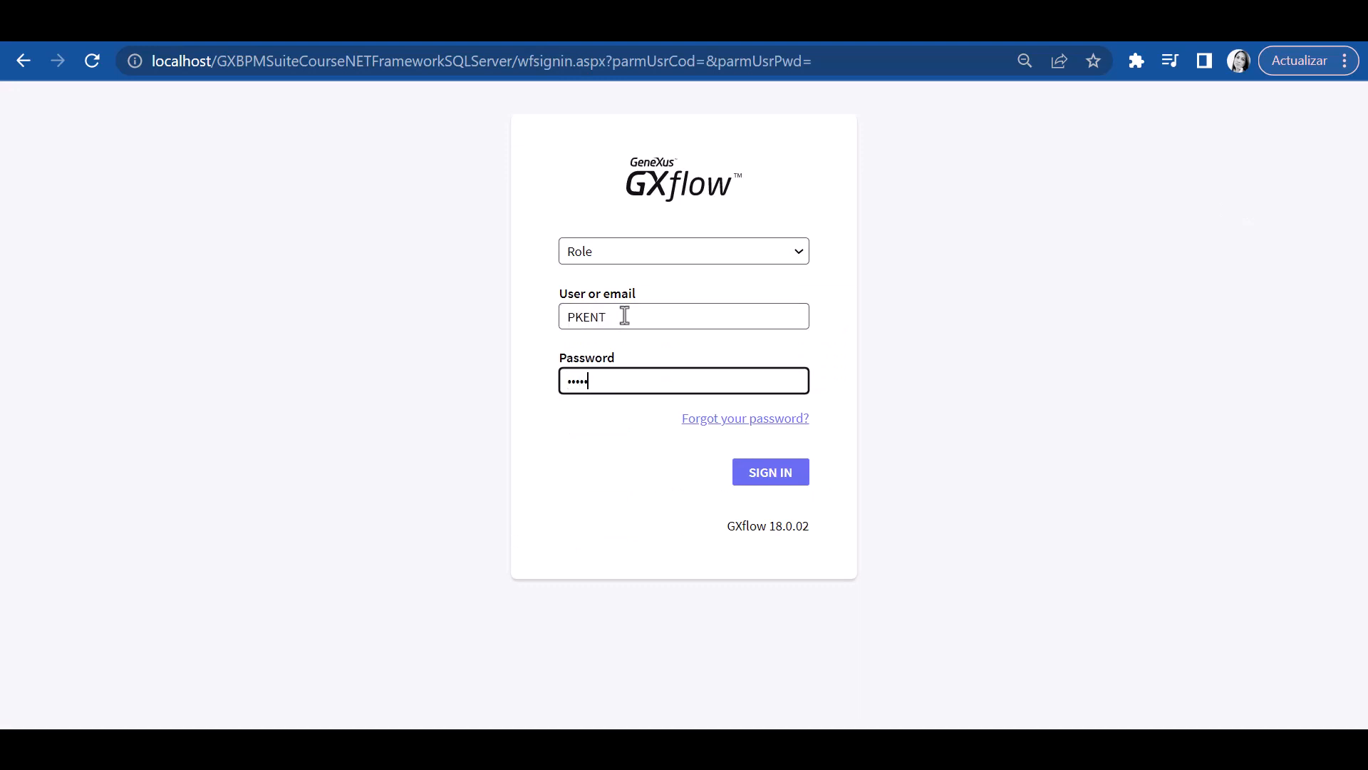
click(771, 472)
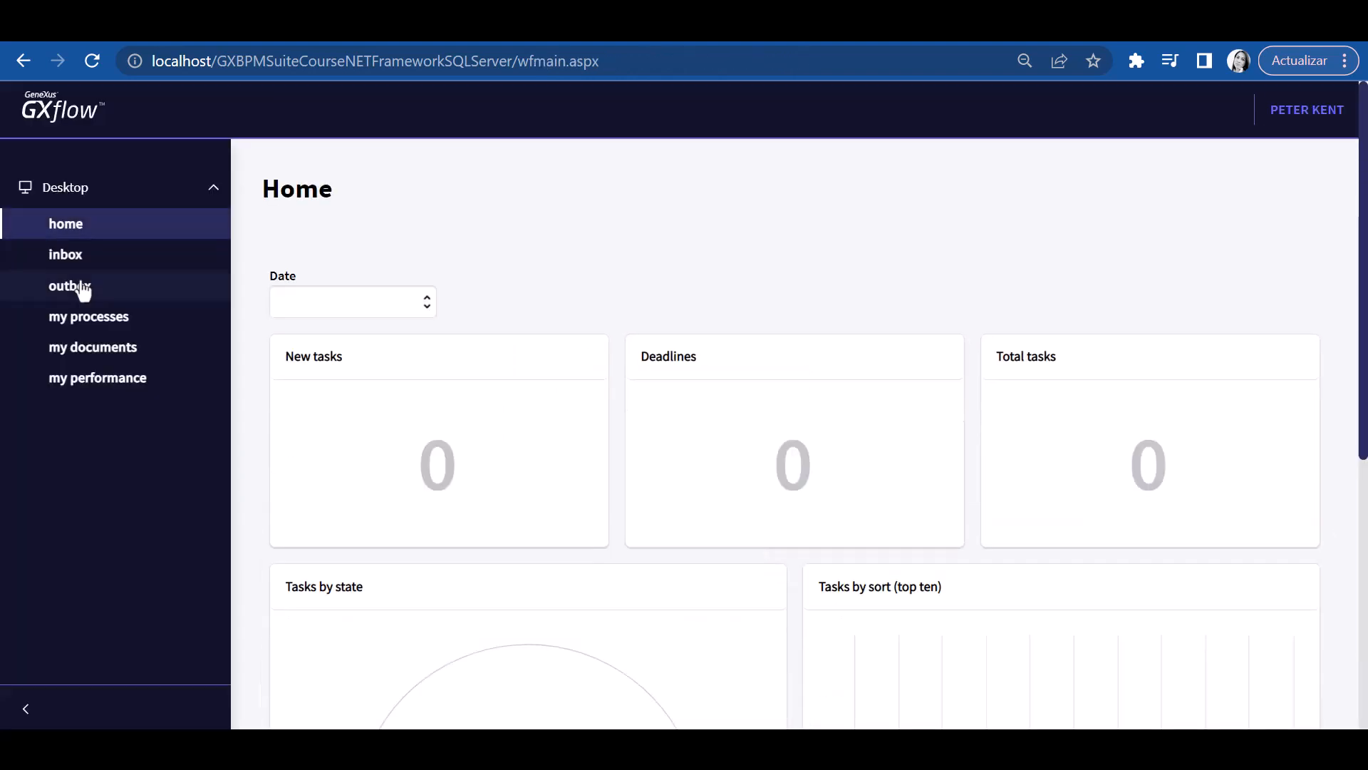
click(65, 255)
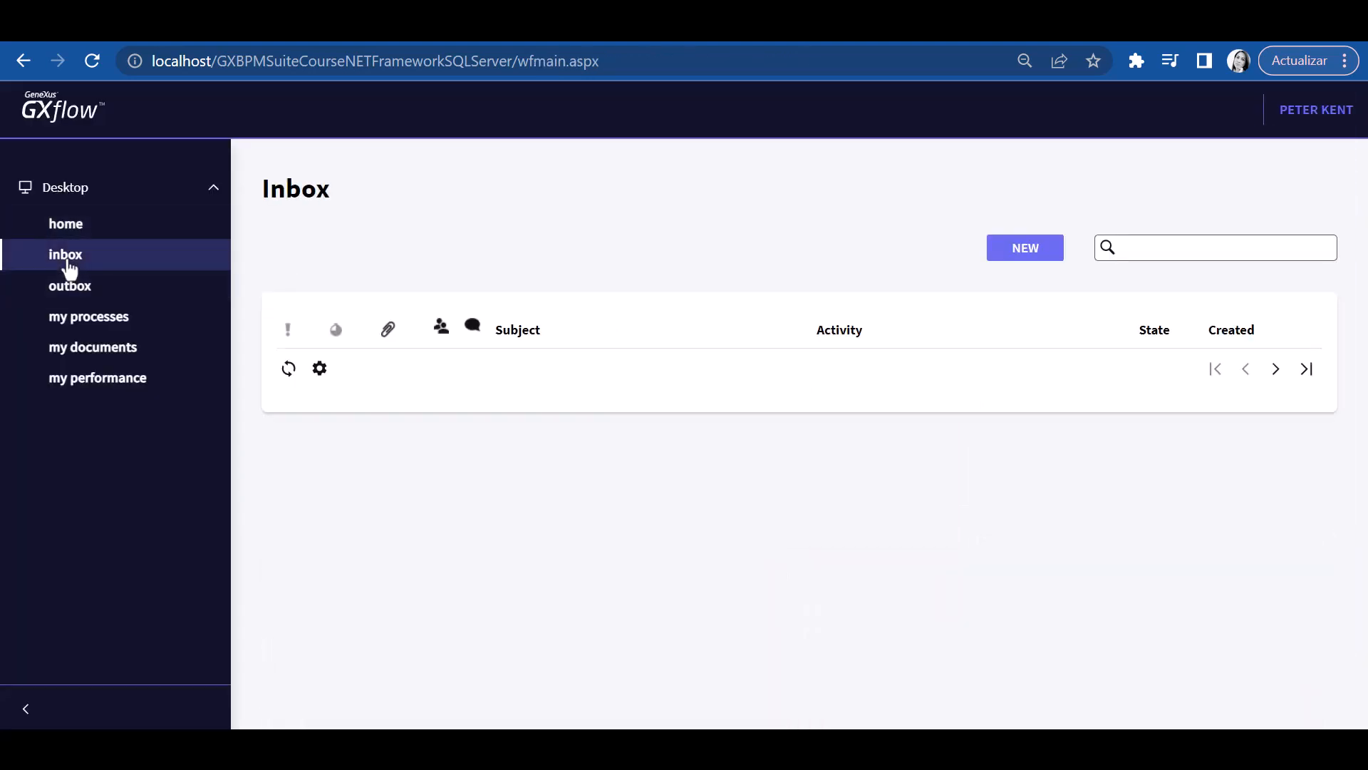